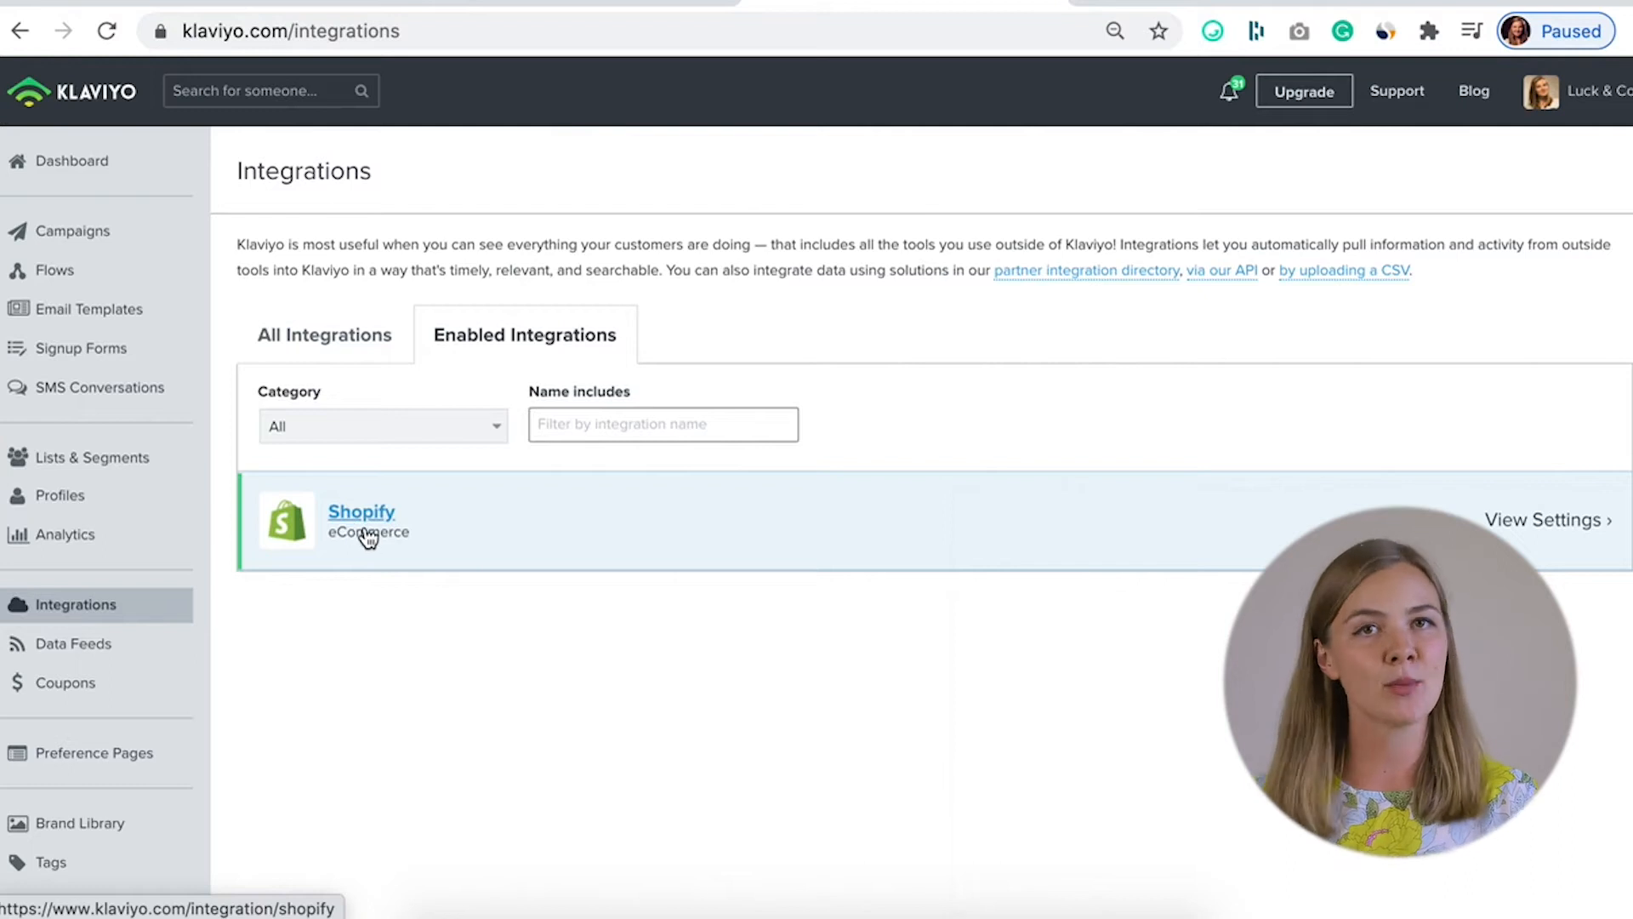
- Filter all integrations by 'sh' and open the Shopify integration settings
left_click(324, 334)
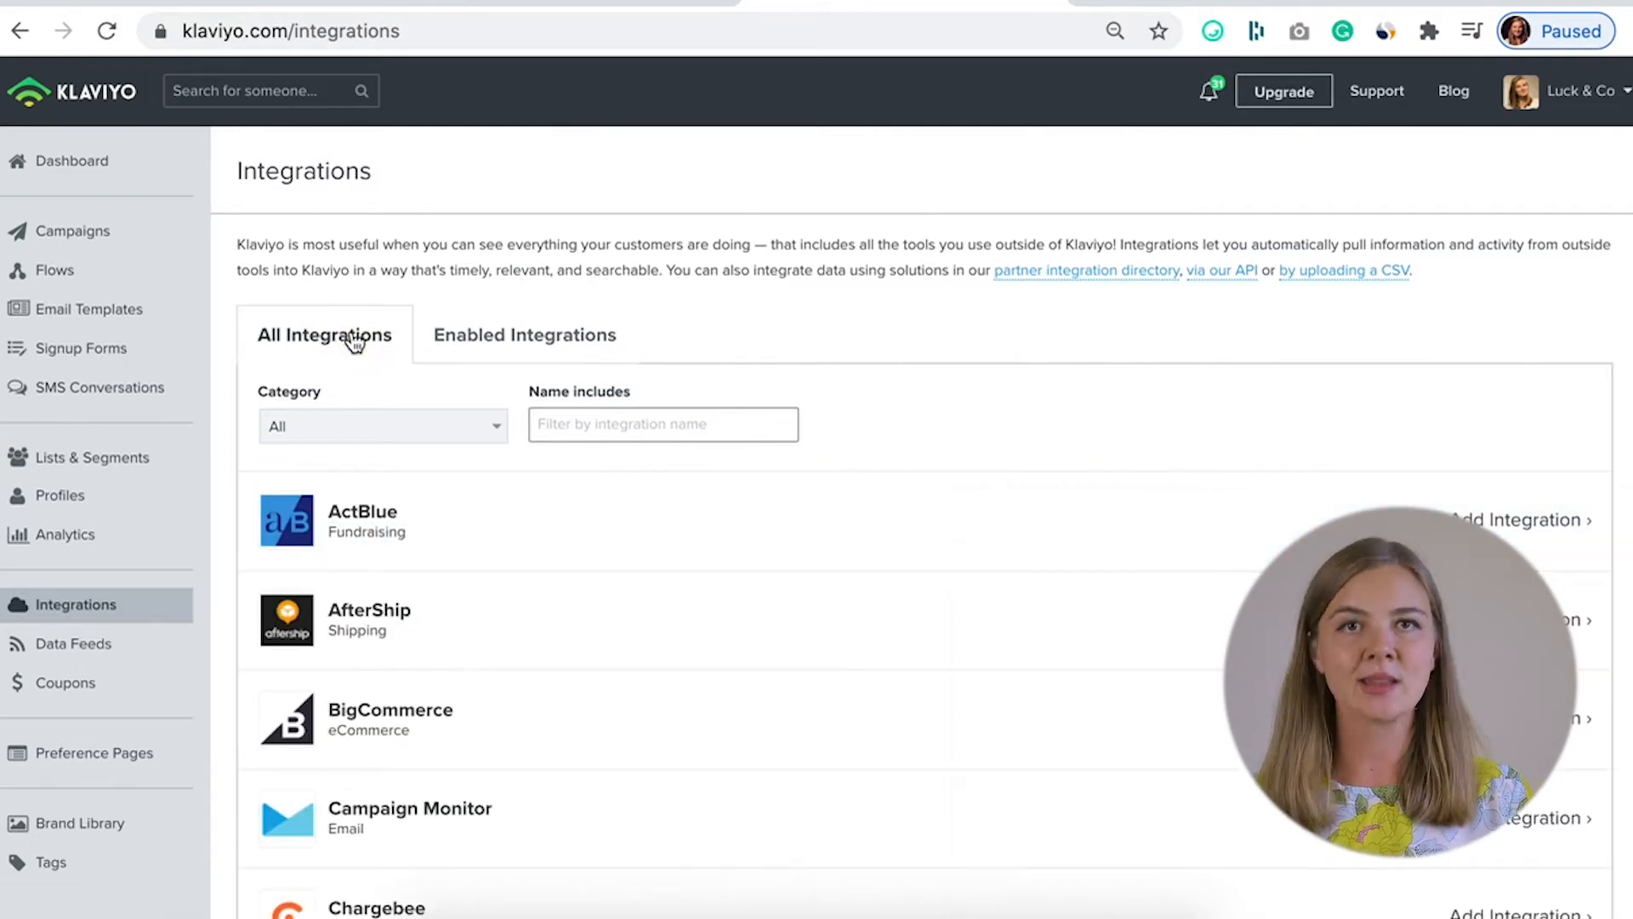
type("sho")
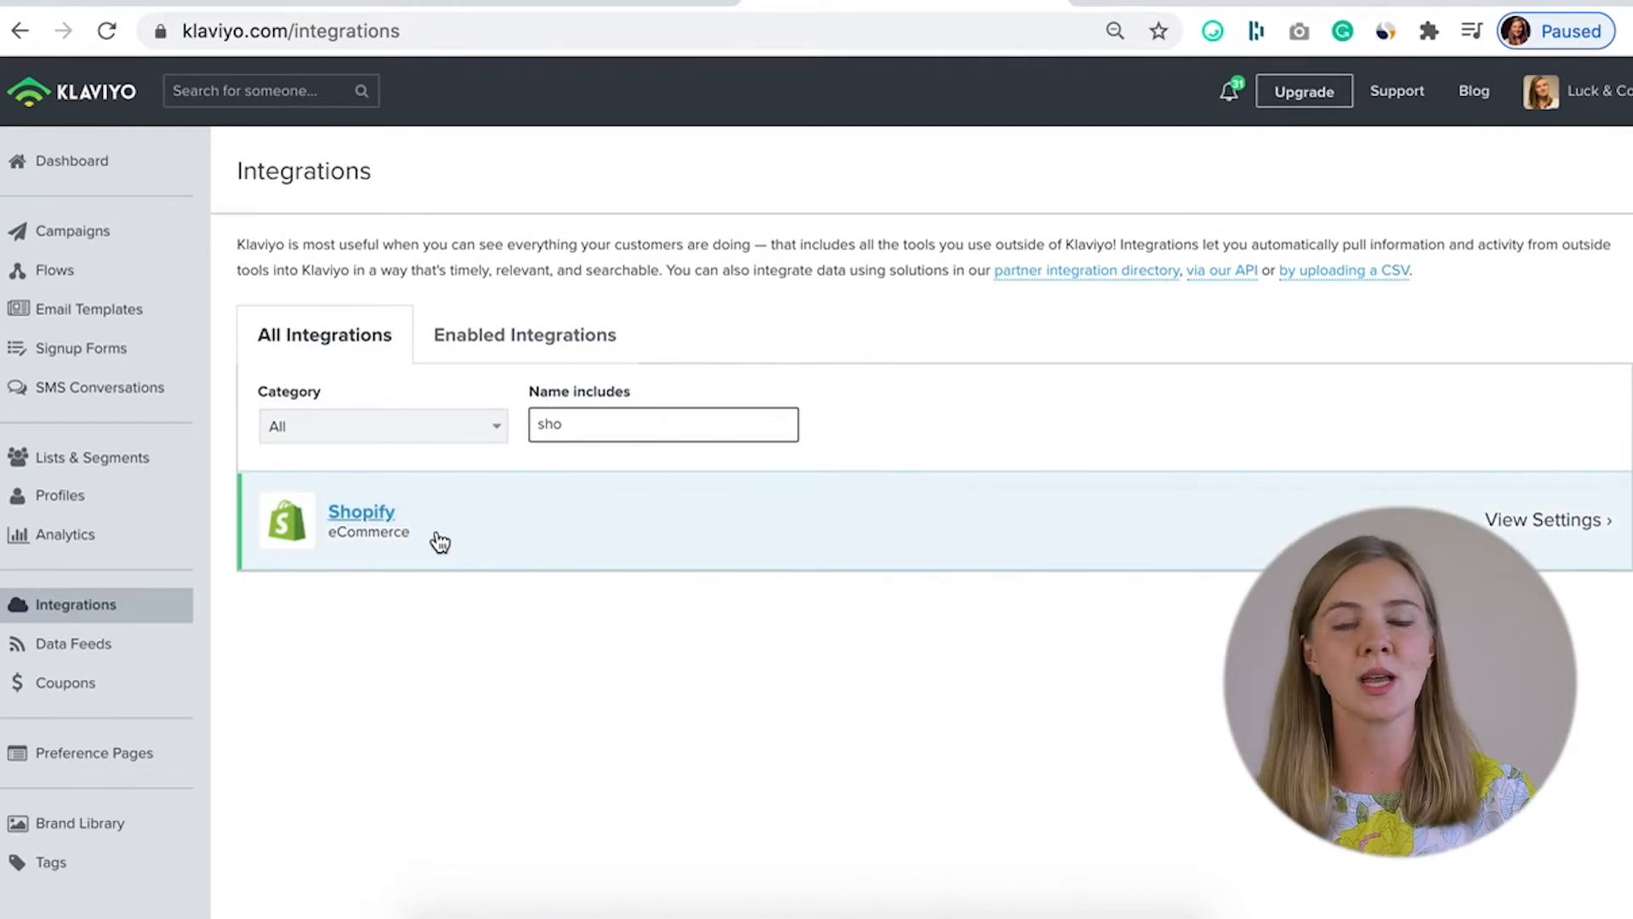
left_click(524, 334)
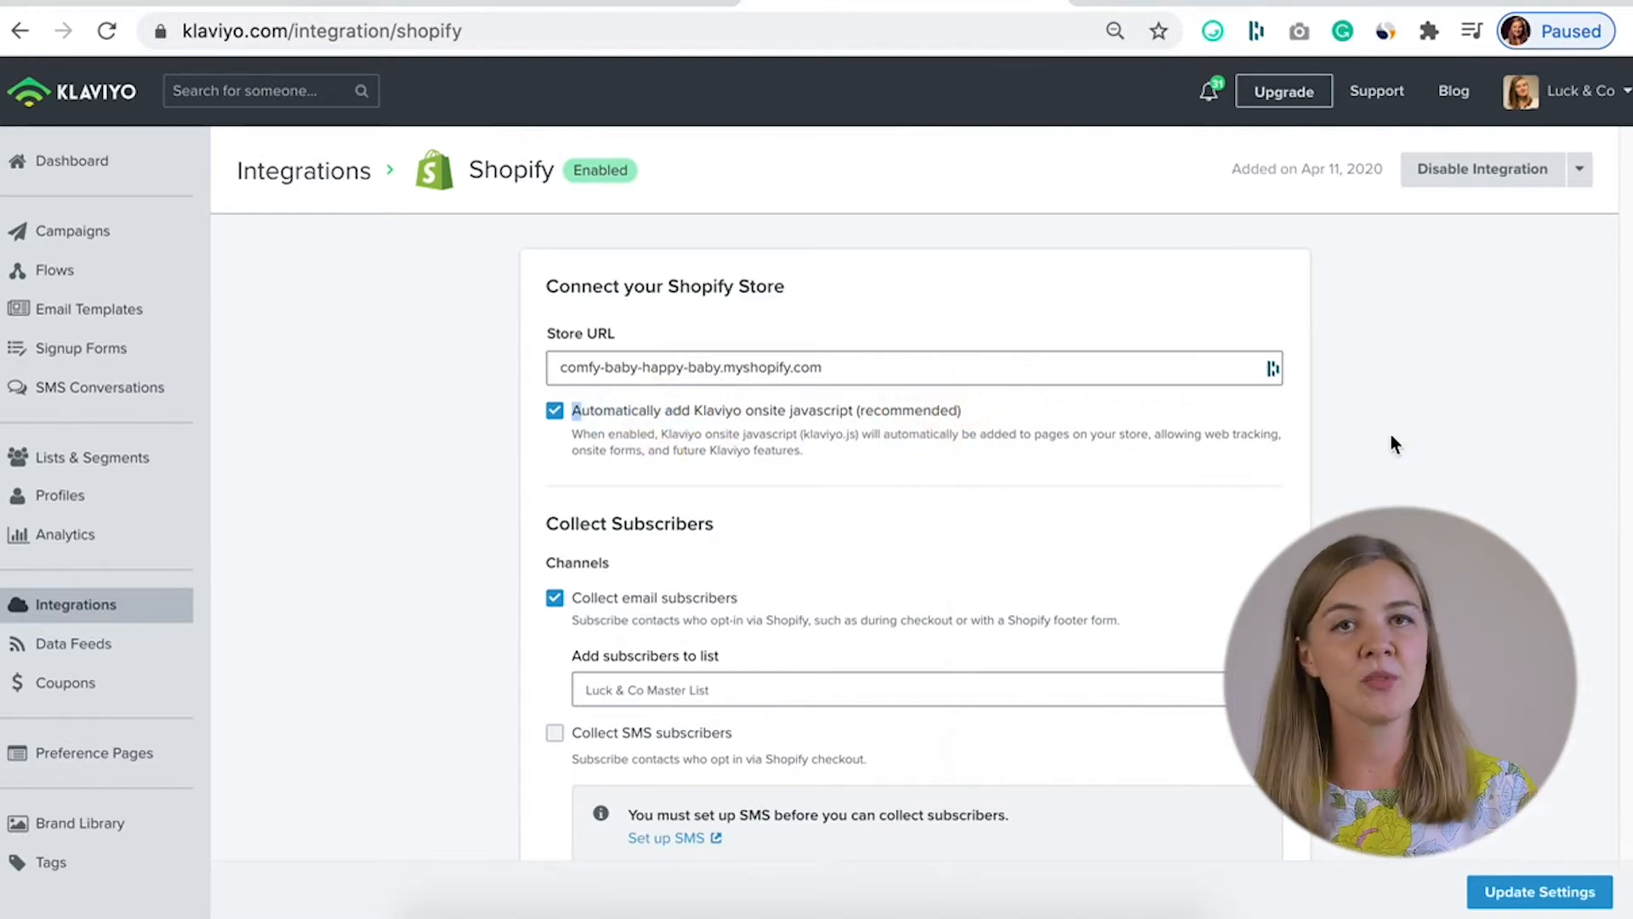
- Scroll through the Shopify integration settings
scroll("down", 3)
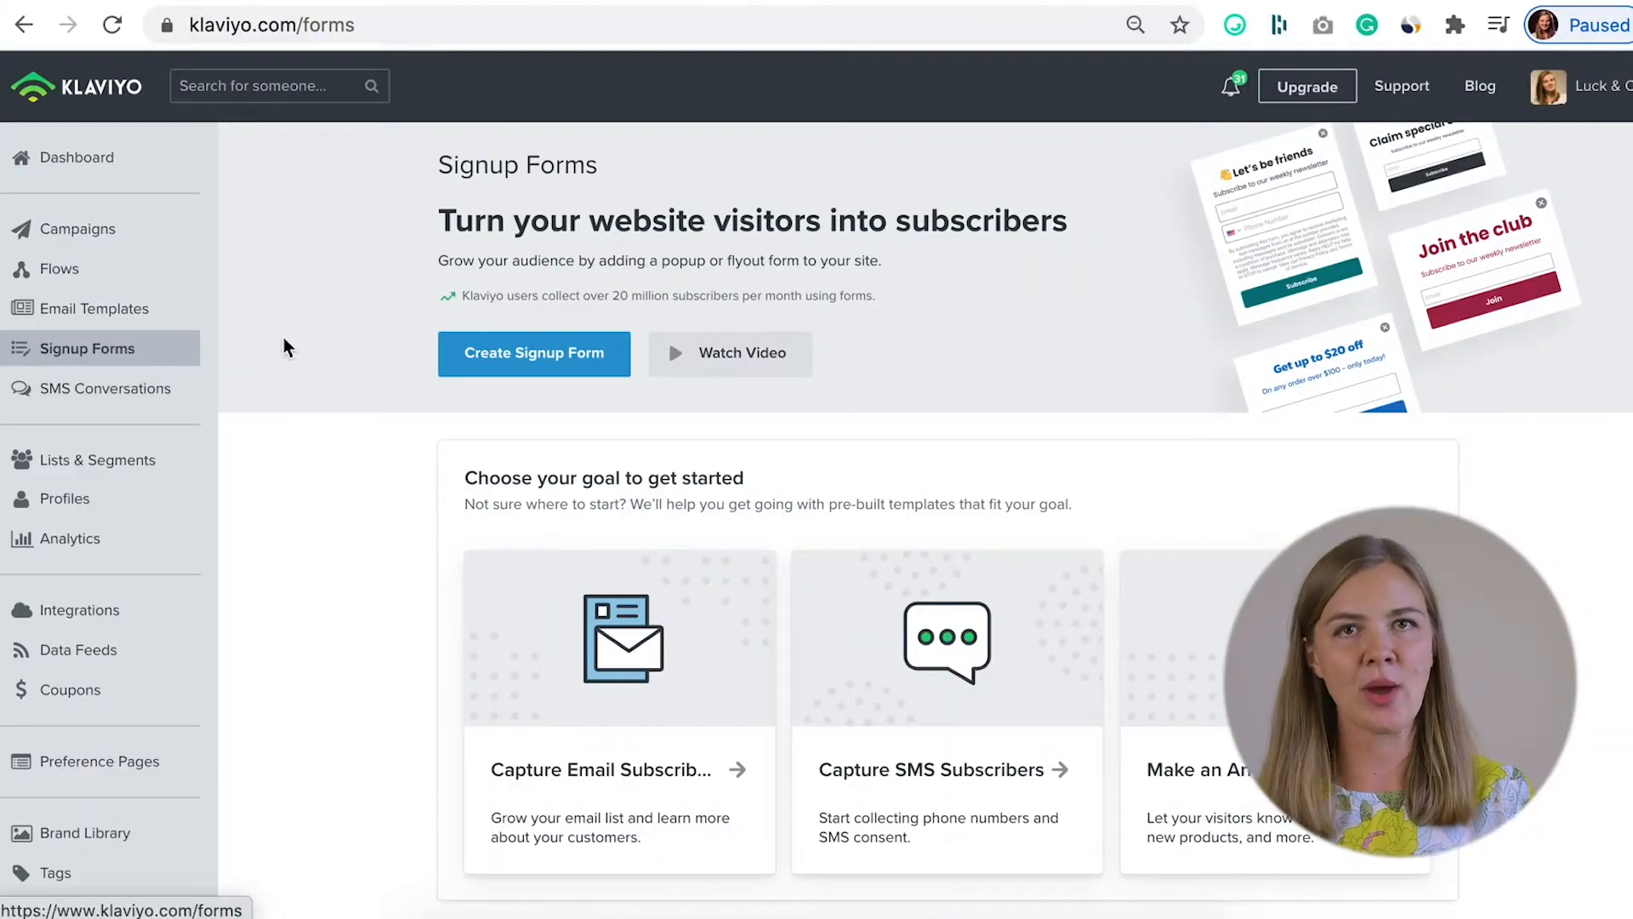
- Create a signup form feeding Luck & Co Master List and open it in the editor
left_click(534, 353)
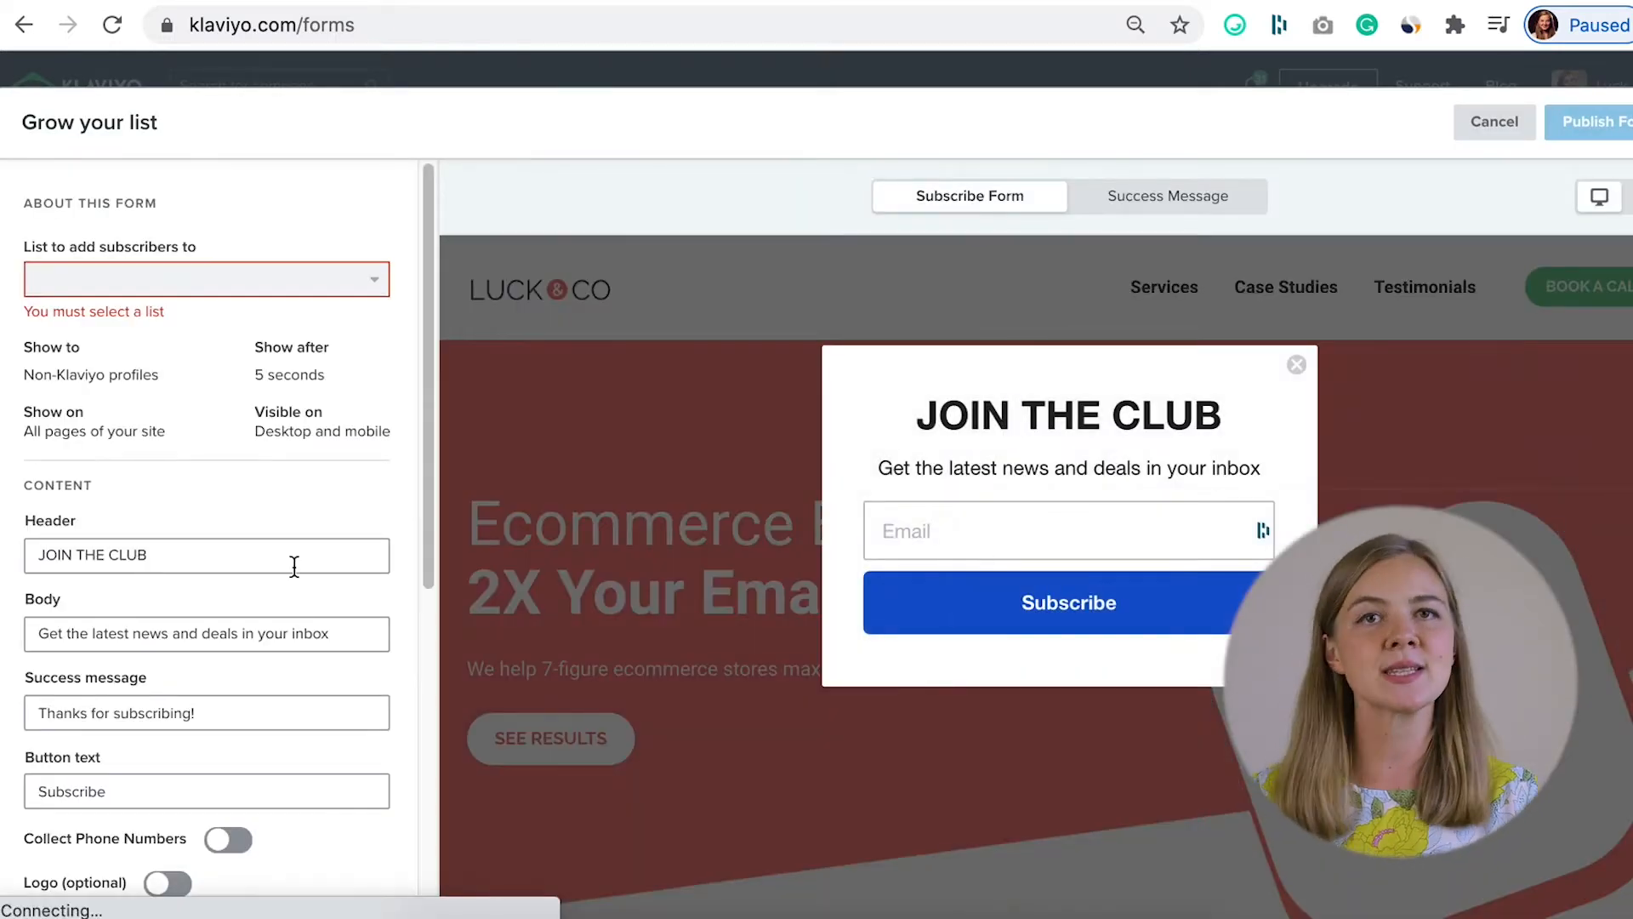
scroll("down", 3)
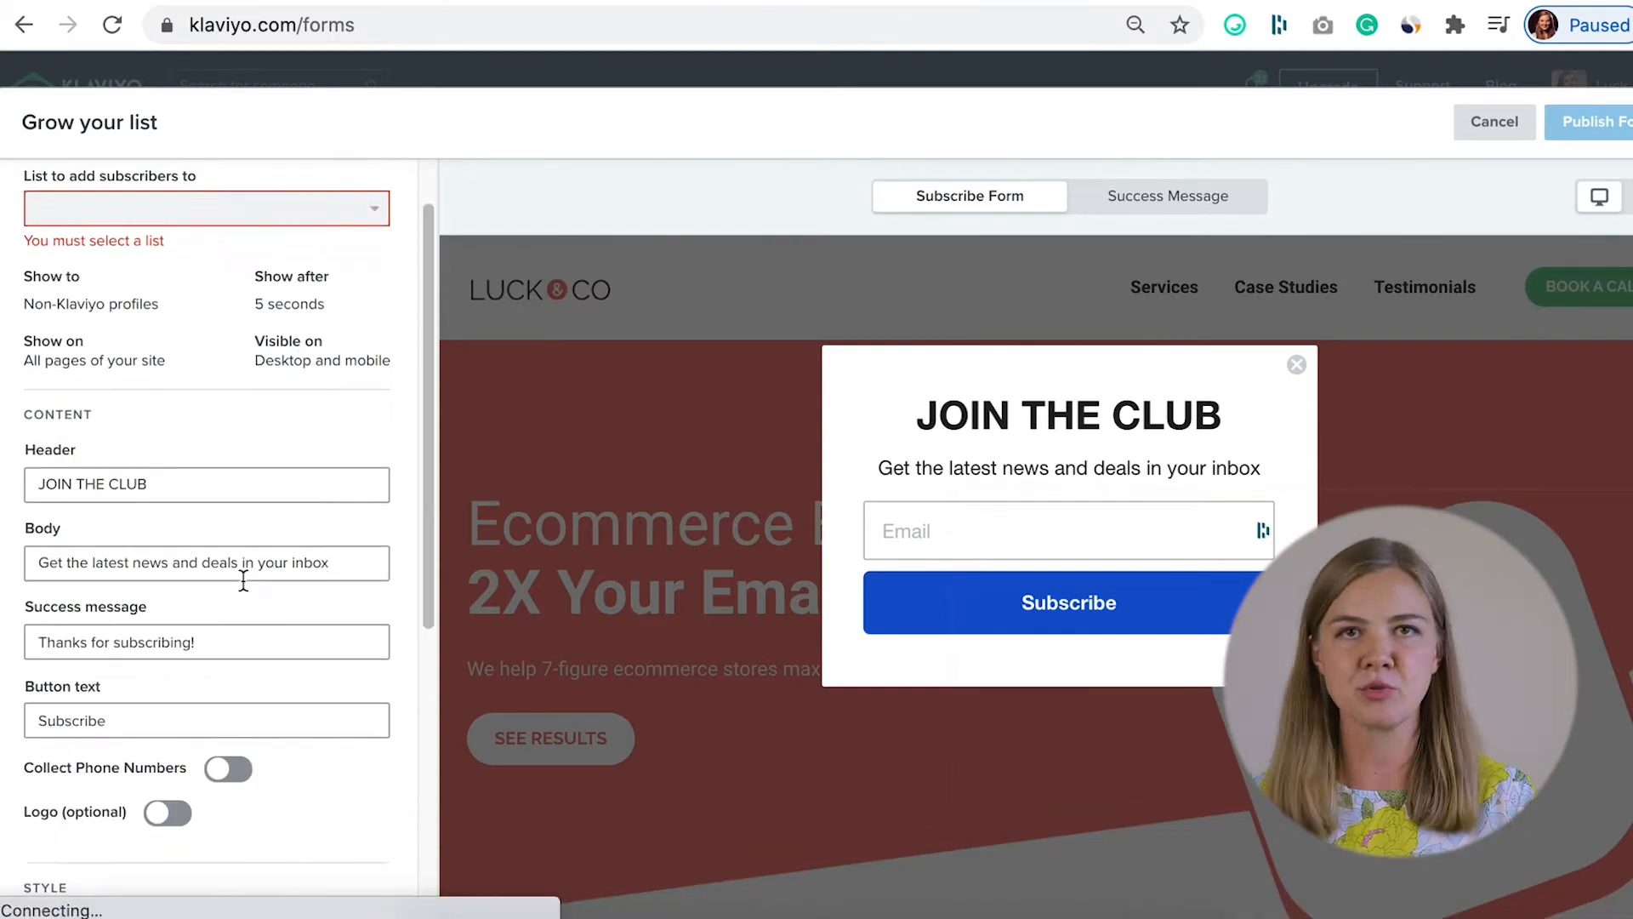
left_click(205, 208)
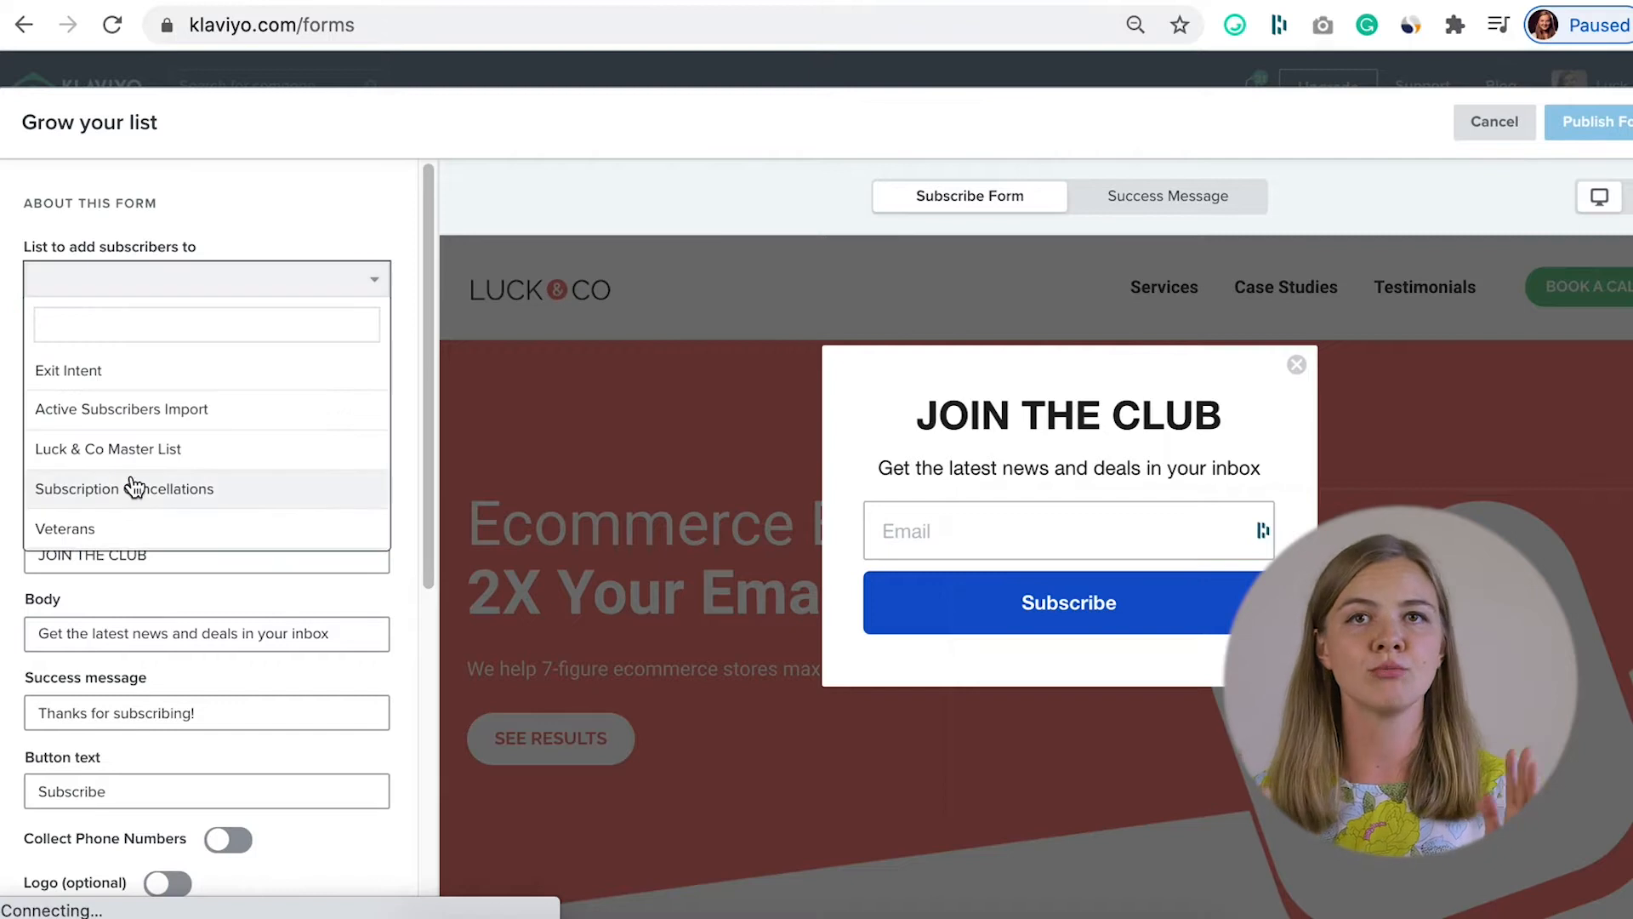
left_click(108, 449)
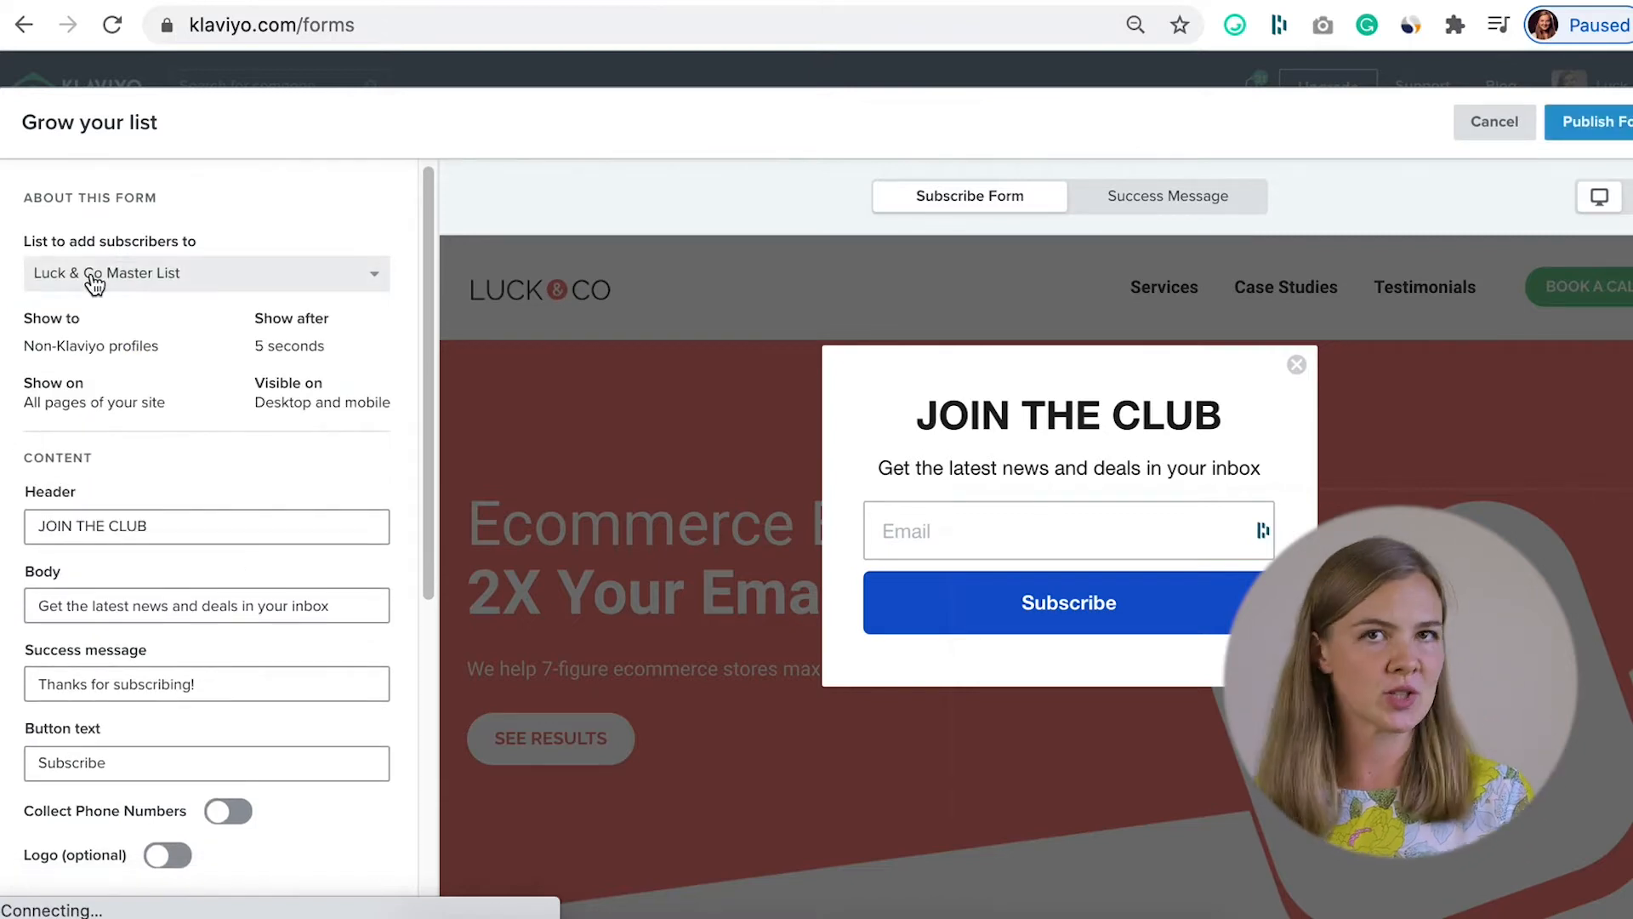
scroll("down", 3)
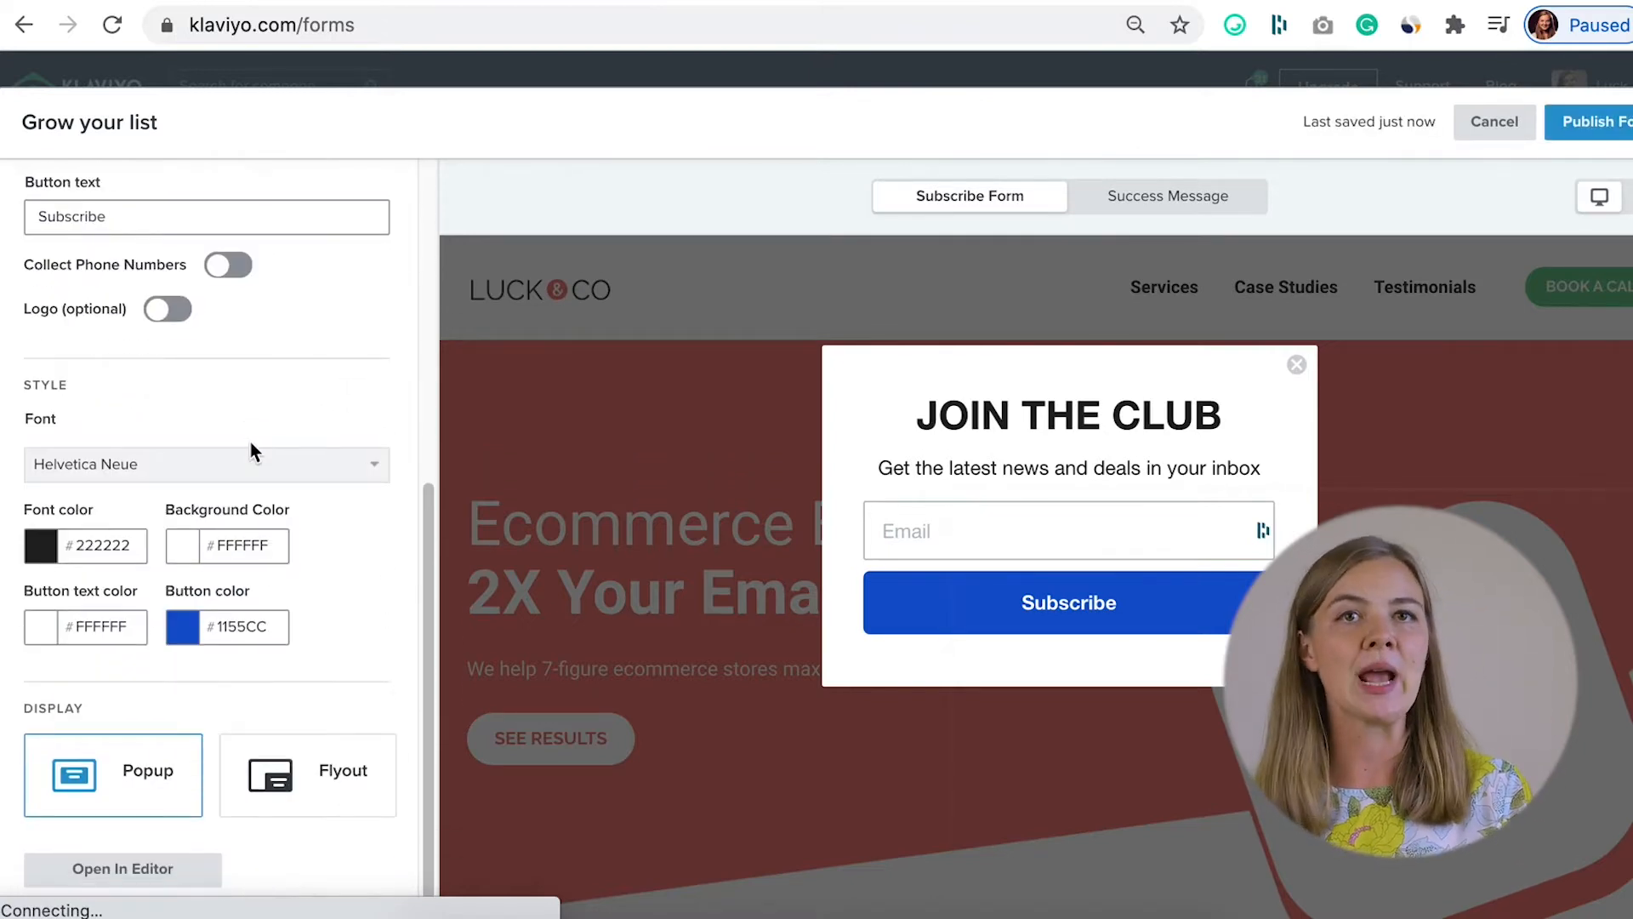
left_click(122, 870)
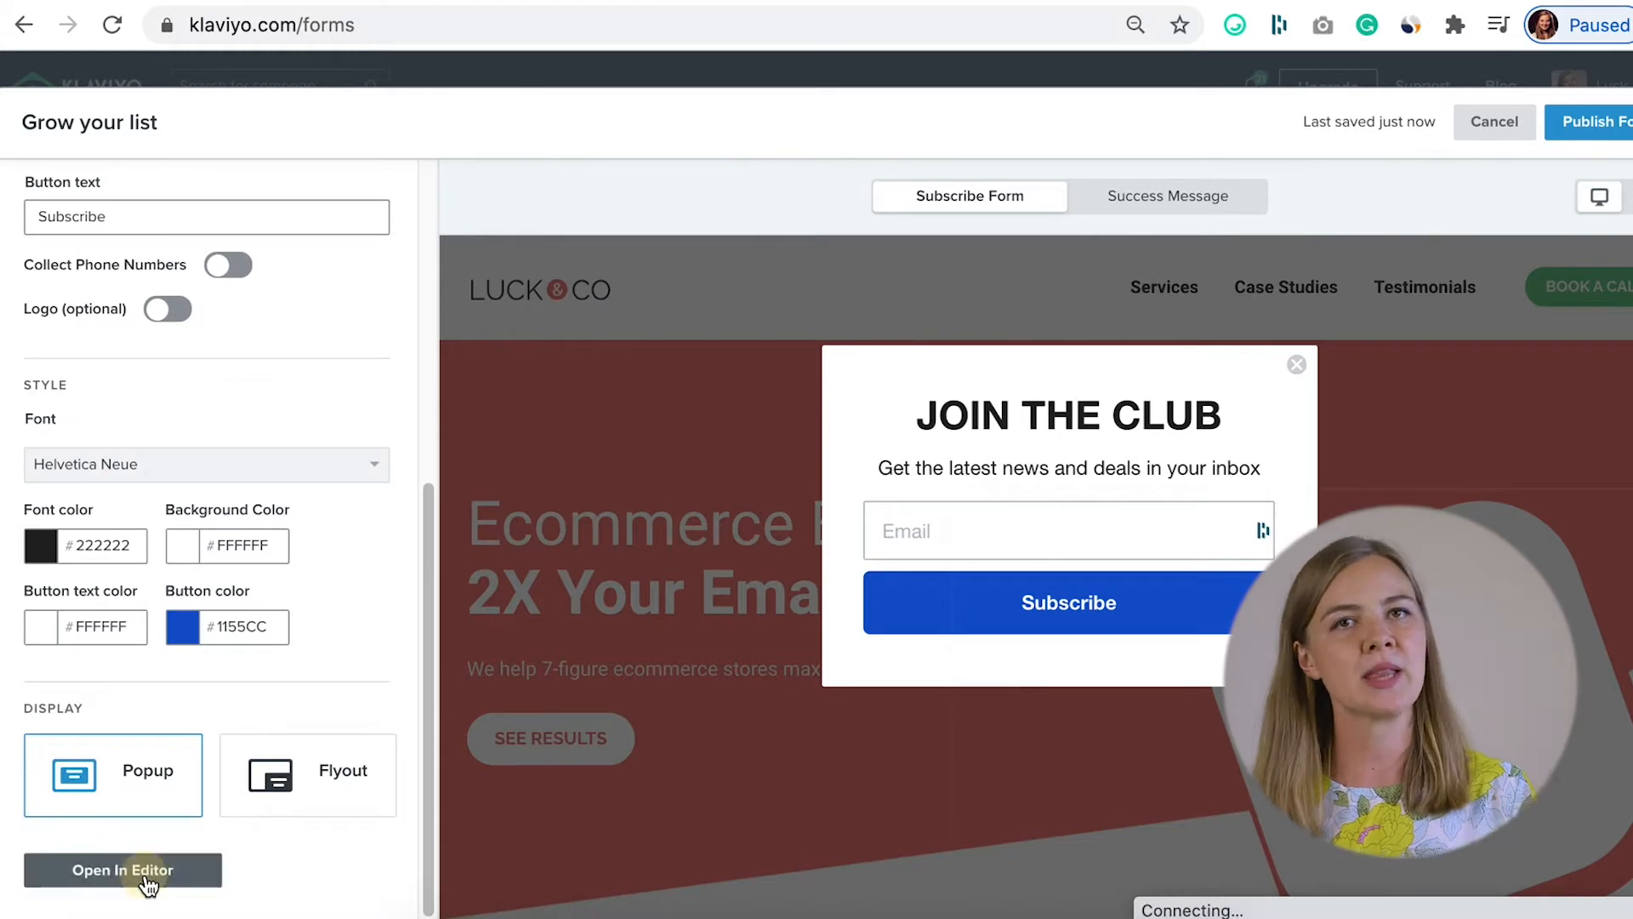
left_click(122, 869)
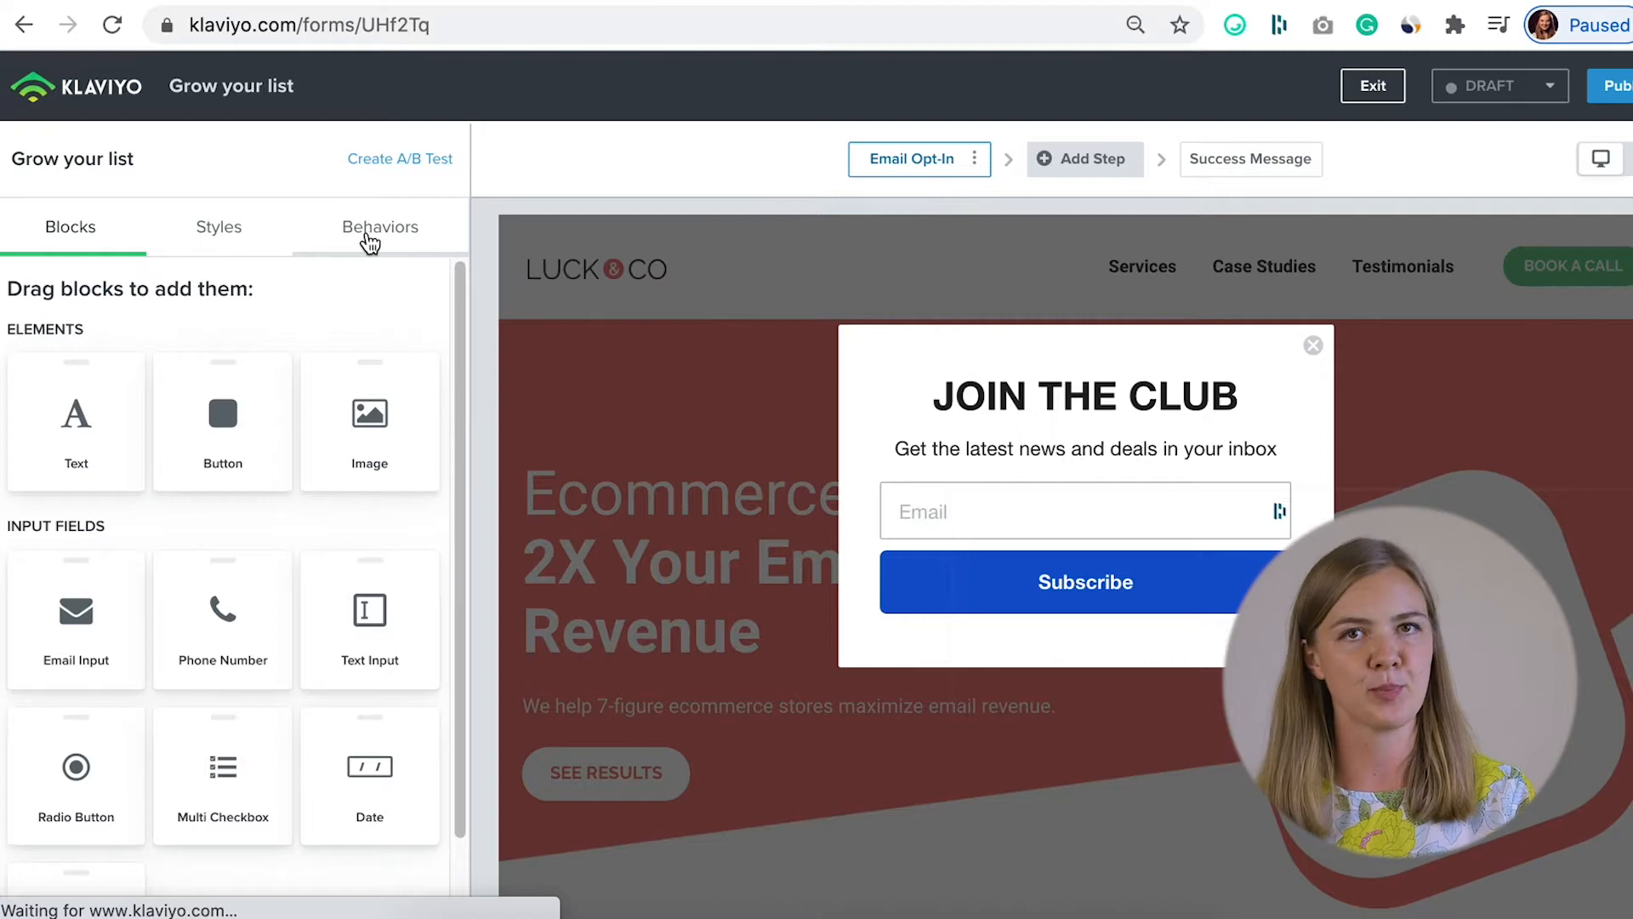
- Trigger the popup on exit intent and after a 7-second delay
left_click(380, 226)
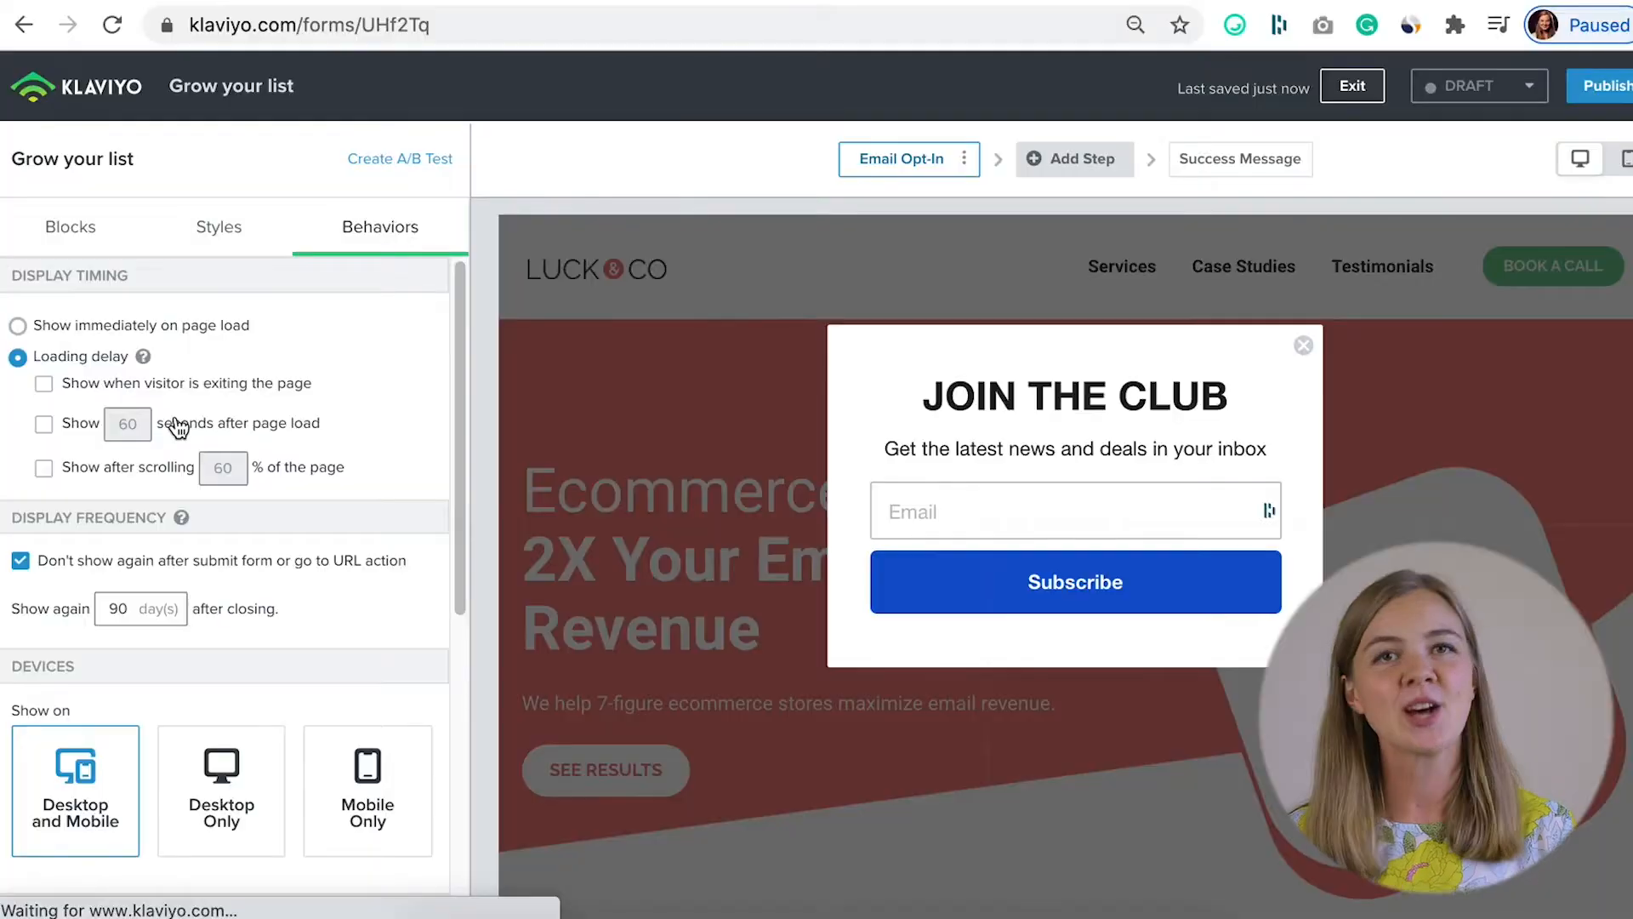
left_click(43, 384)
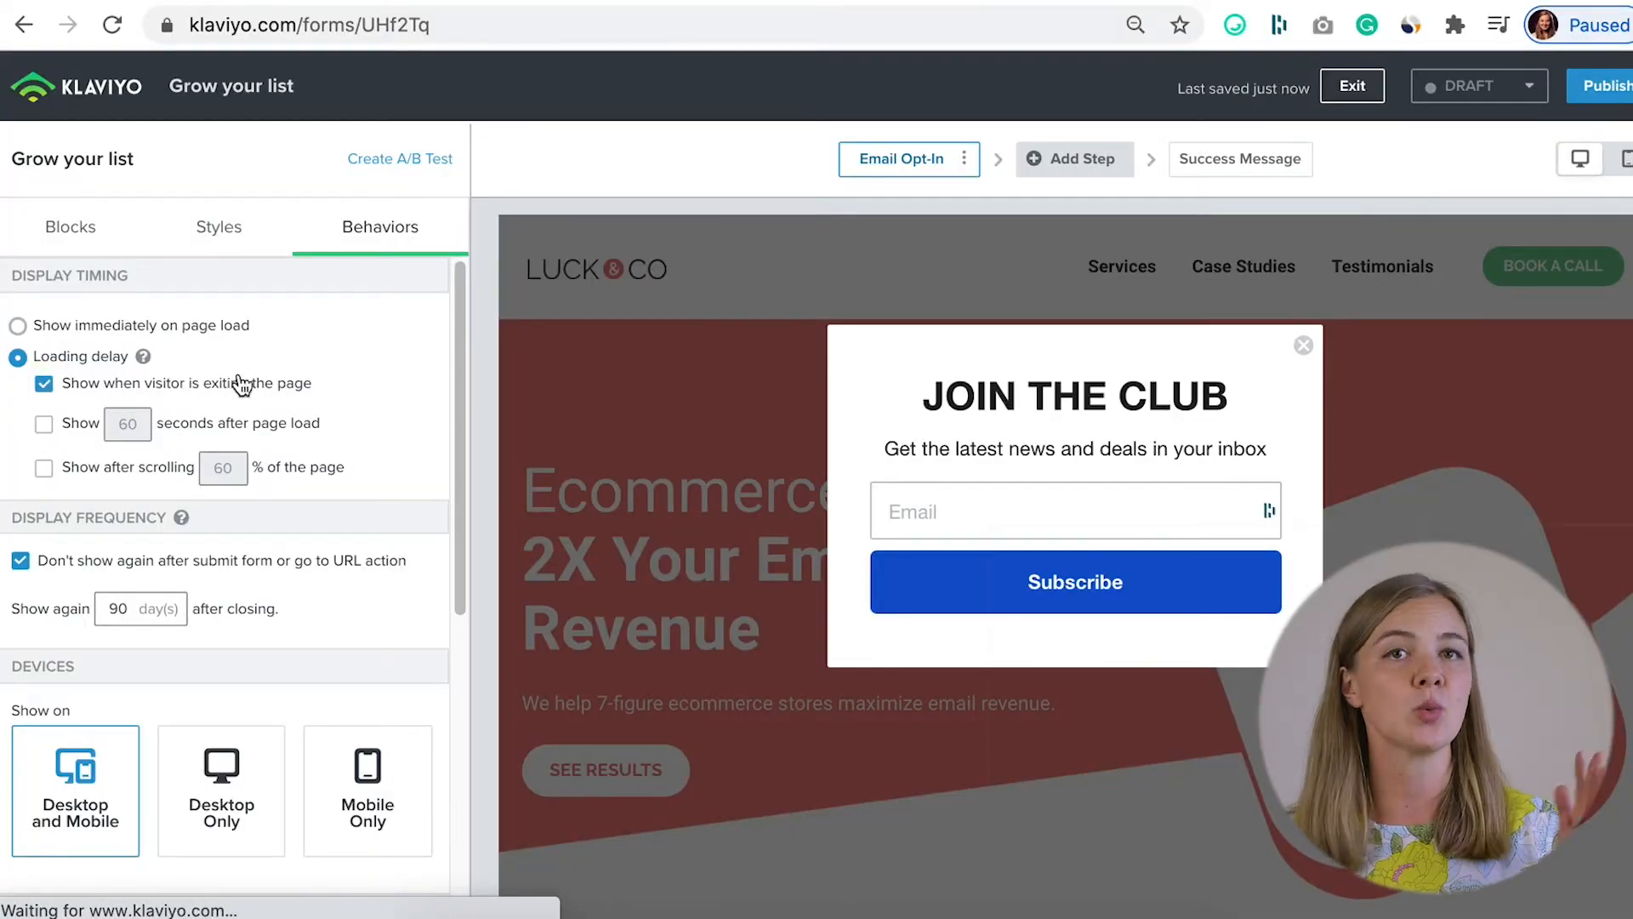
left_click(43, 424)
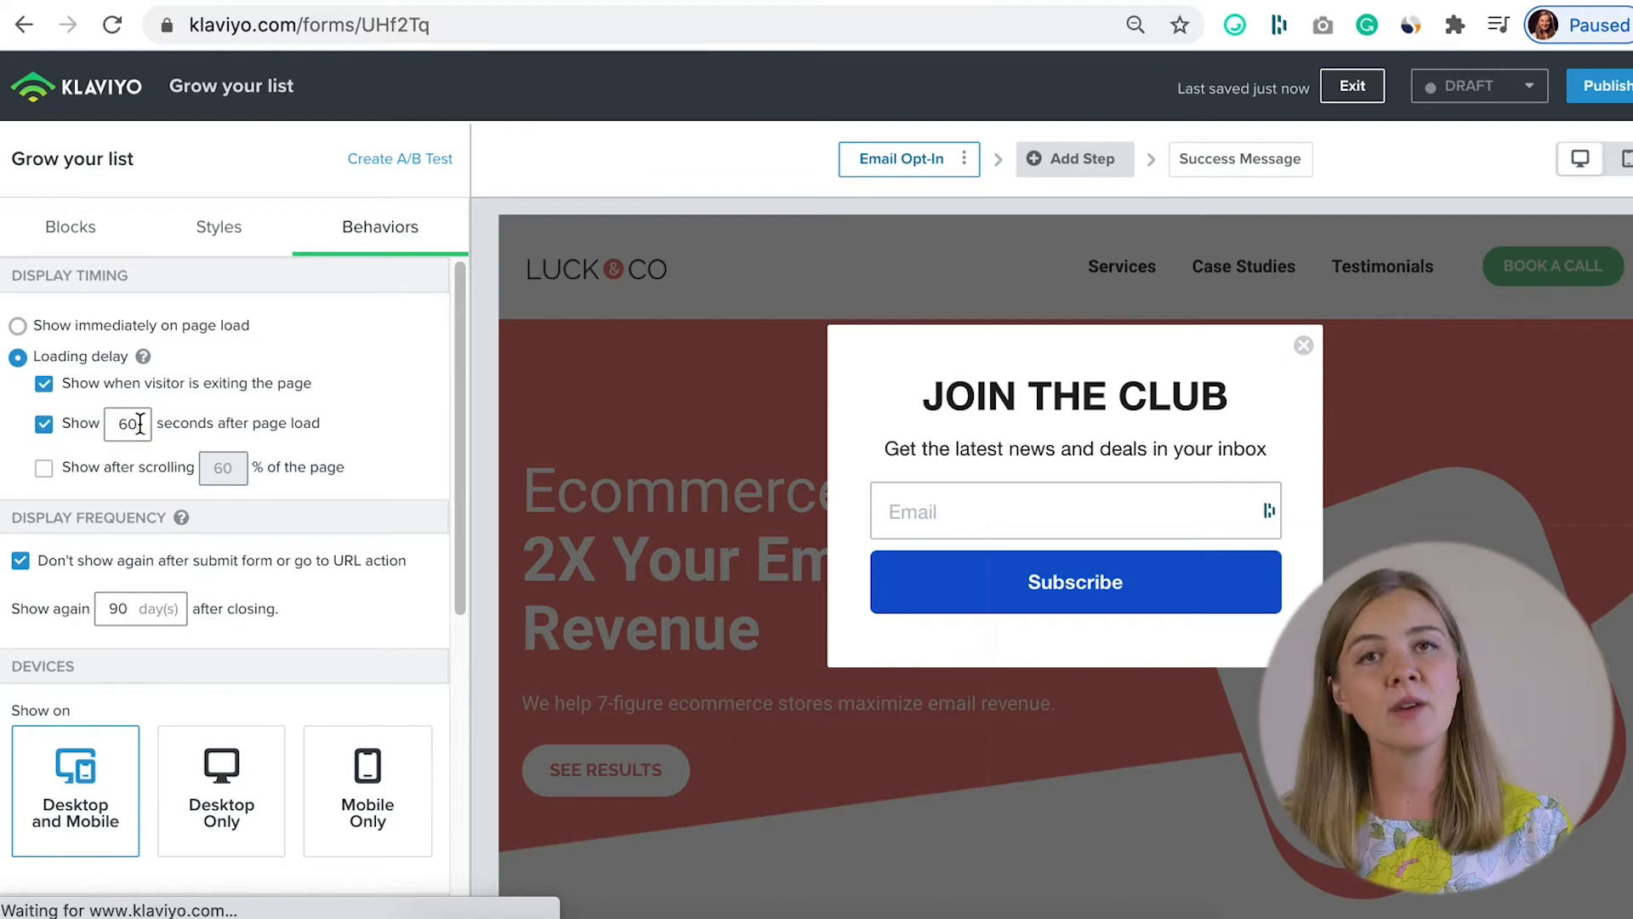
left_click(43, 424)
type("7")
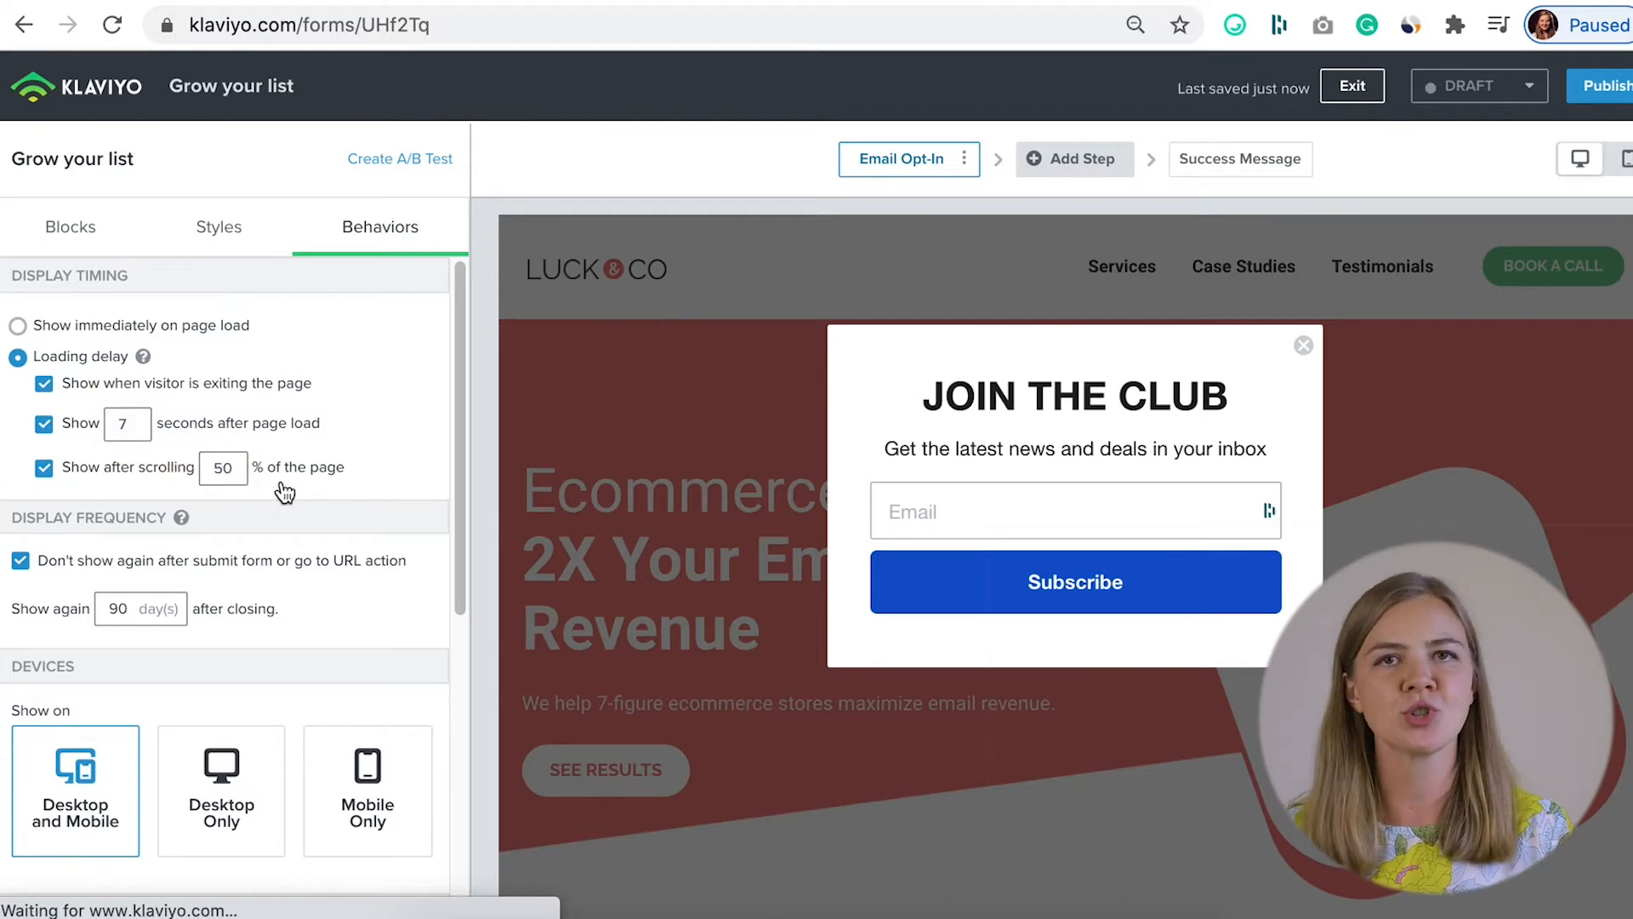
- Show the popup again after 15 days, on desktop only
scroll("down", 3)
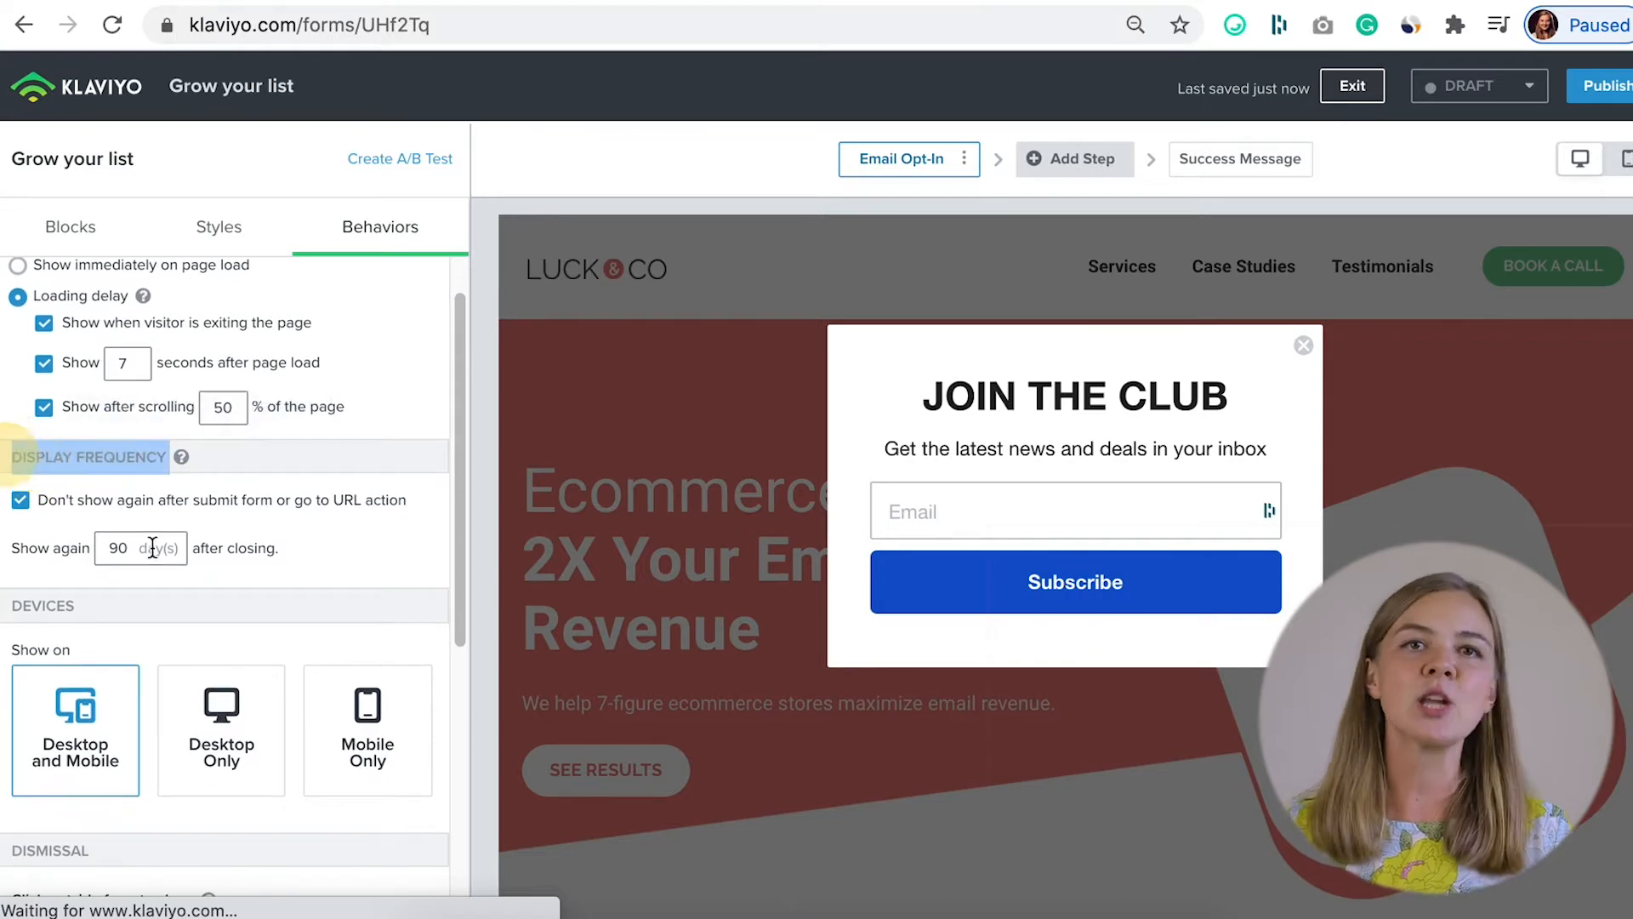
left_click(117, 548)
type("15")
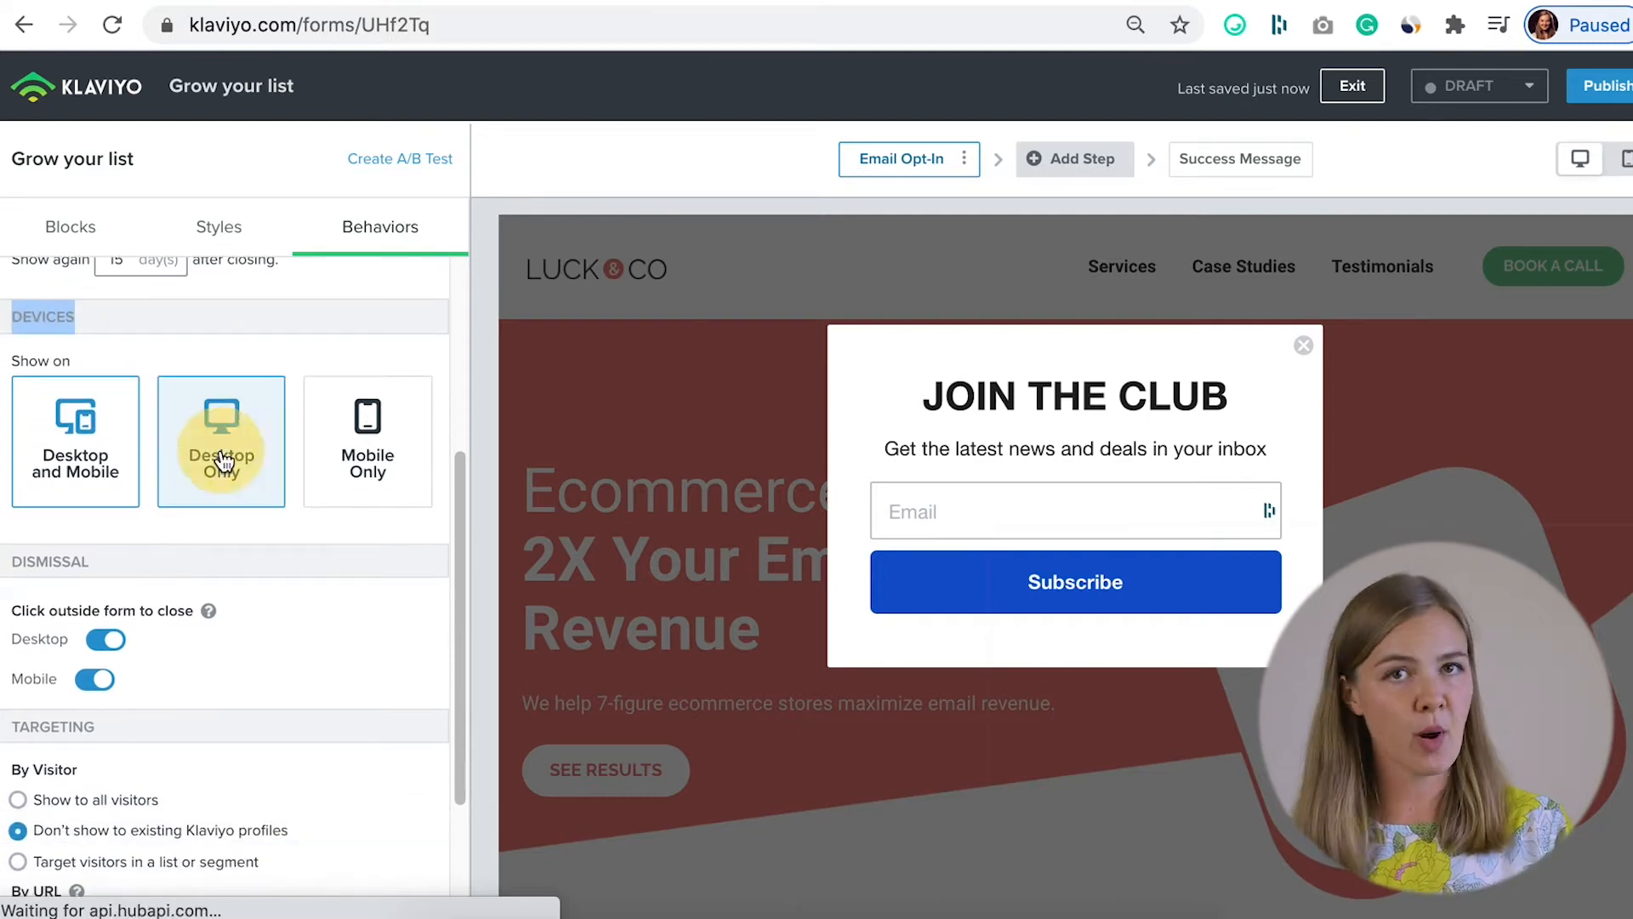
left_click(366, 441)
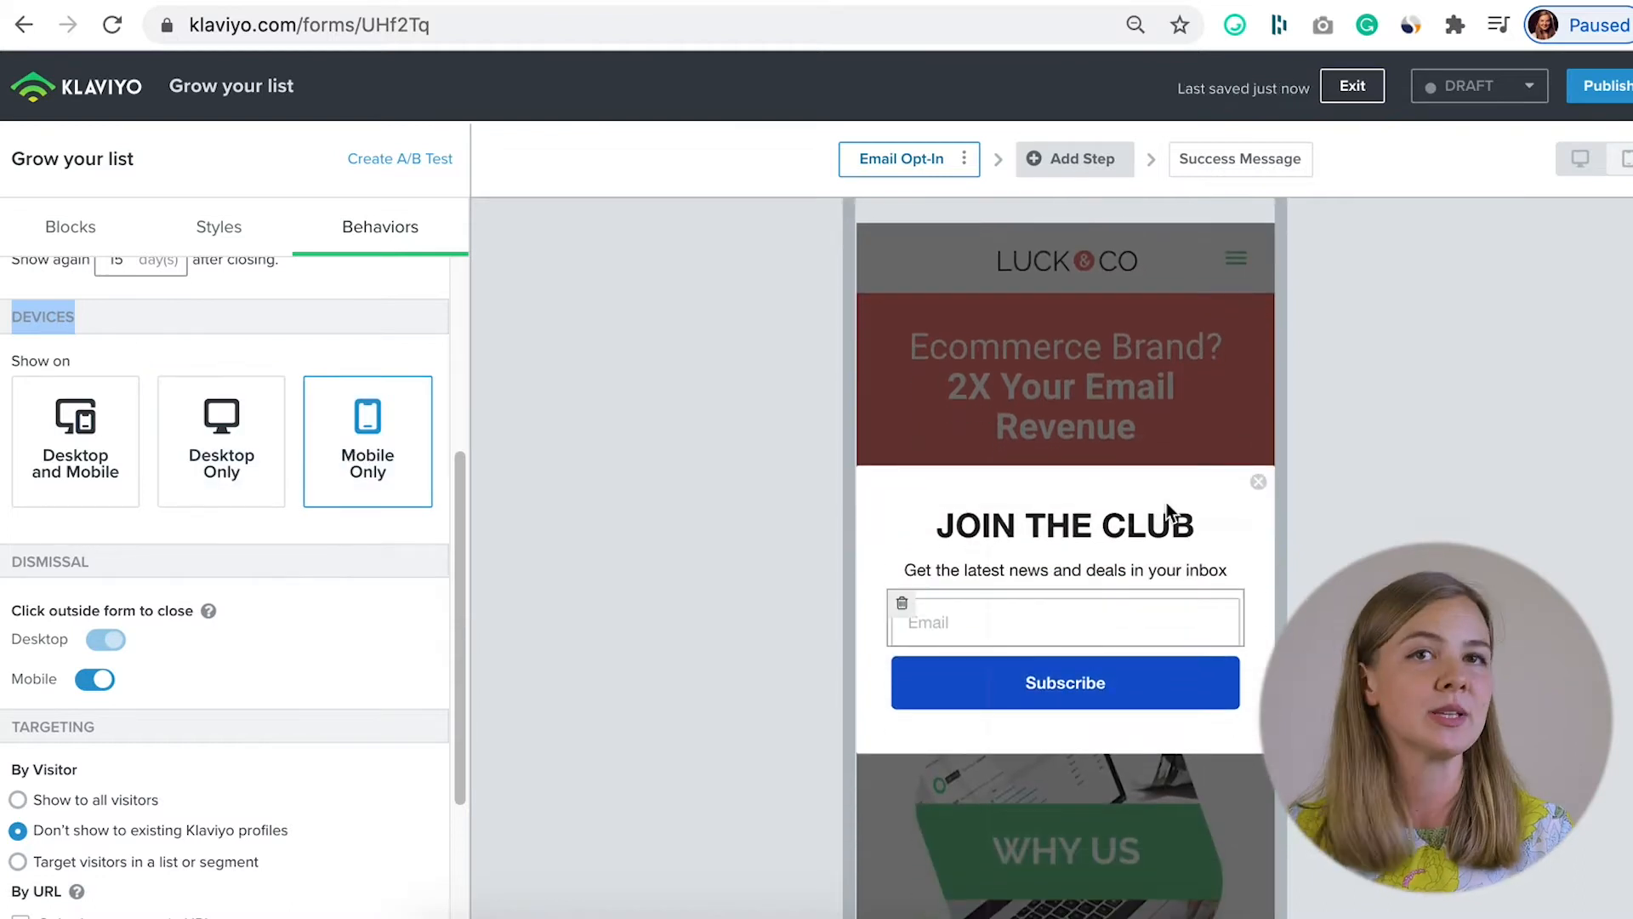
left_click(221, 440)
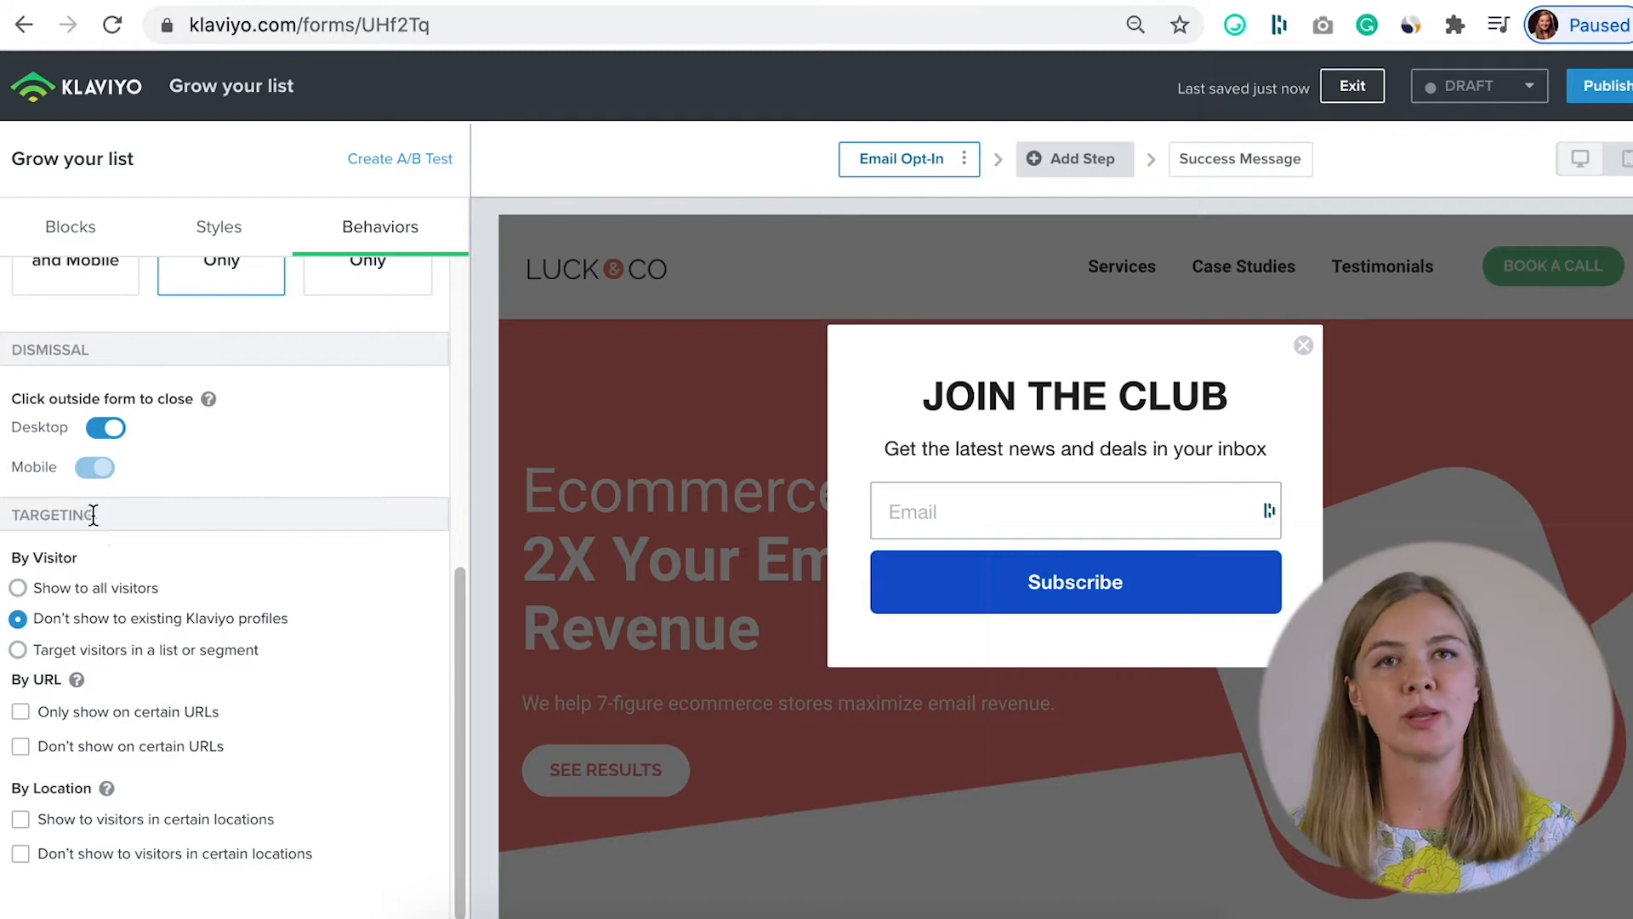
mouse_move(297, 525)
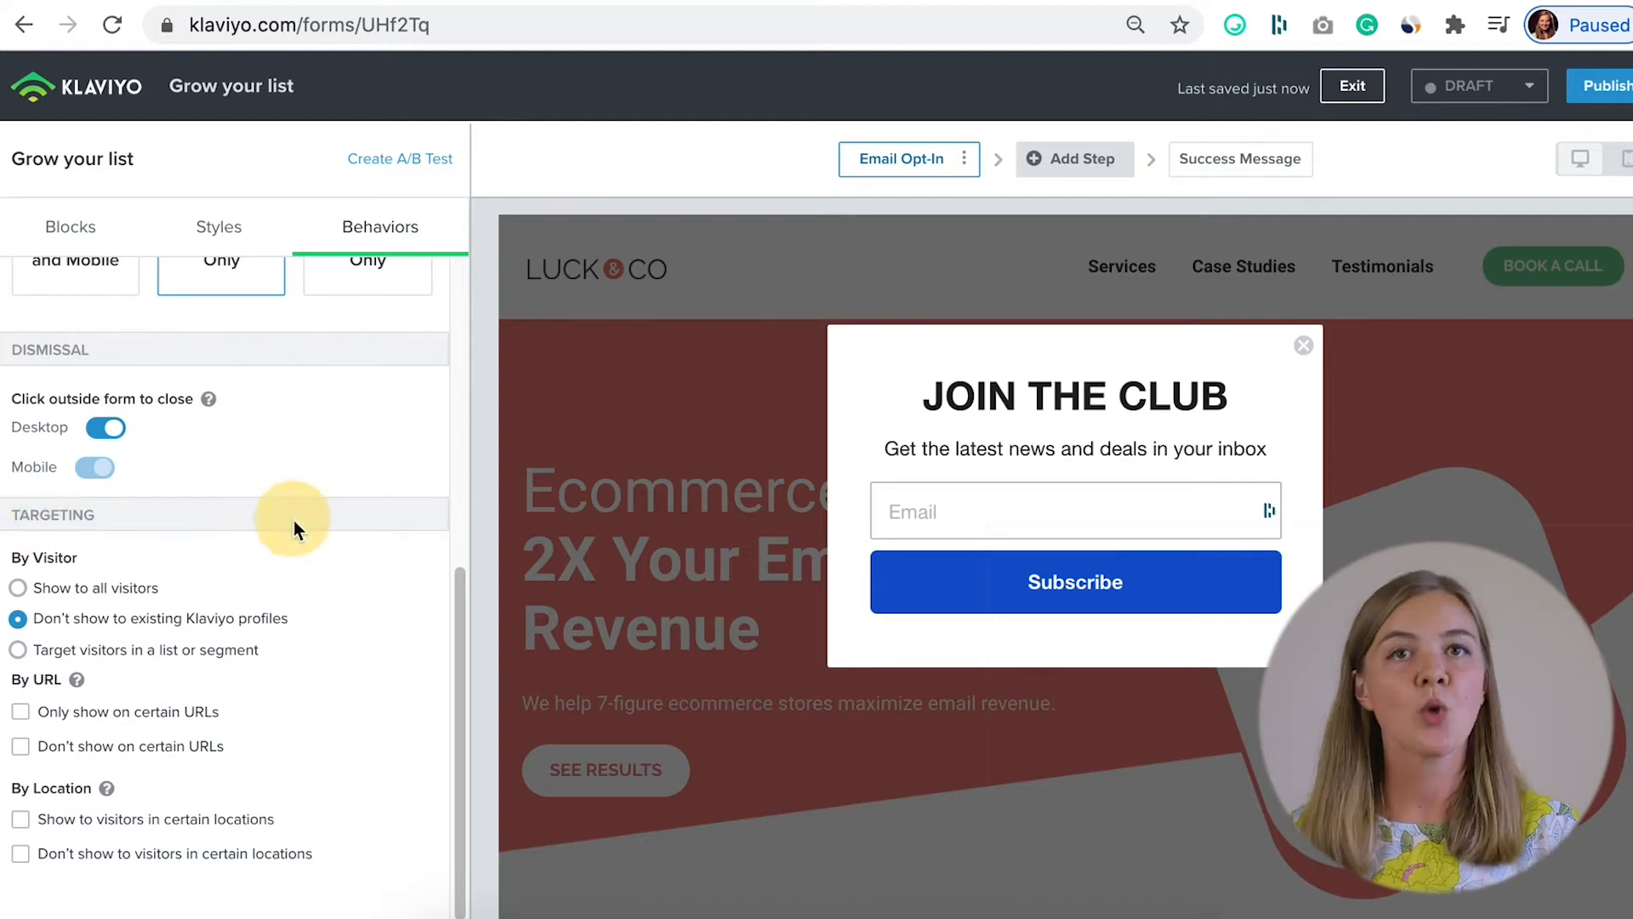
- Hide the popup on URLs containing /cart and switch on location targeting
scroll("down", 3)
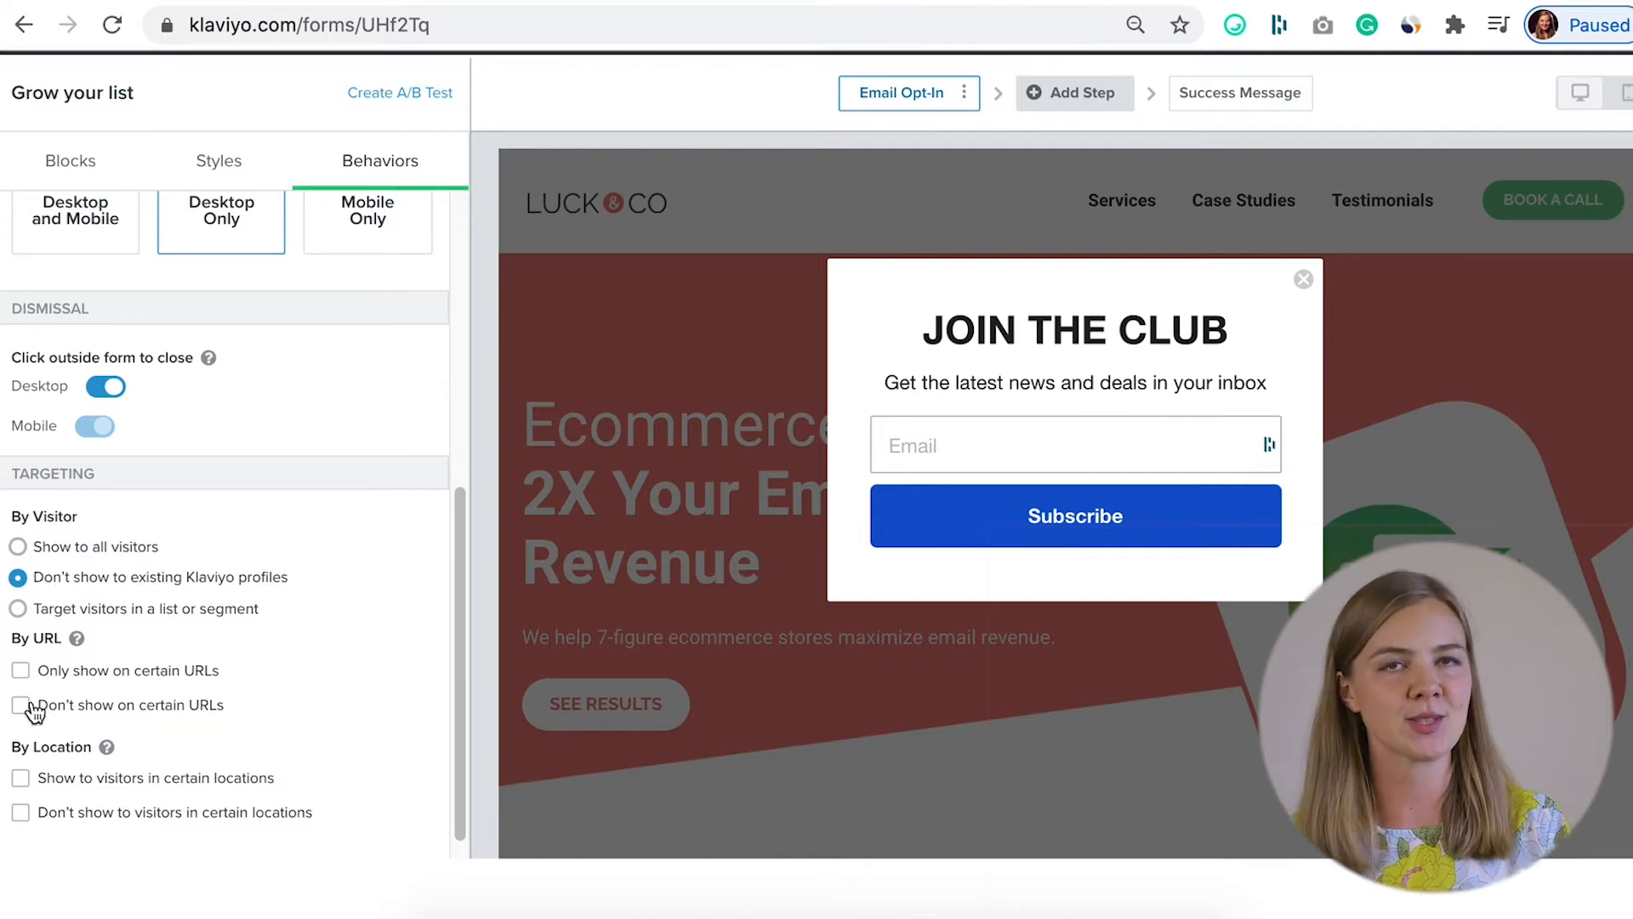
left_click(21, 704)
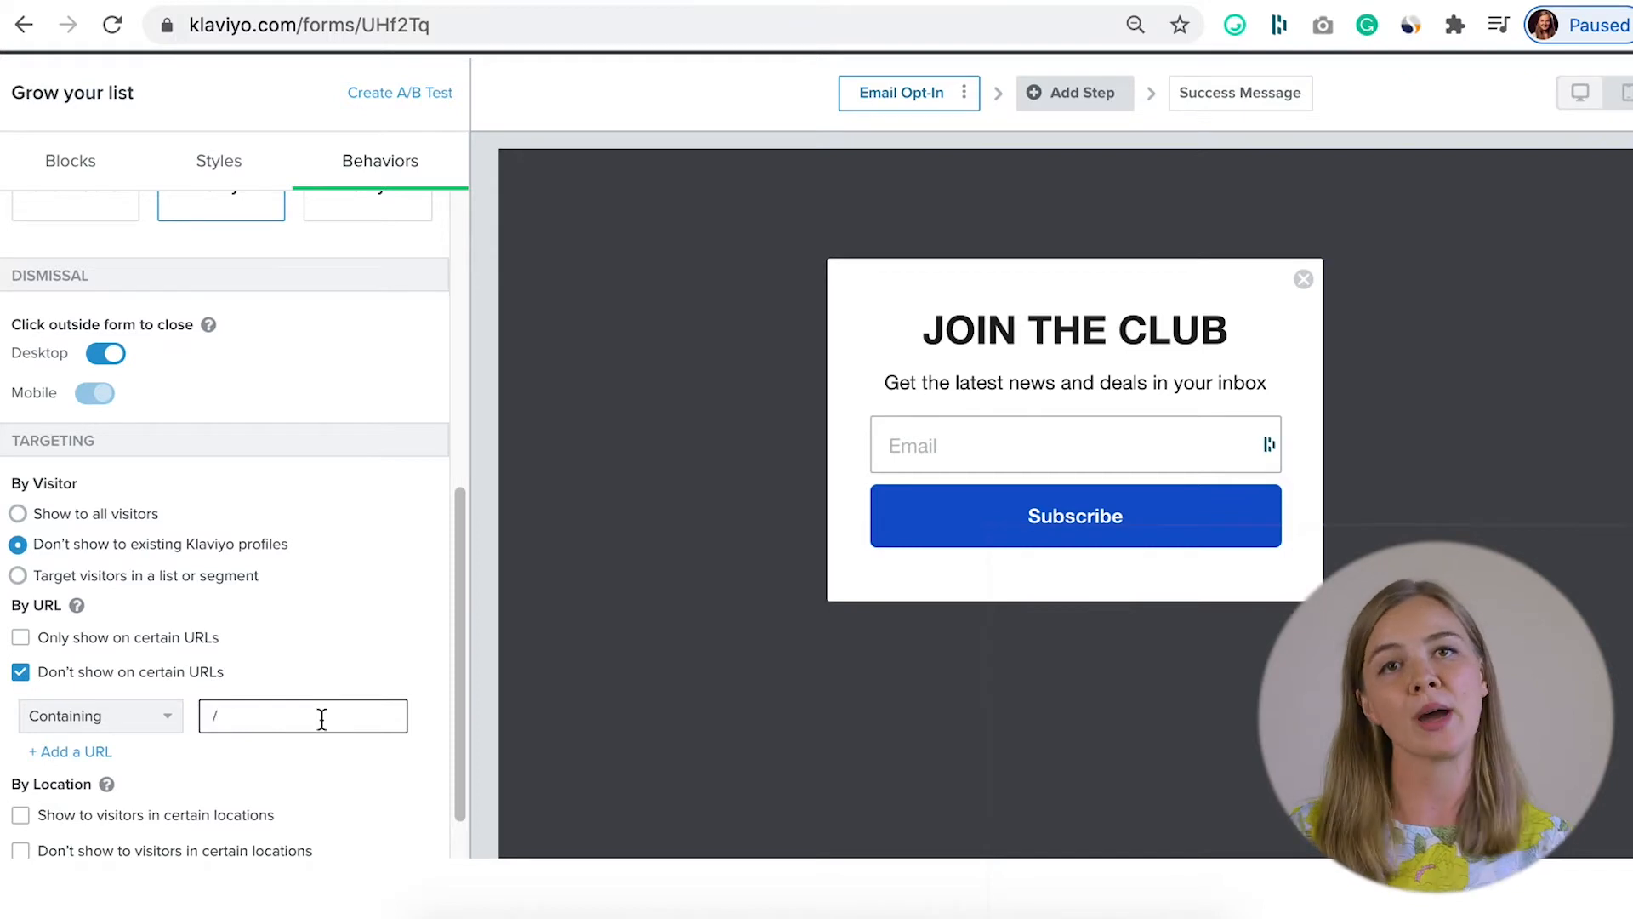
type("cart")
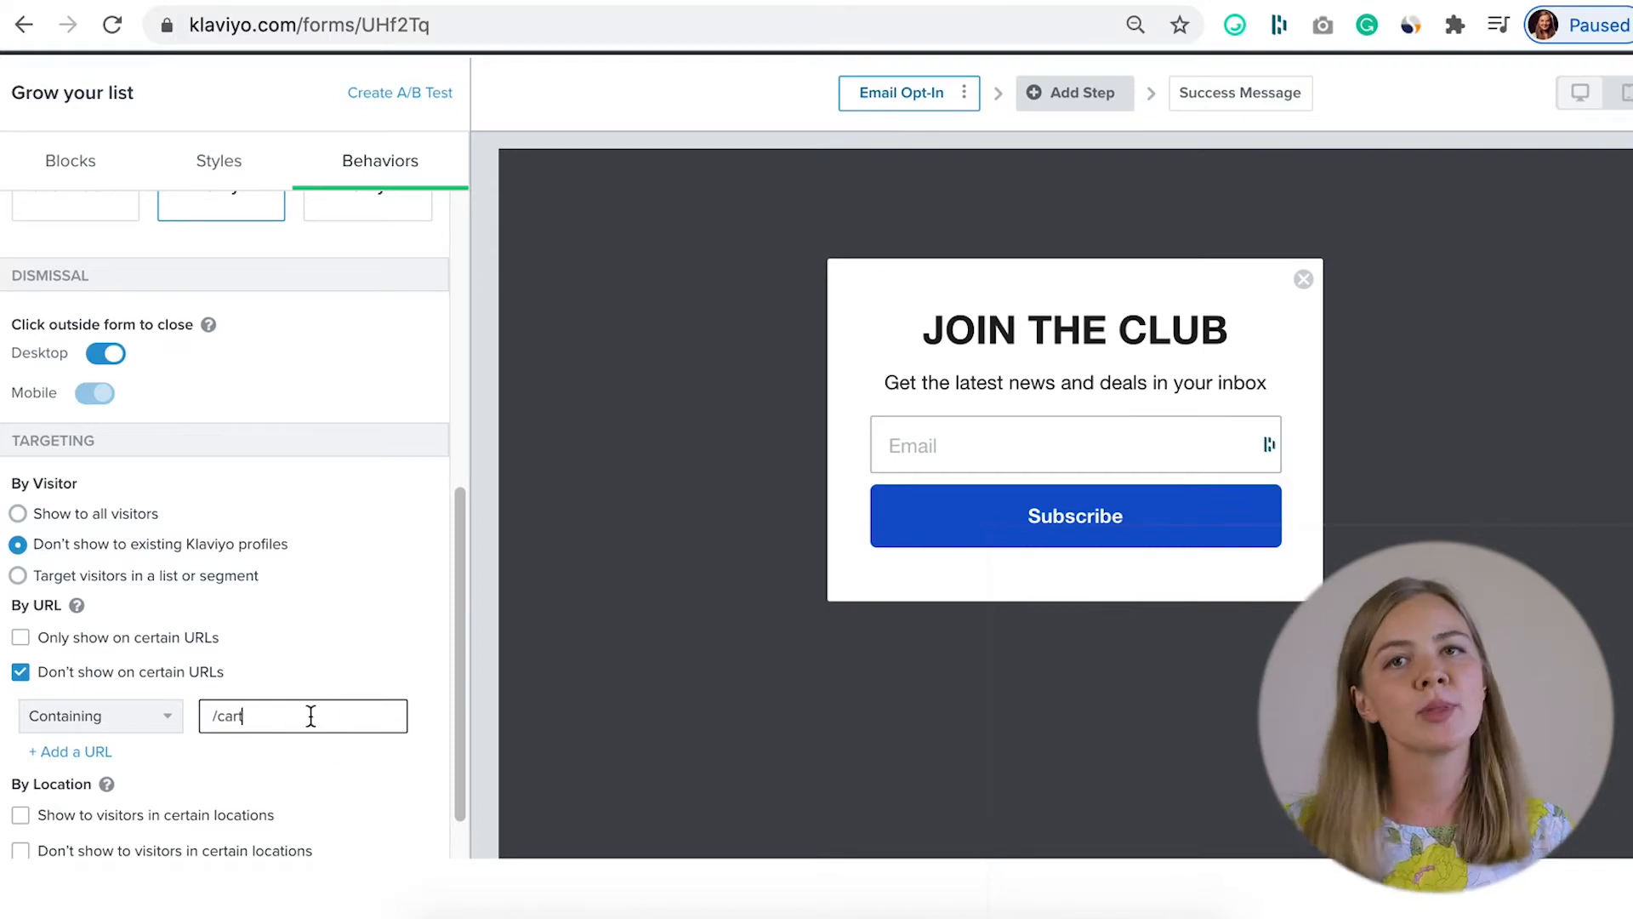
double_click(228, 715)
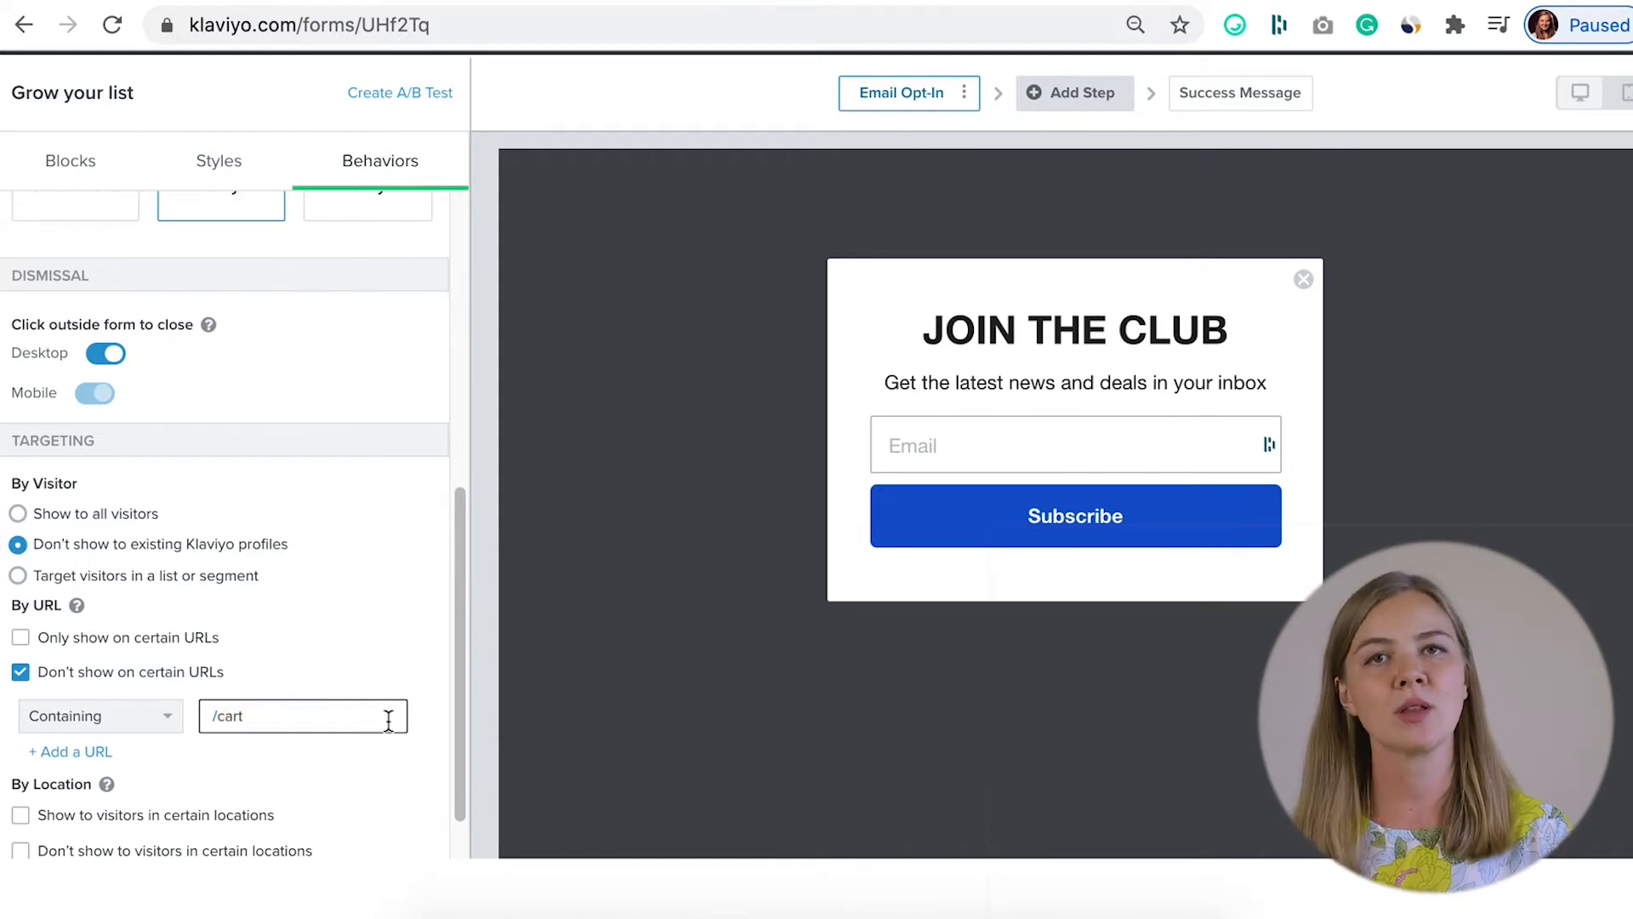
scroll("down", 3)
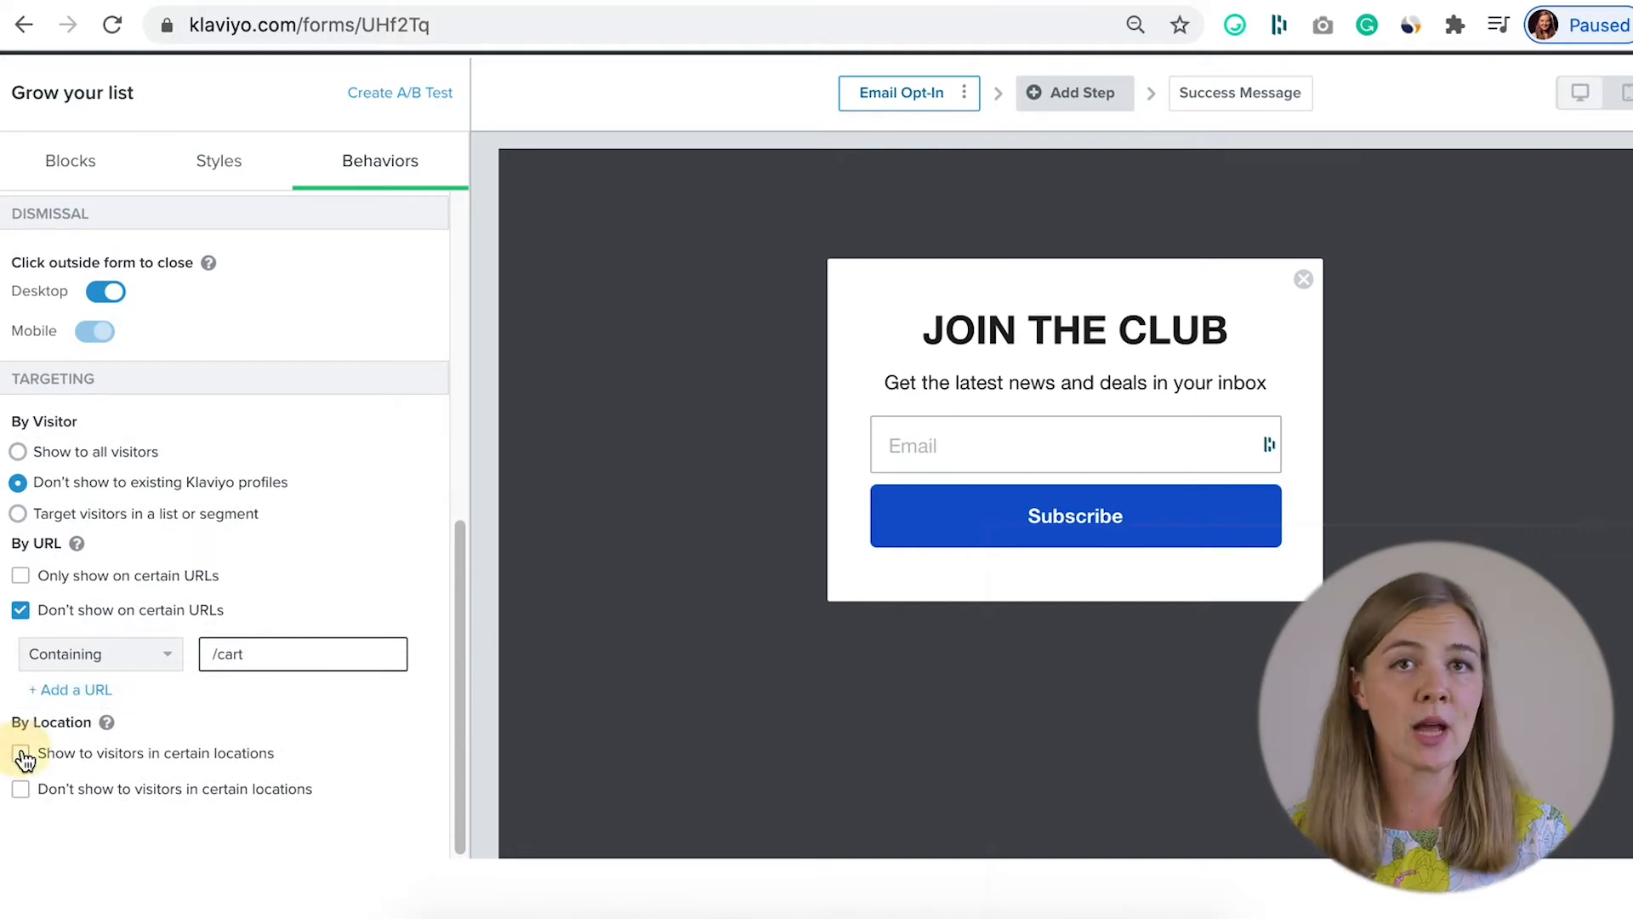
left_click(20, 753)
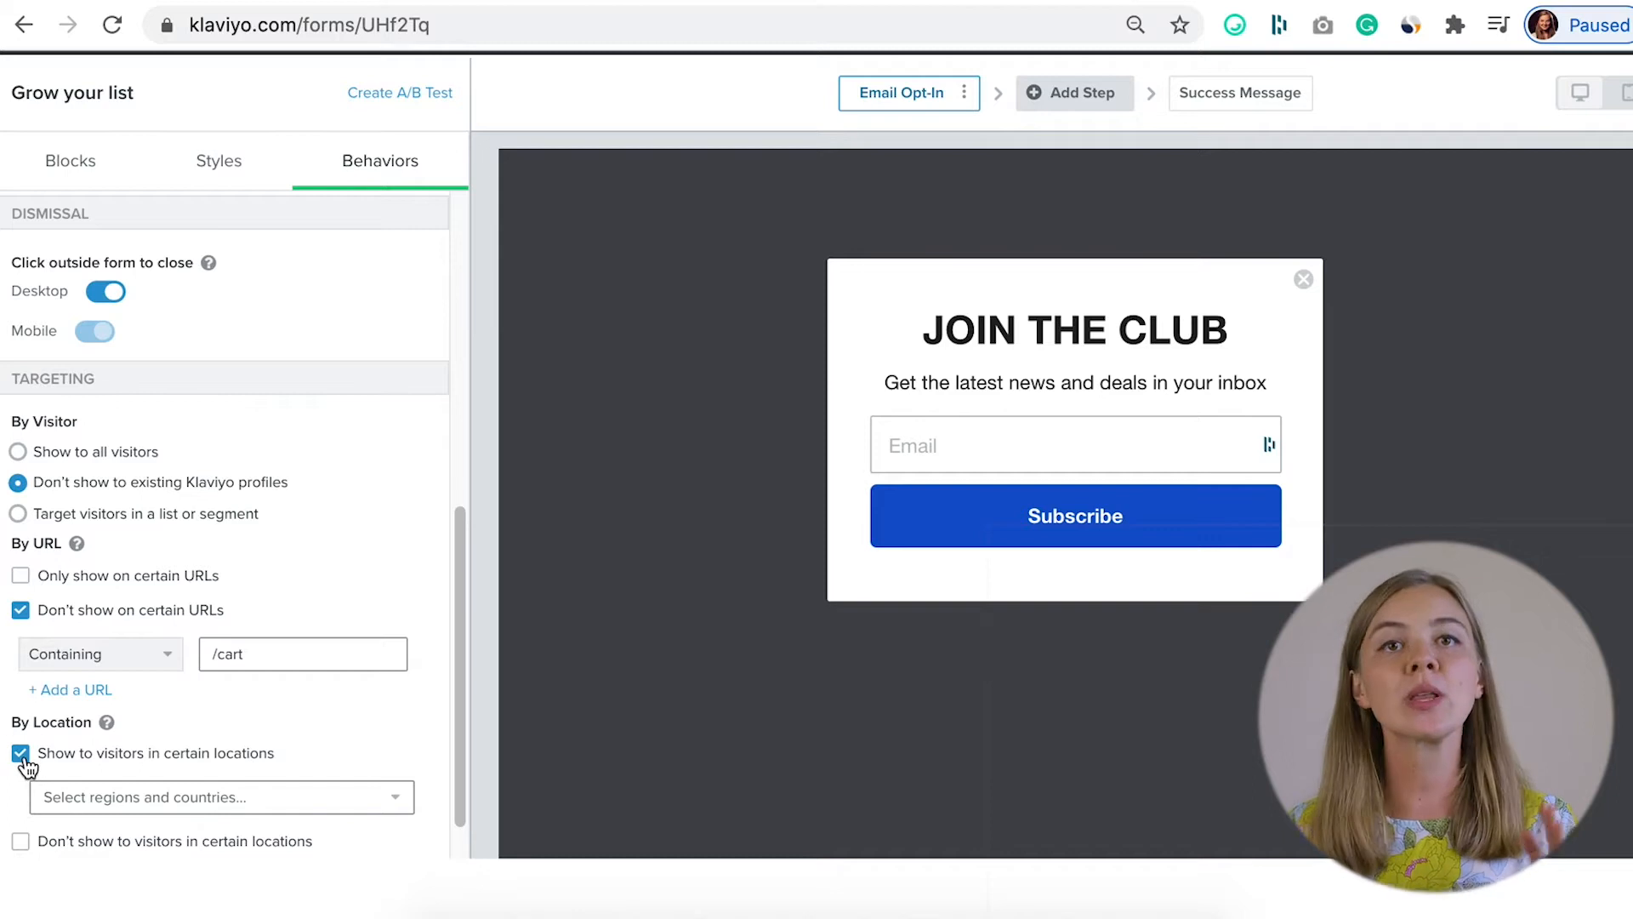
left_click(19, 789)
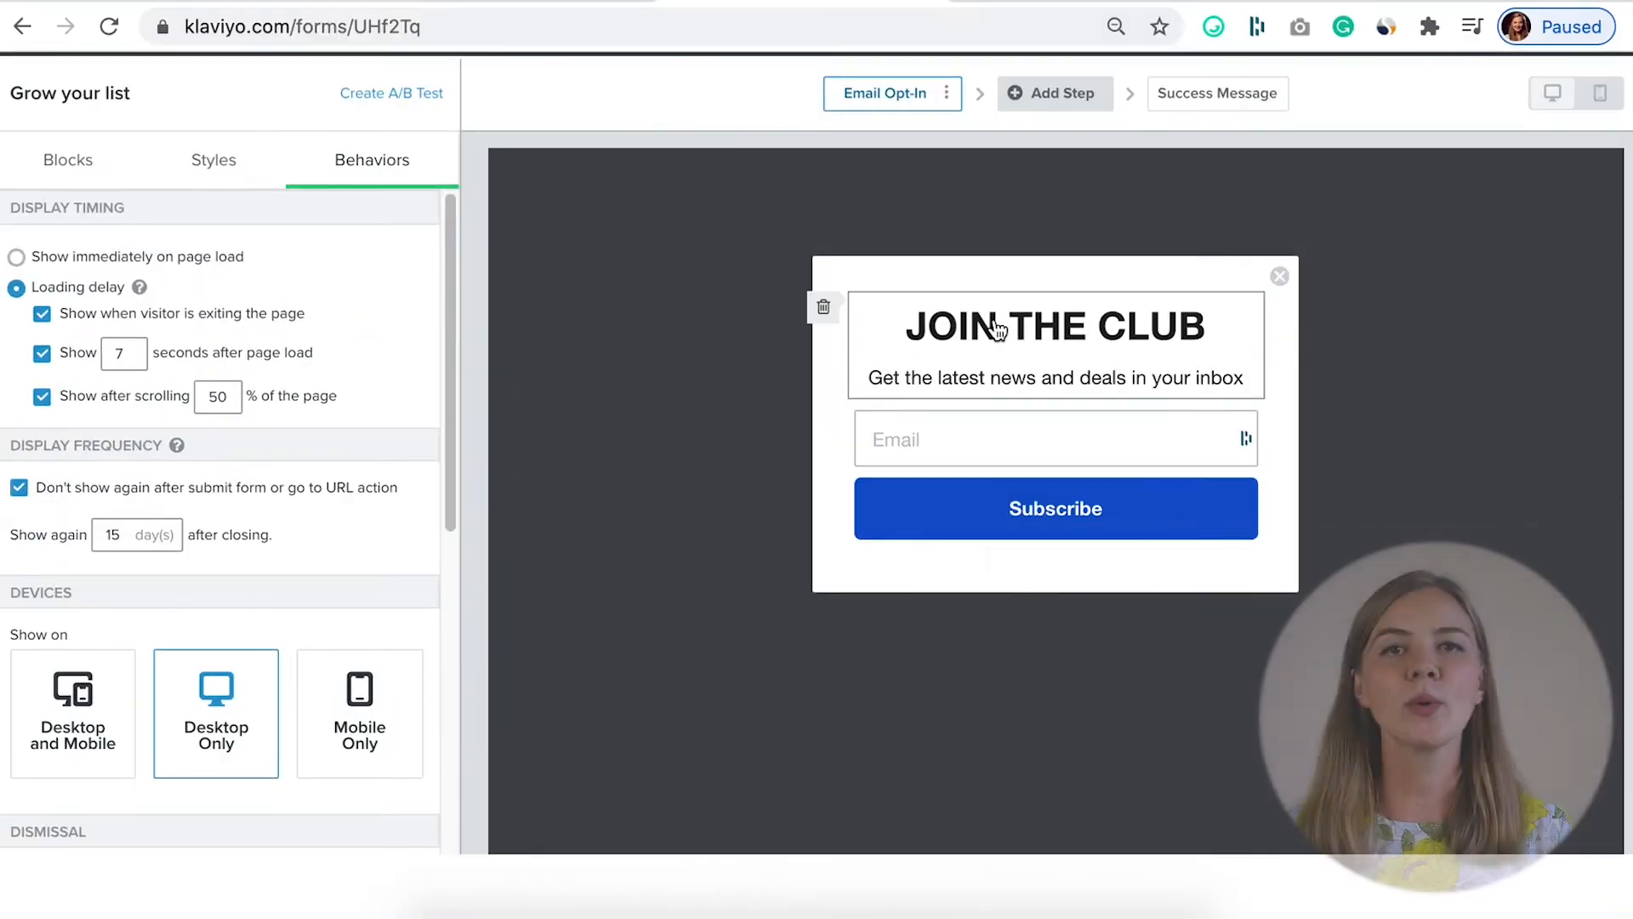
- Replace the heading with 'GET 10% OFF YOUR FIRST ORDER', centre-aligned
left_click(1052, 343)
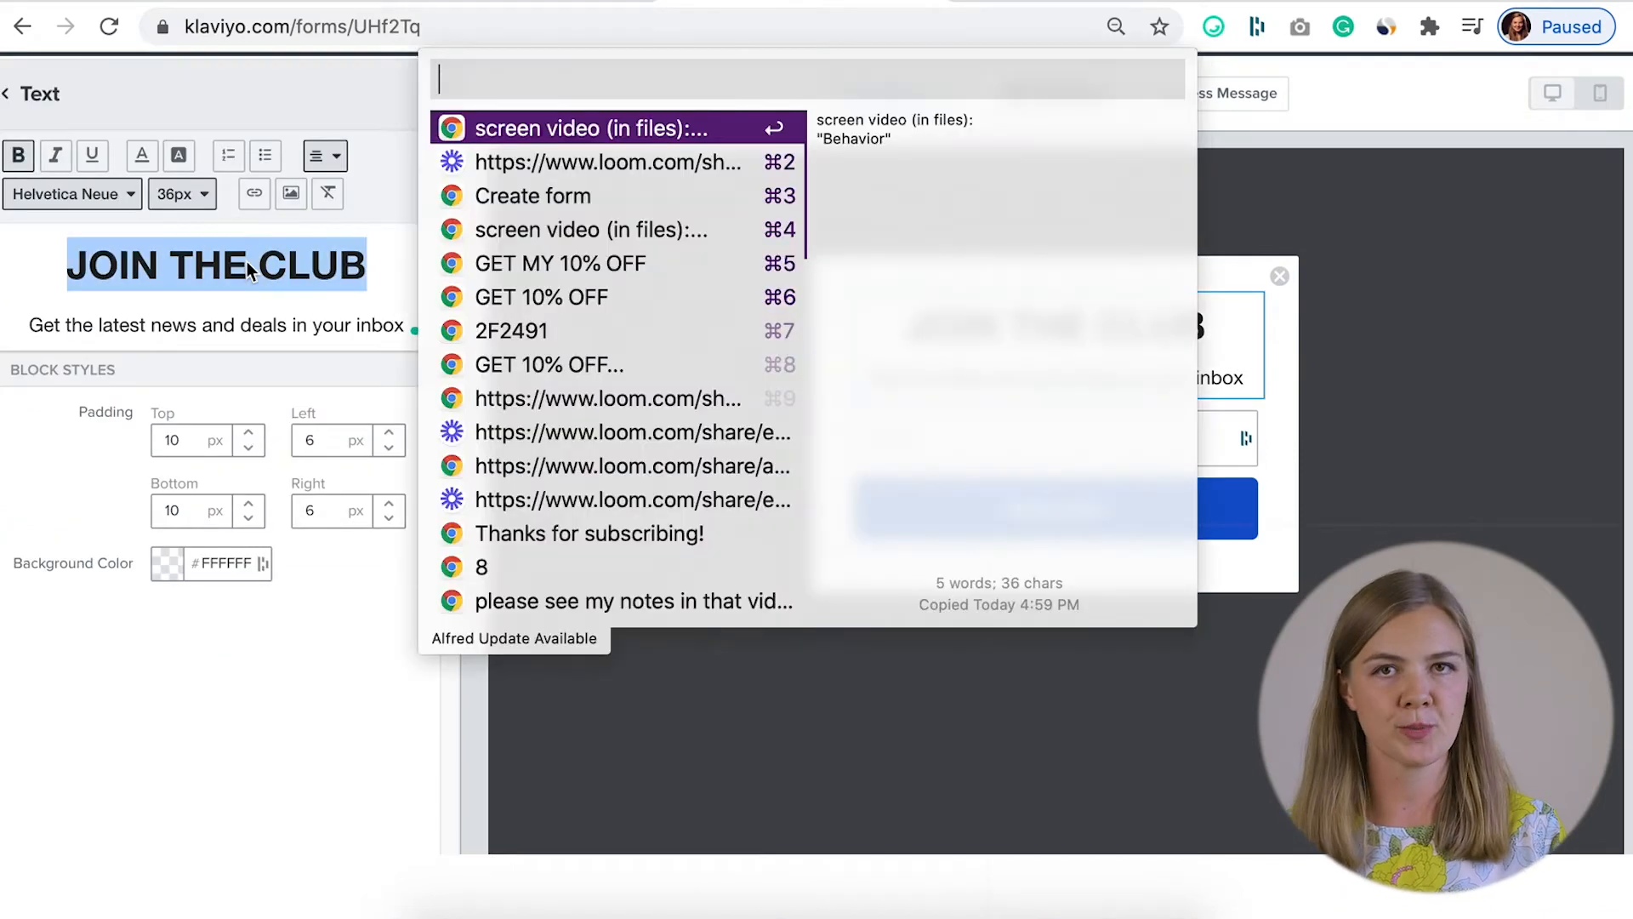
type("get")
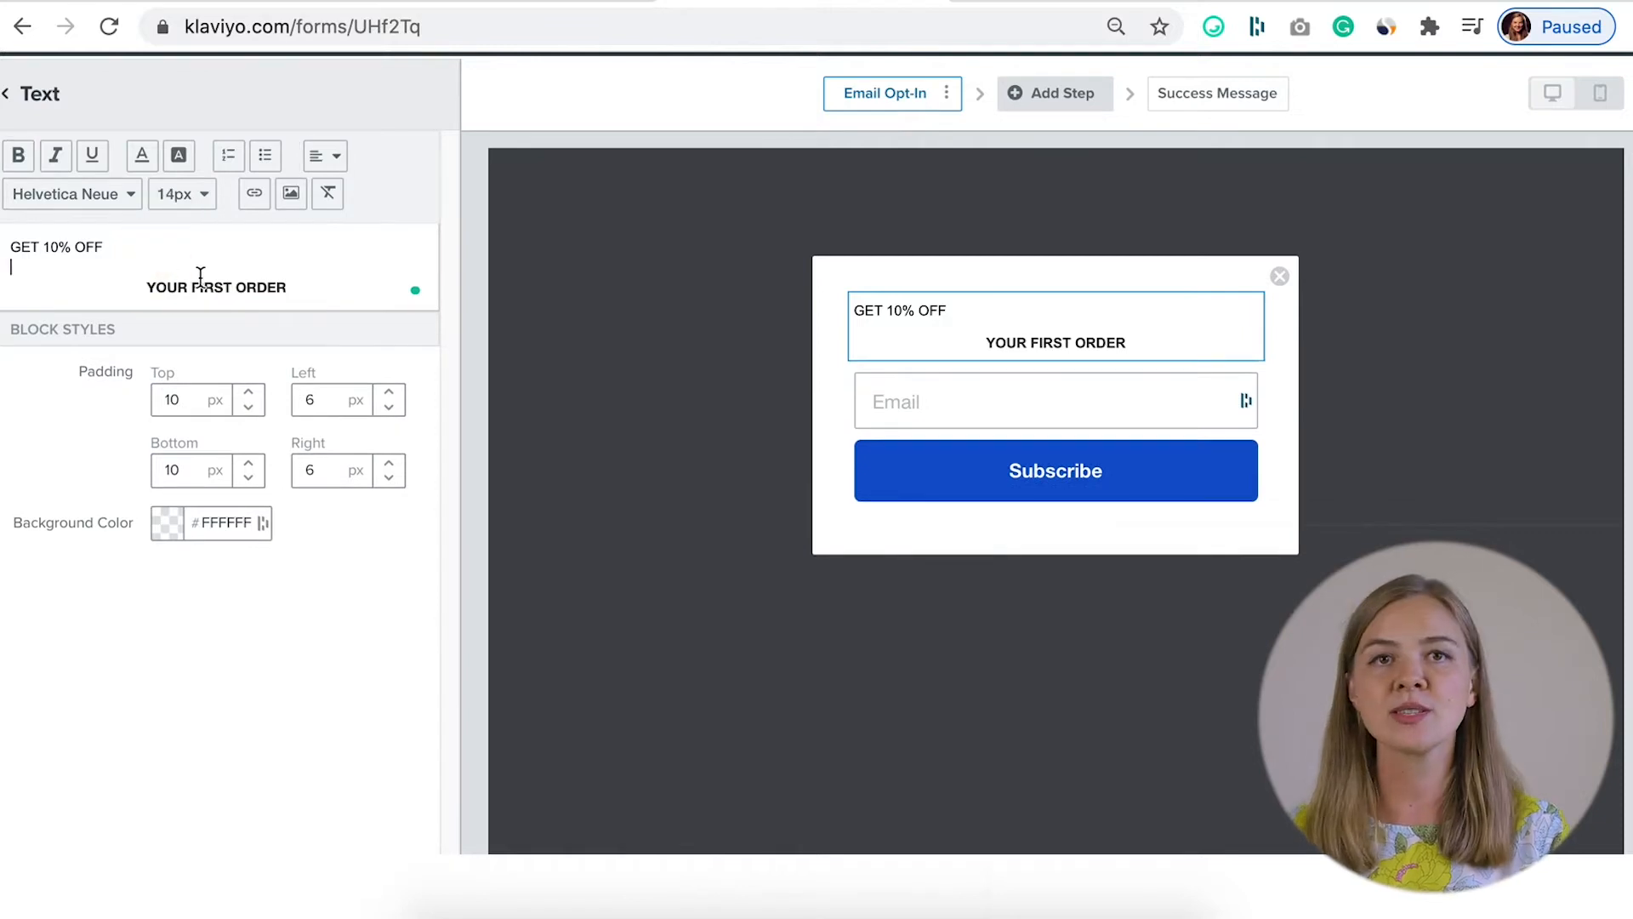
left_click(317, 155)
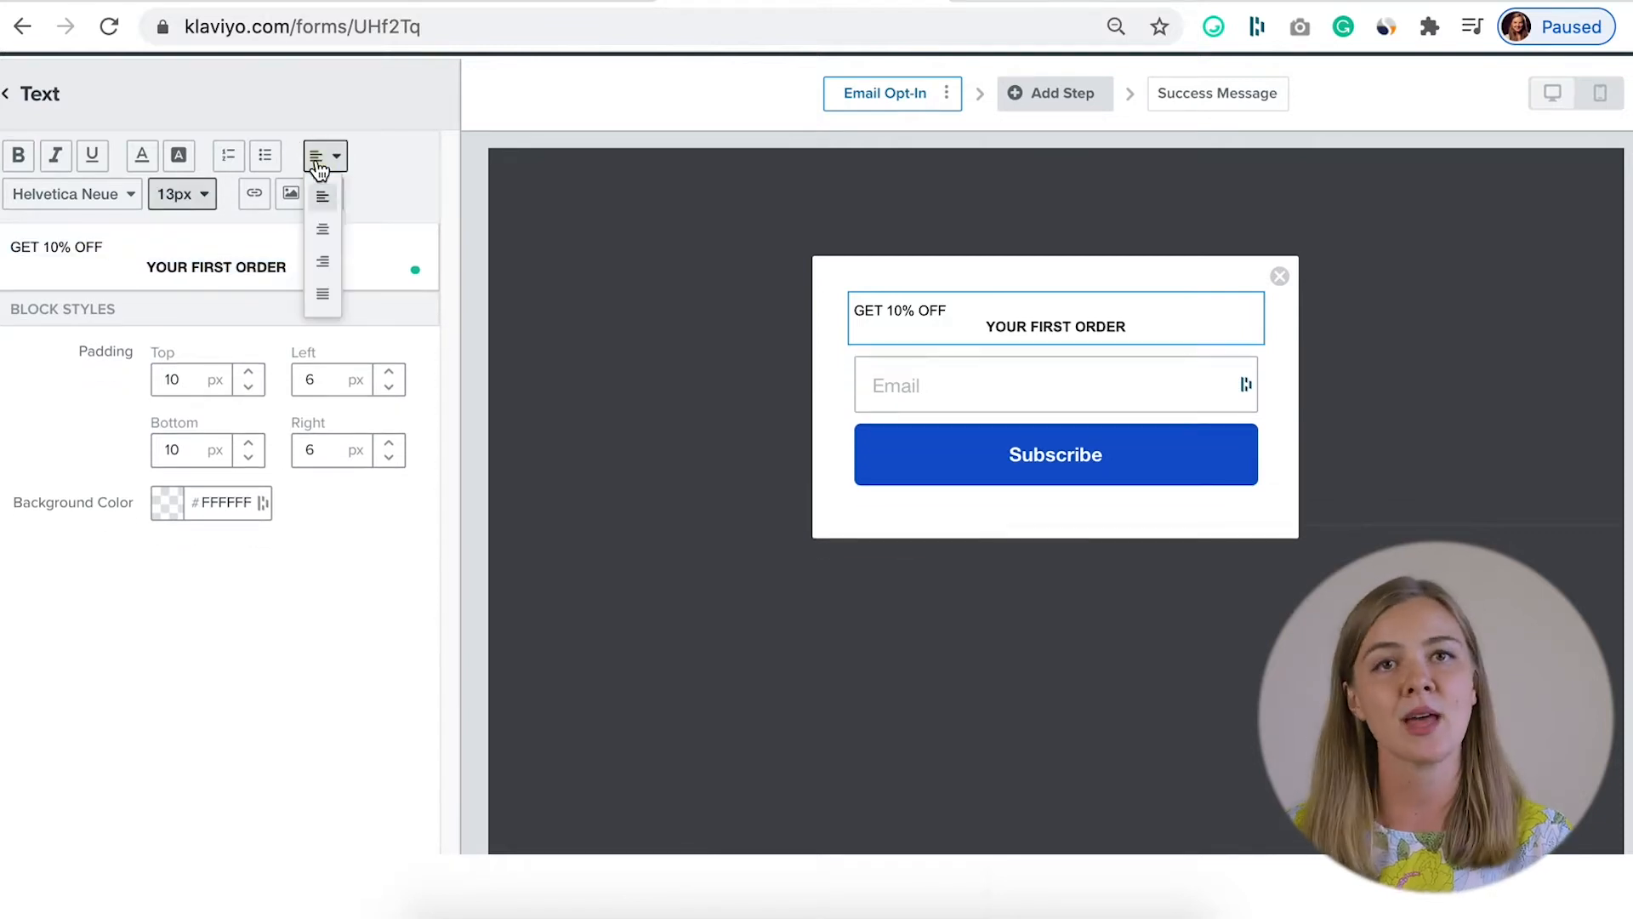
left_click(181, 194)
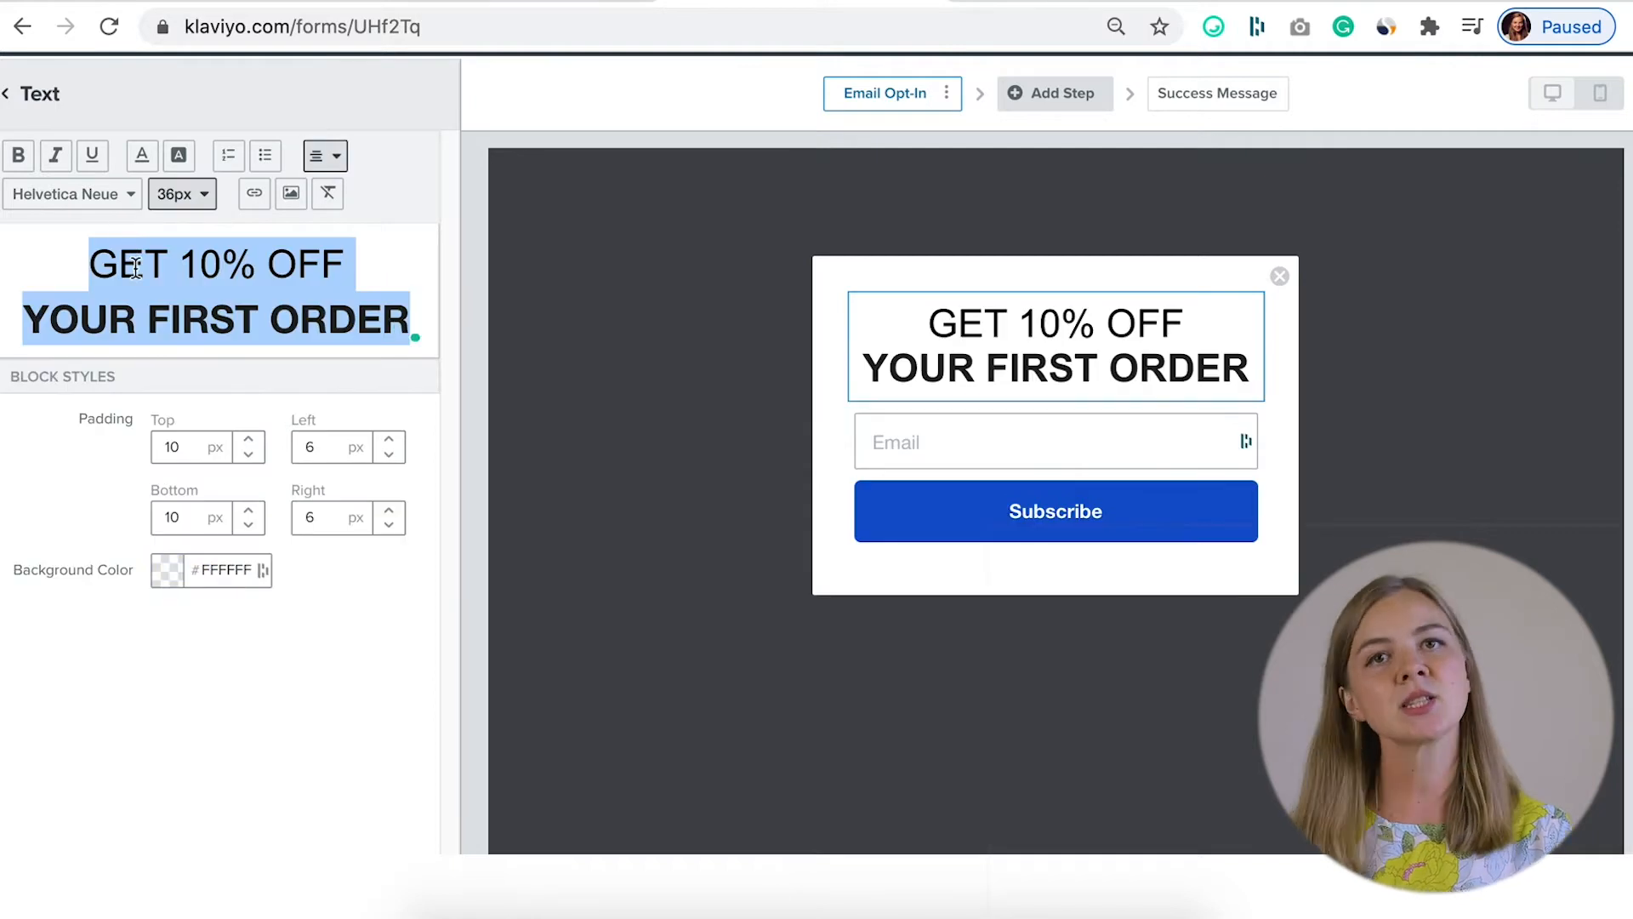
left_click(371, 160)
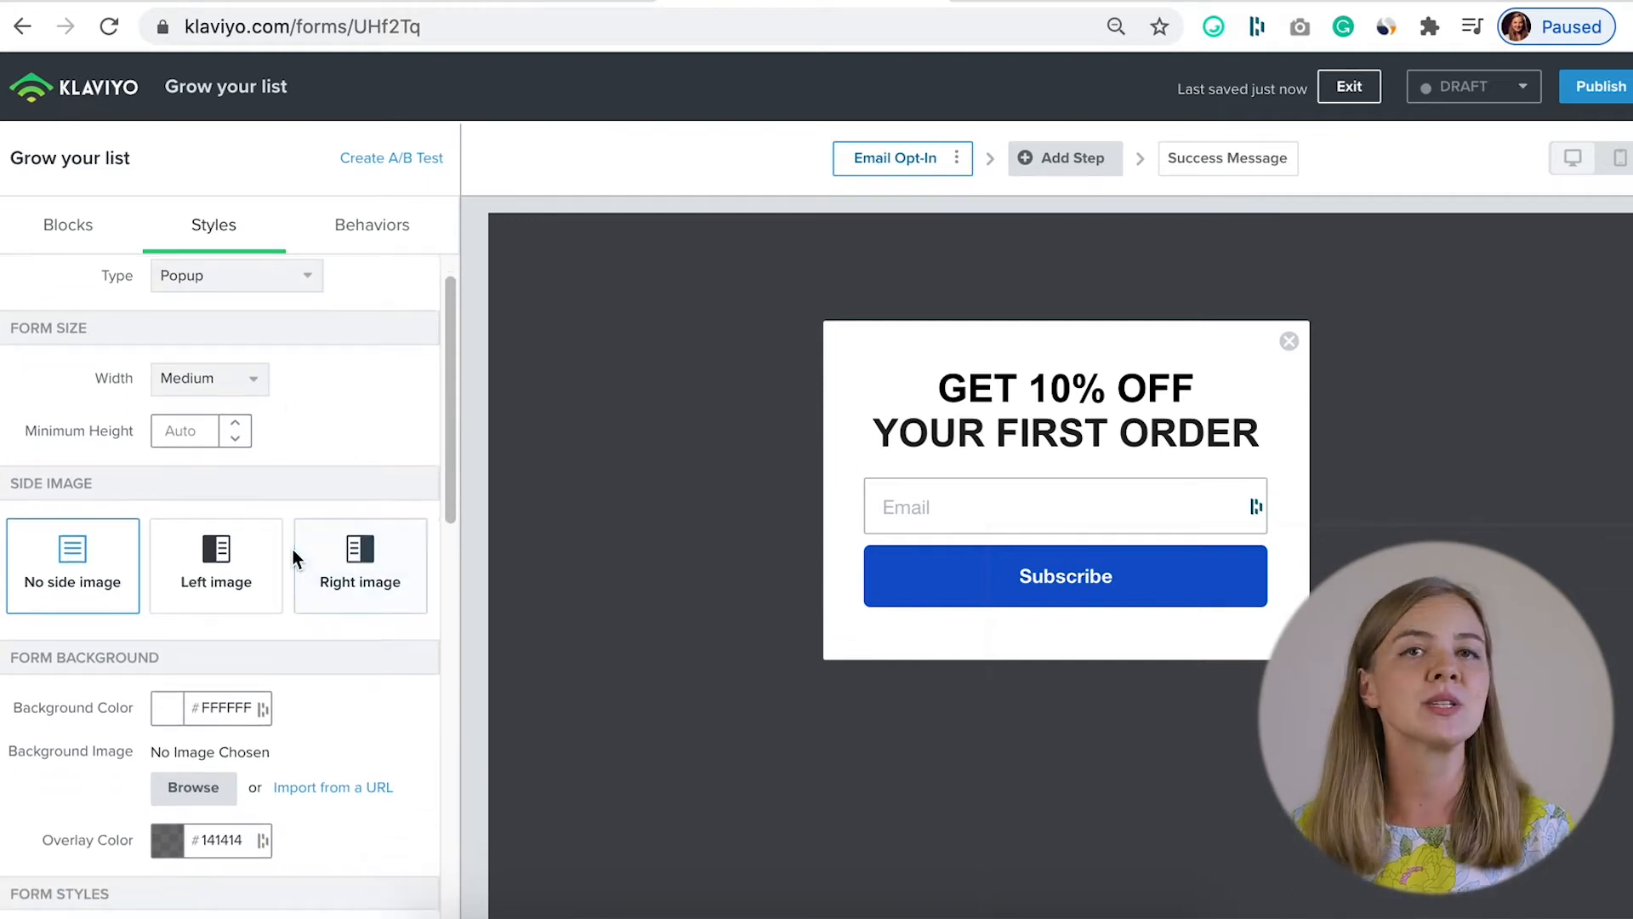
- Use the cotton candy sky image as a Cover background and widen the form
left_click(193, 786)
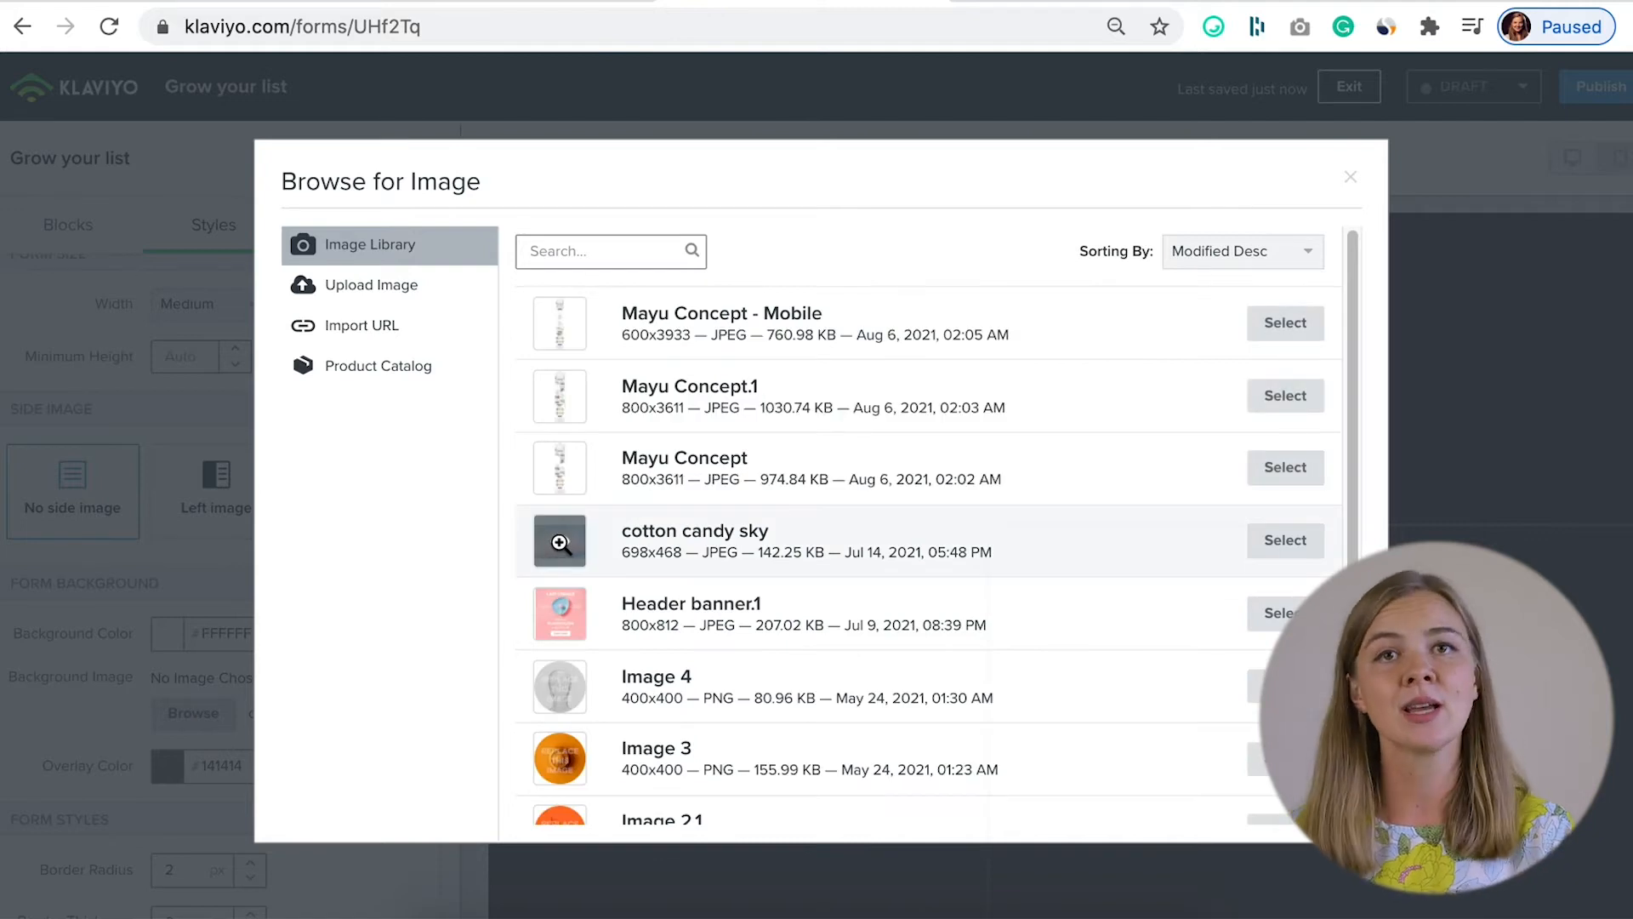
left_click(1284, 539)
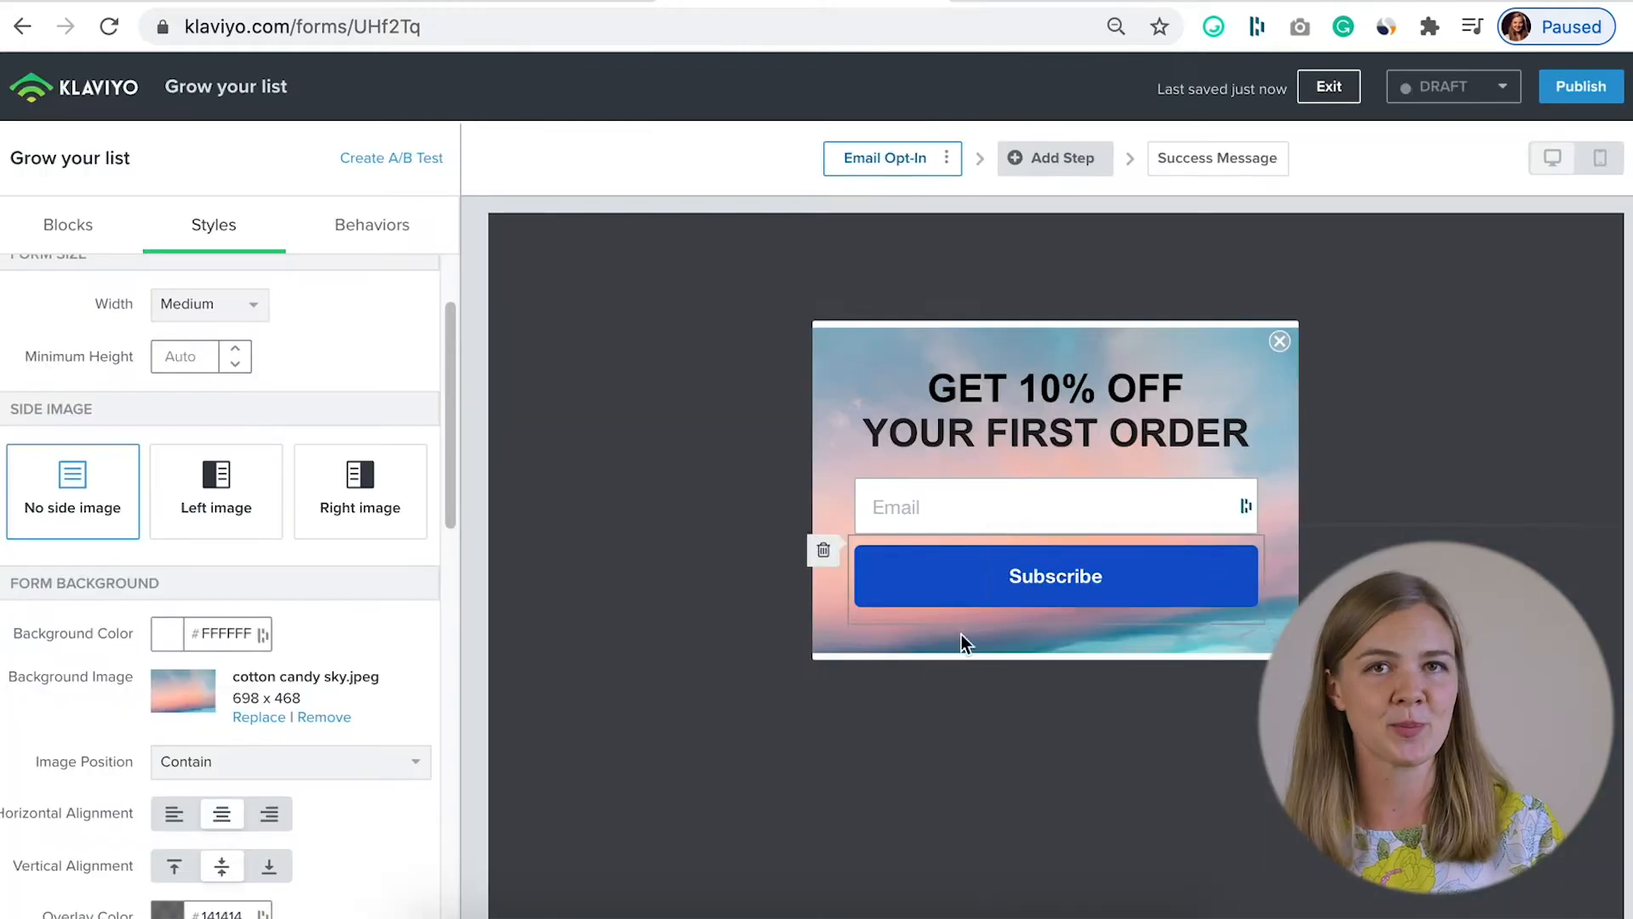
left_click(215, 490)
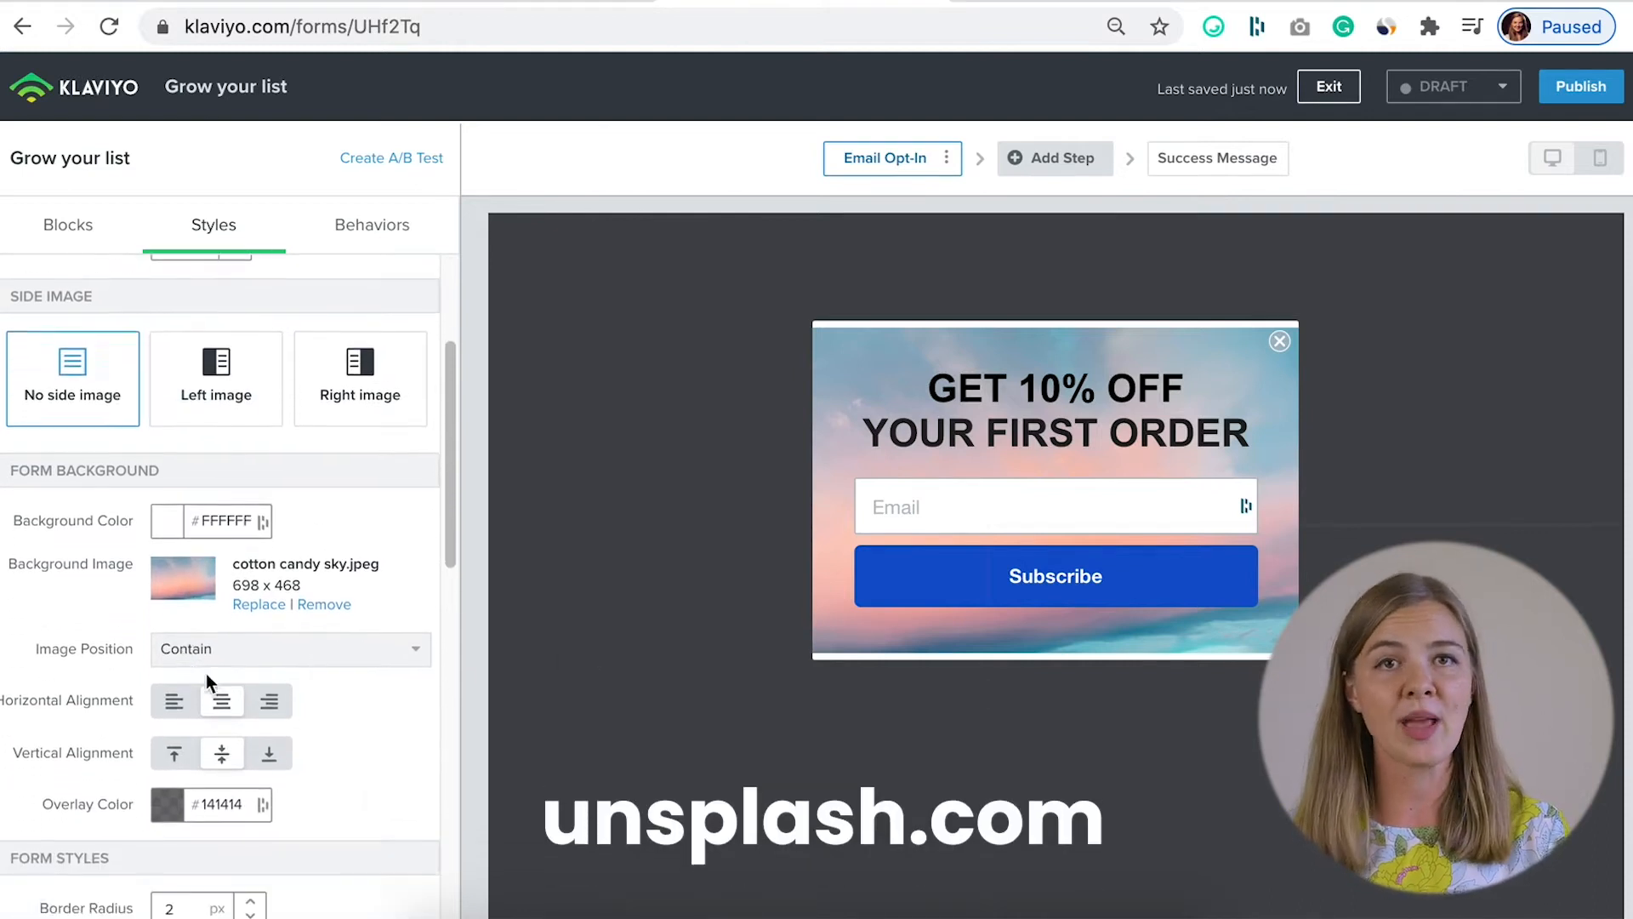
left_click(289, 648)
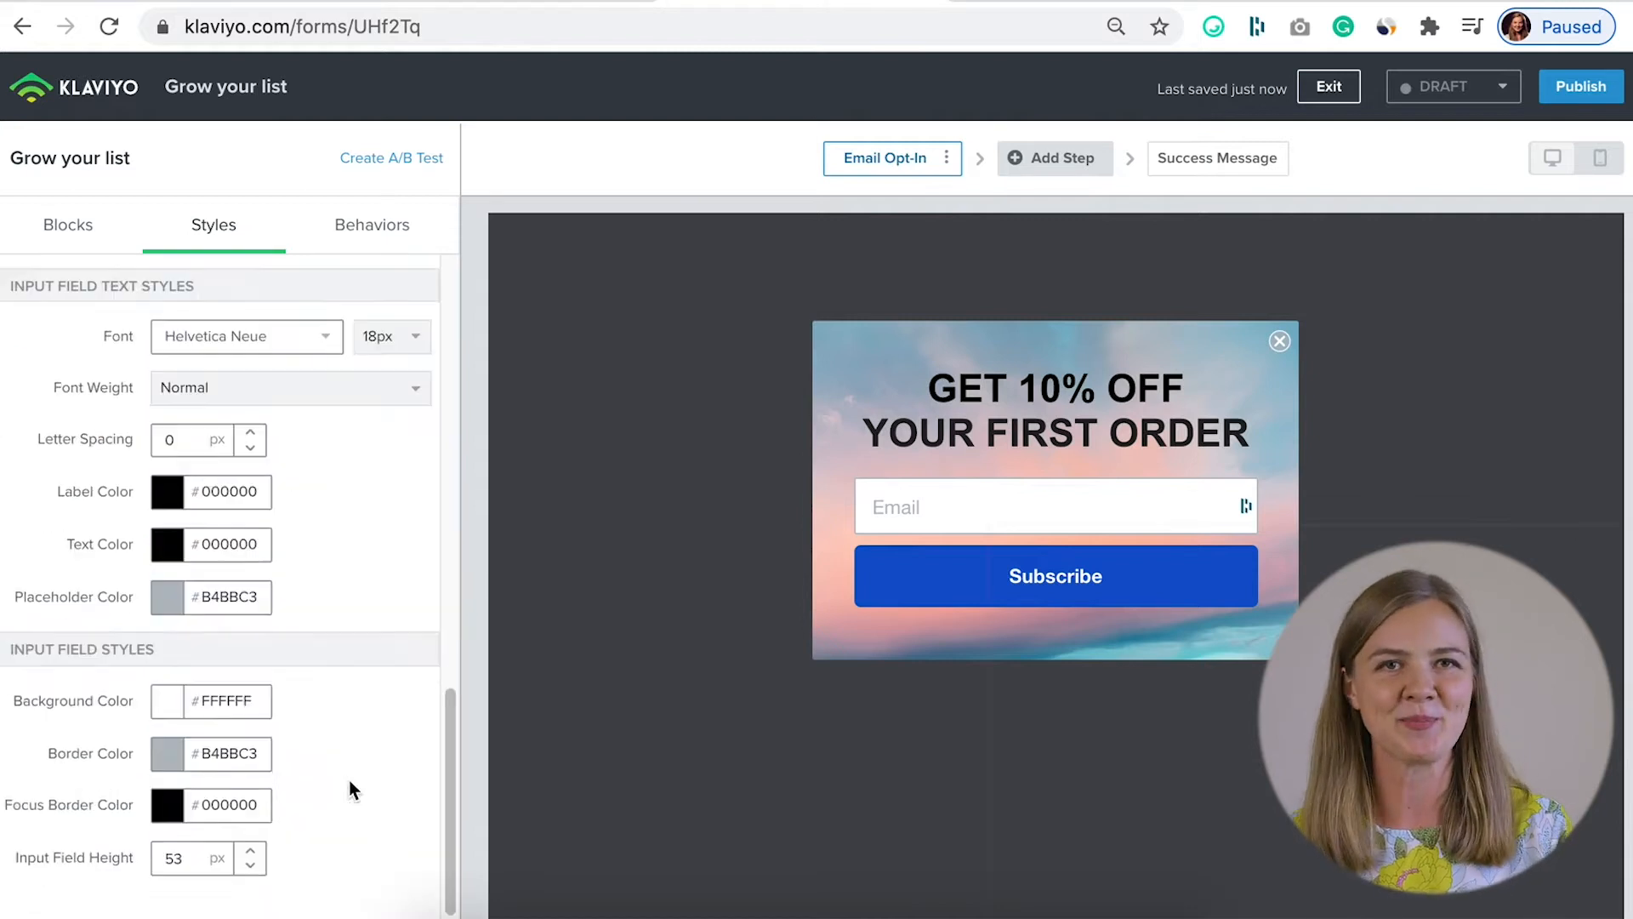
scroll("up", 3)
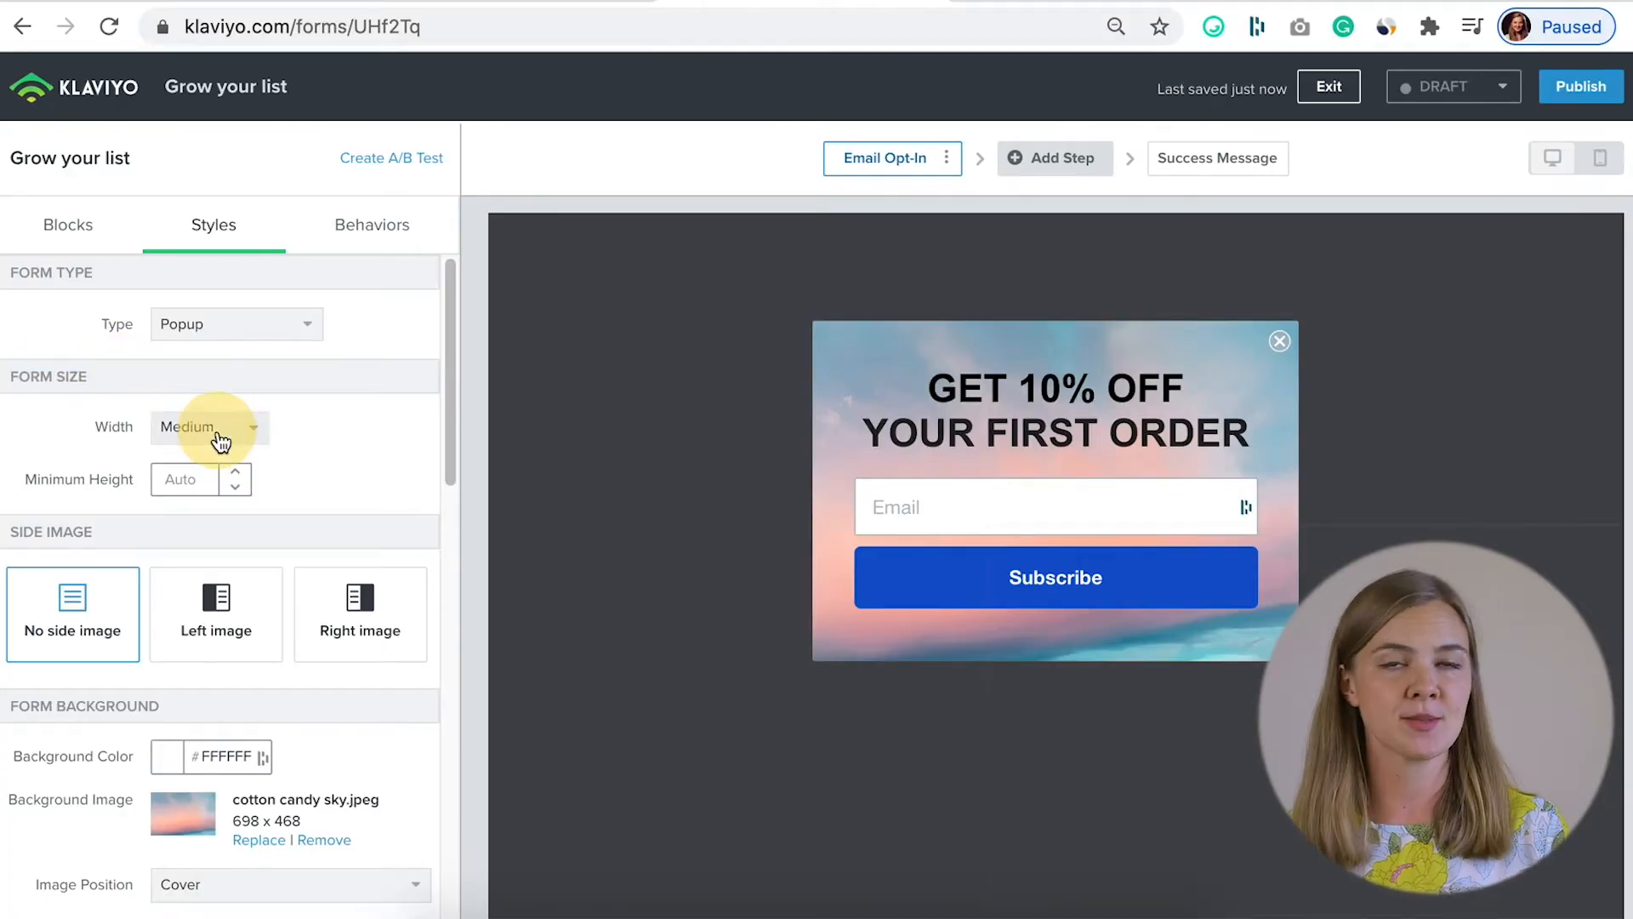
scroll("down", 3)
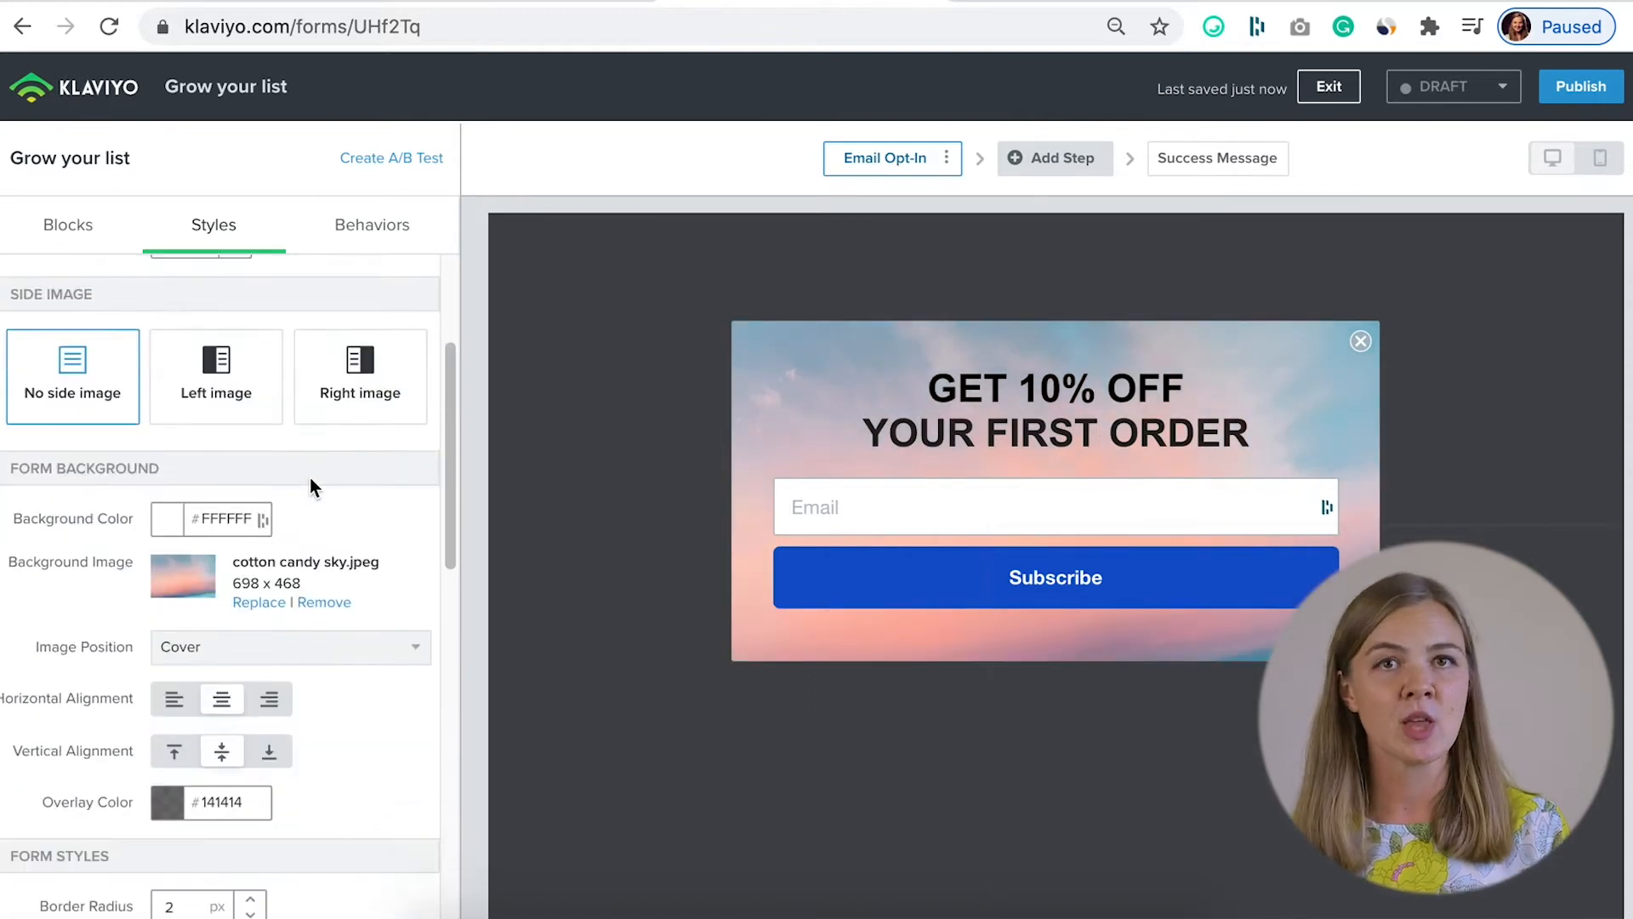
scroll("down", 3)
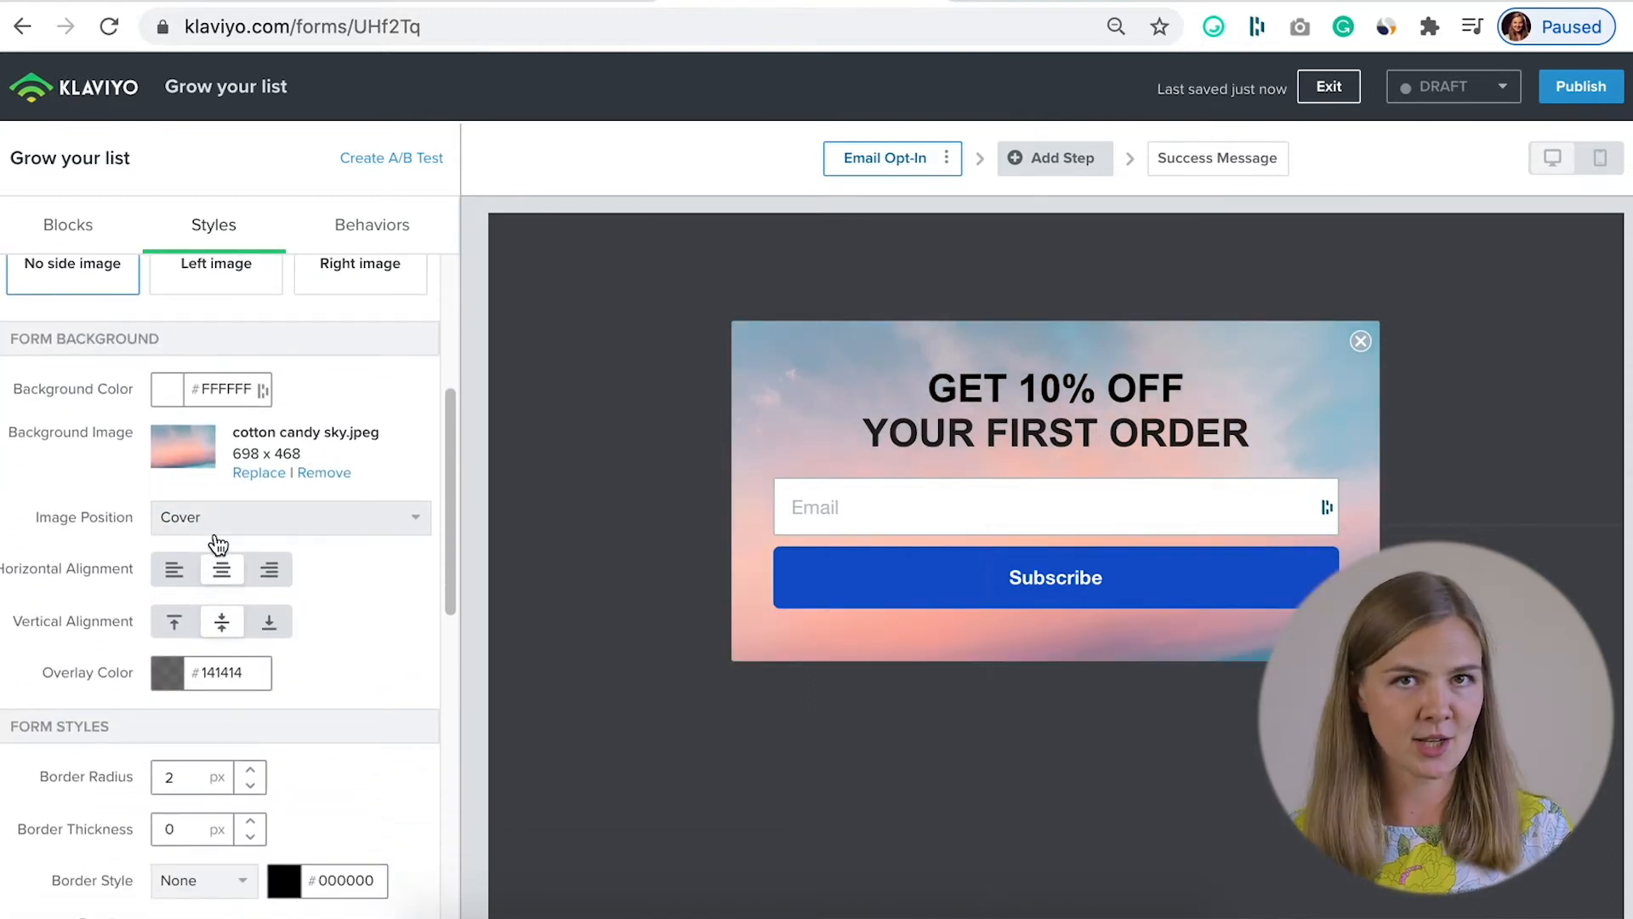
left_click(289, 516)
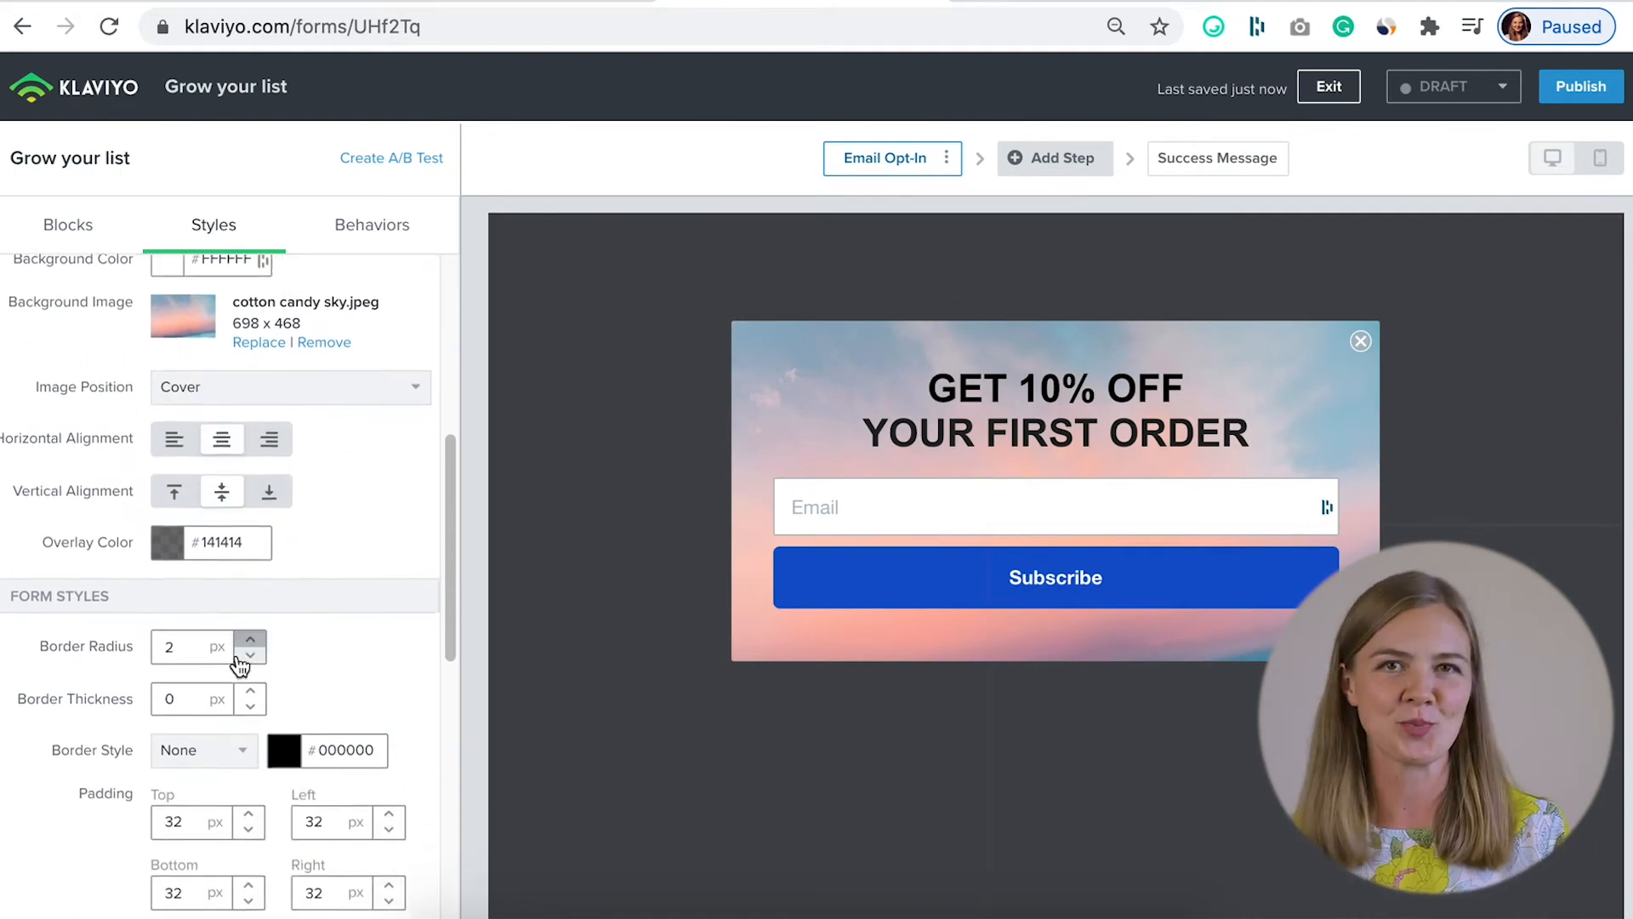
left_click(68, 224)
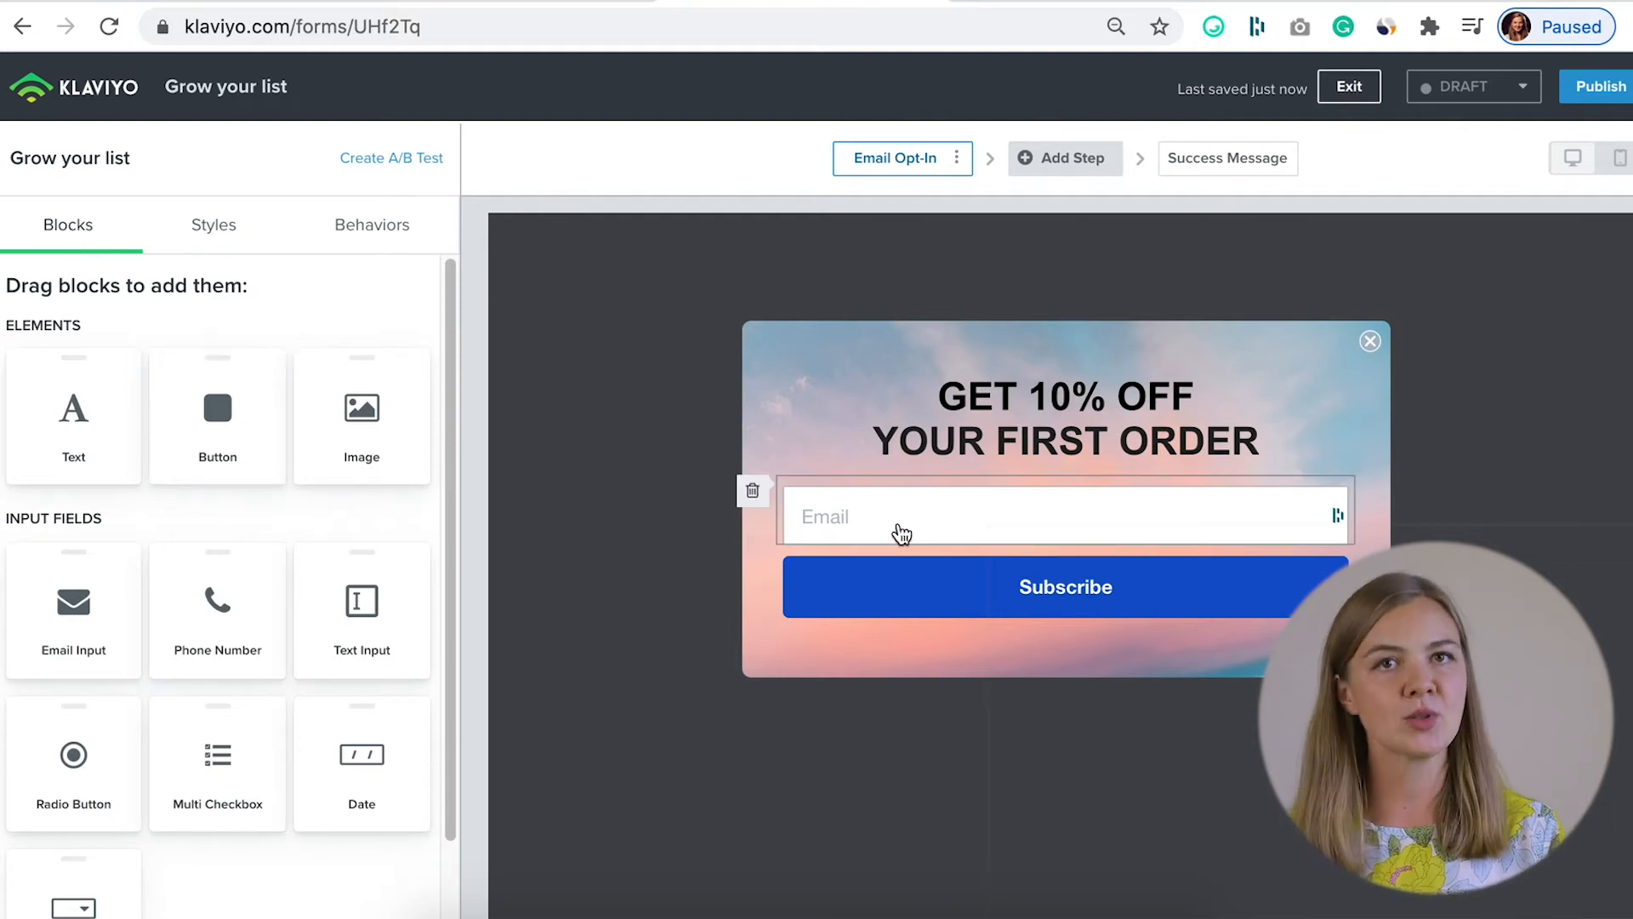
- Change the email field's placeholder text to 'Your best email'
left_click(1063, 515)
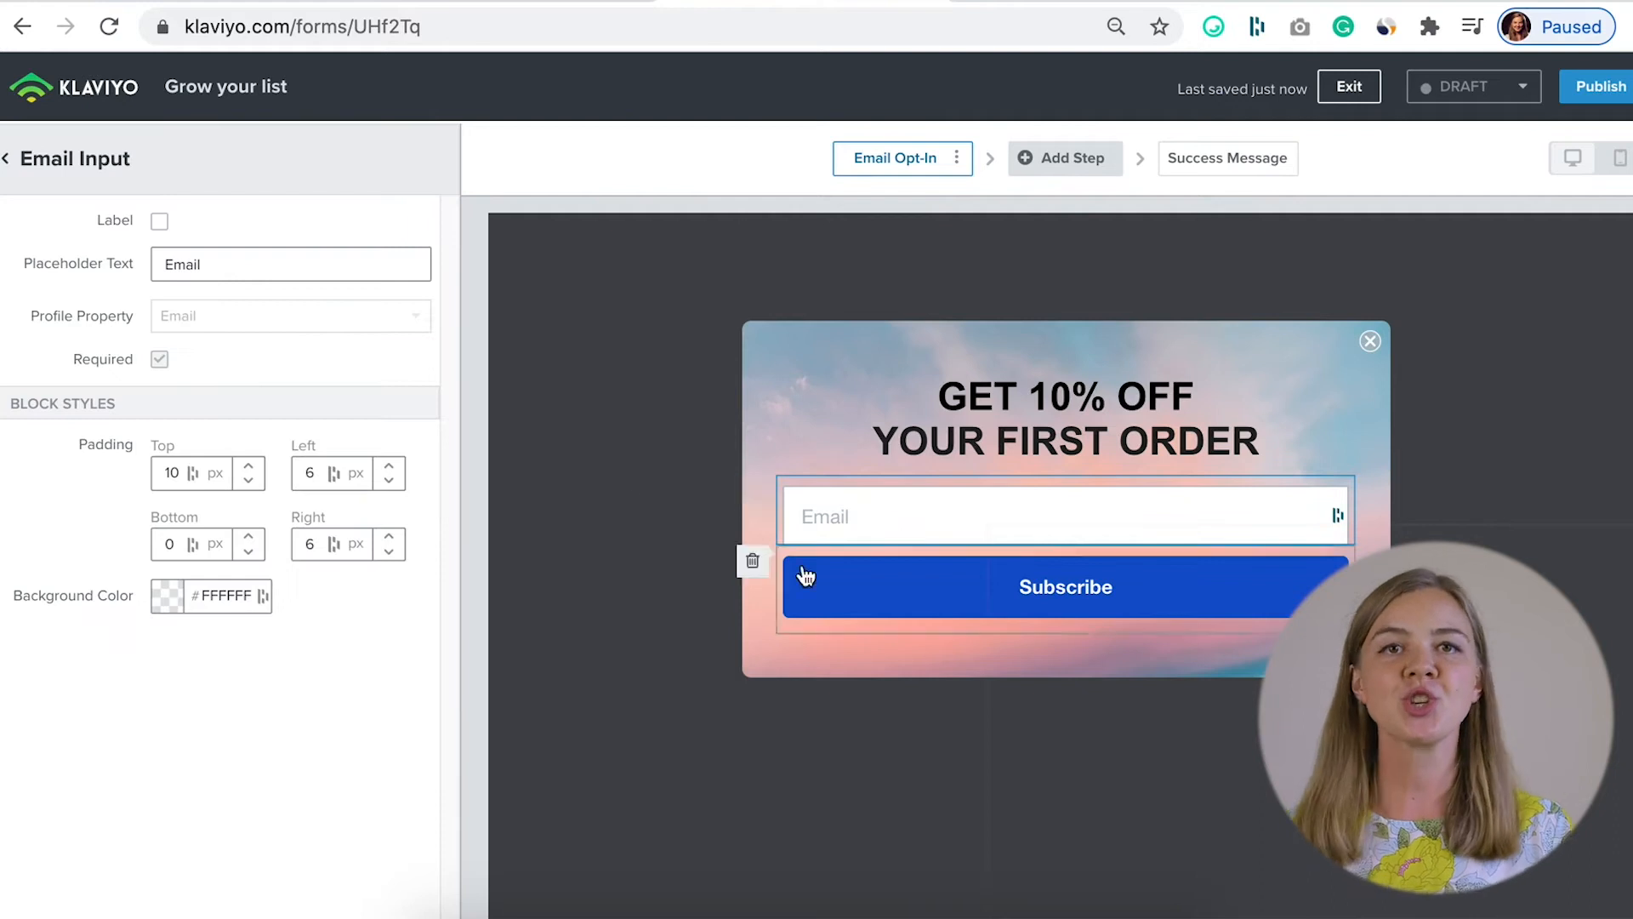
left_click(289, 264)
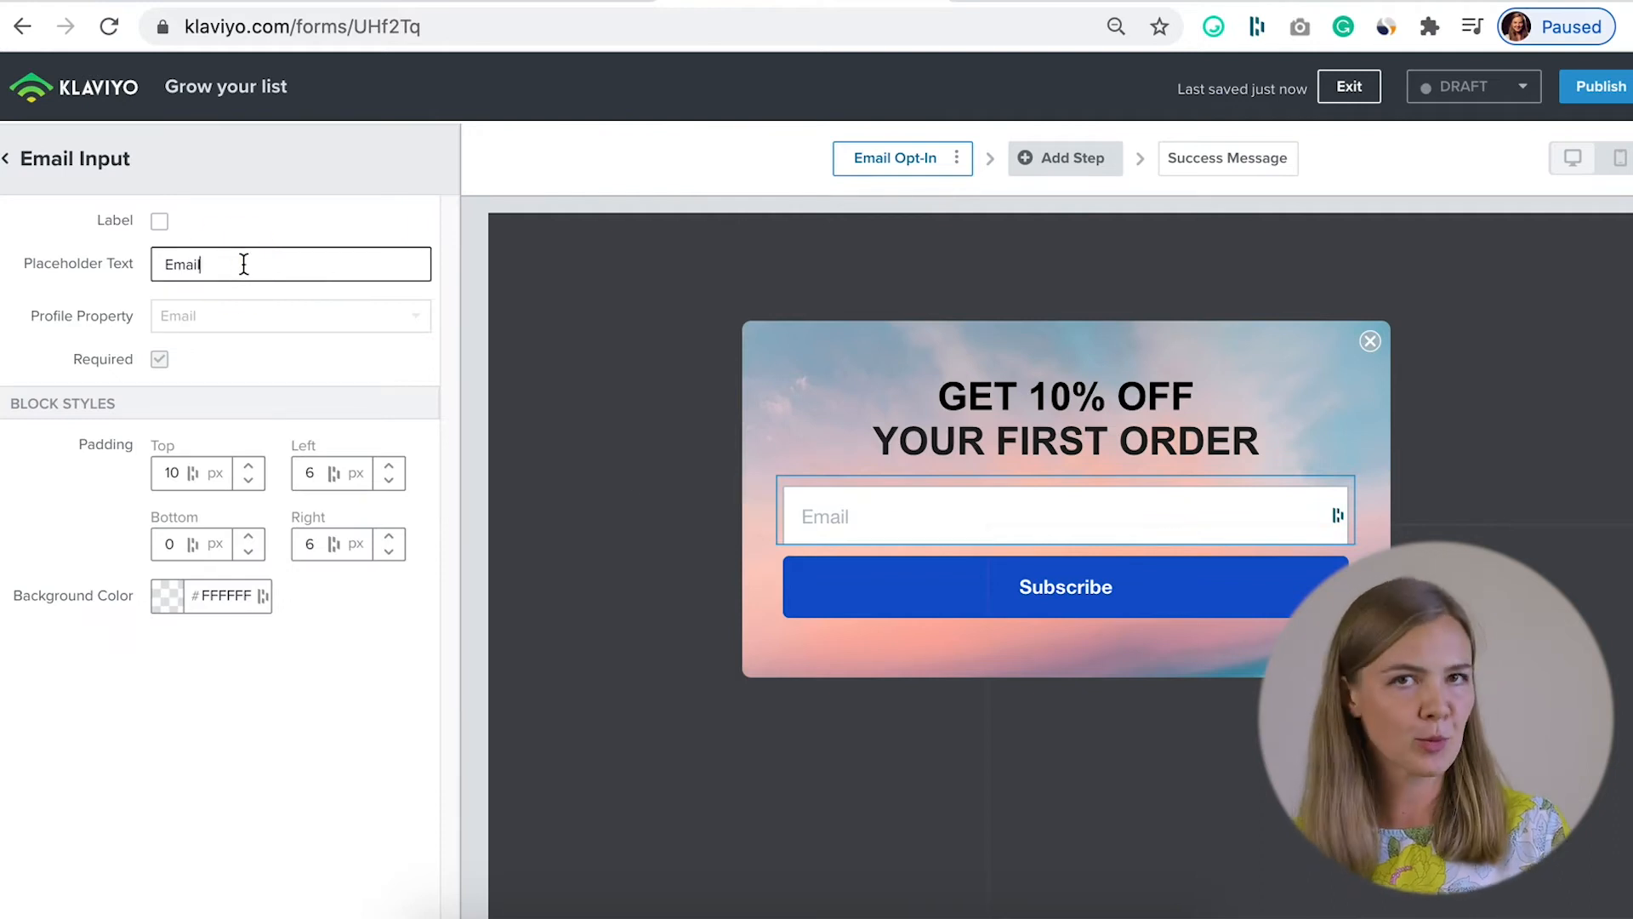
type("Your best e")
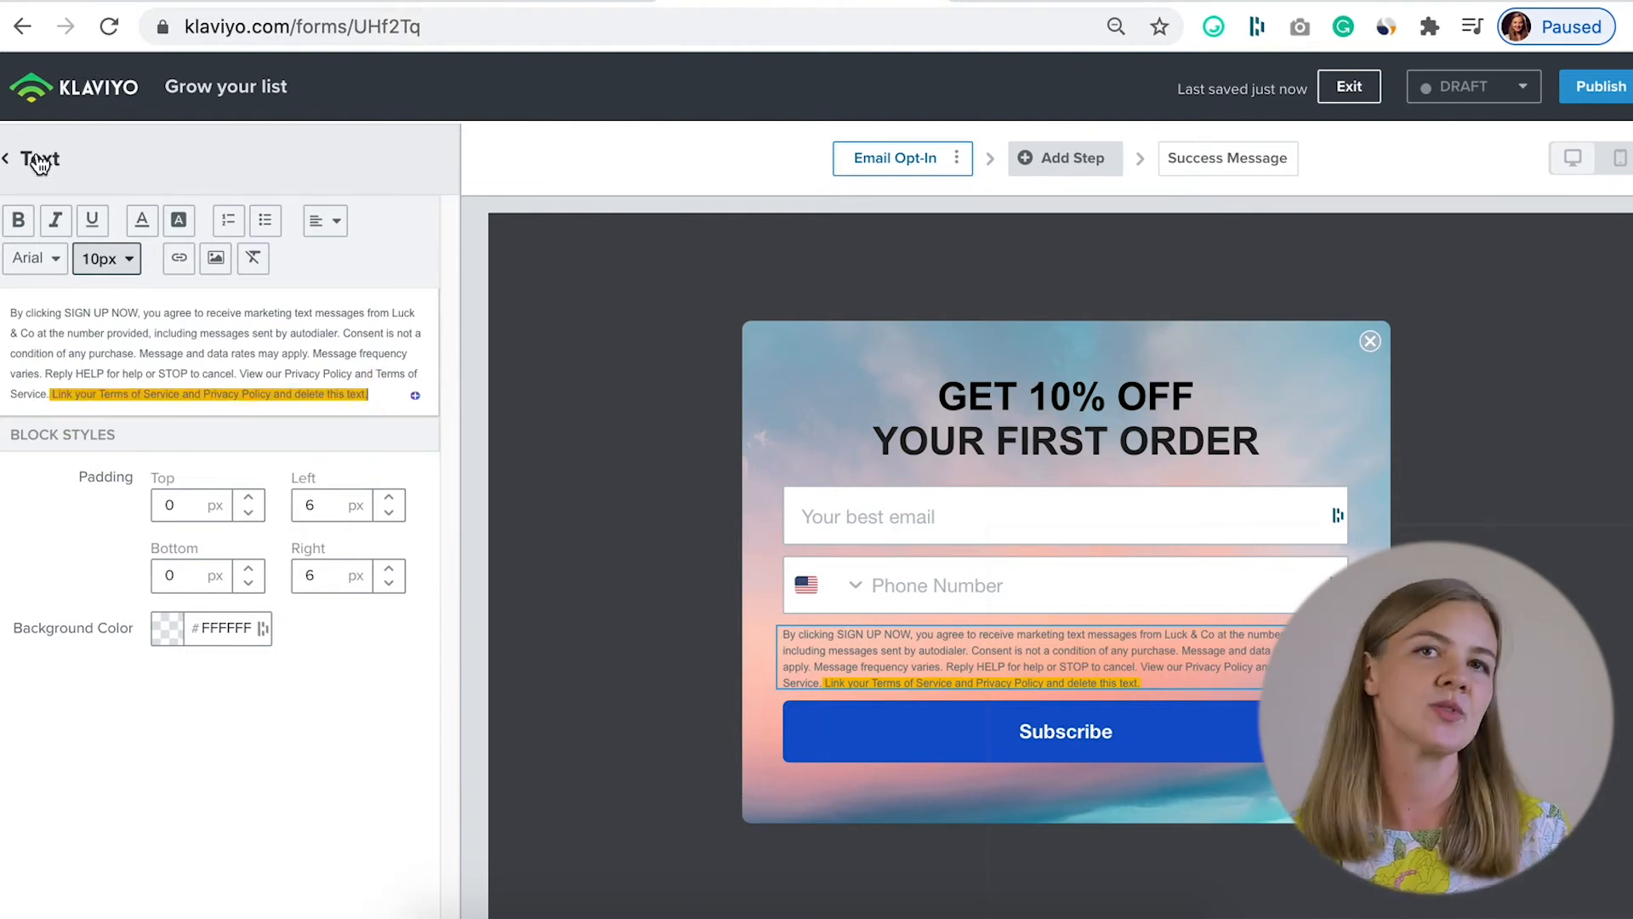
- Set the button text to 'GET MY 10% OFF' and view the success message step
left_click(8, 158)
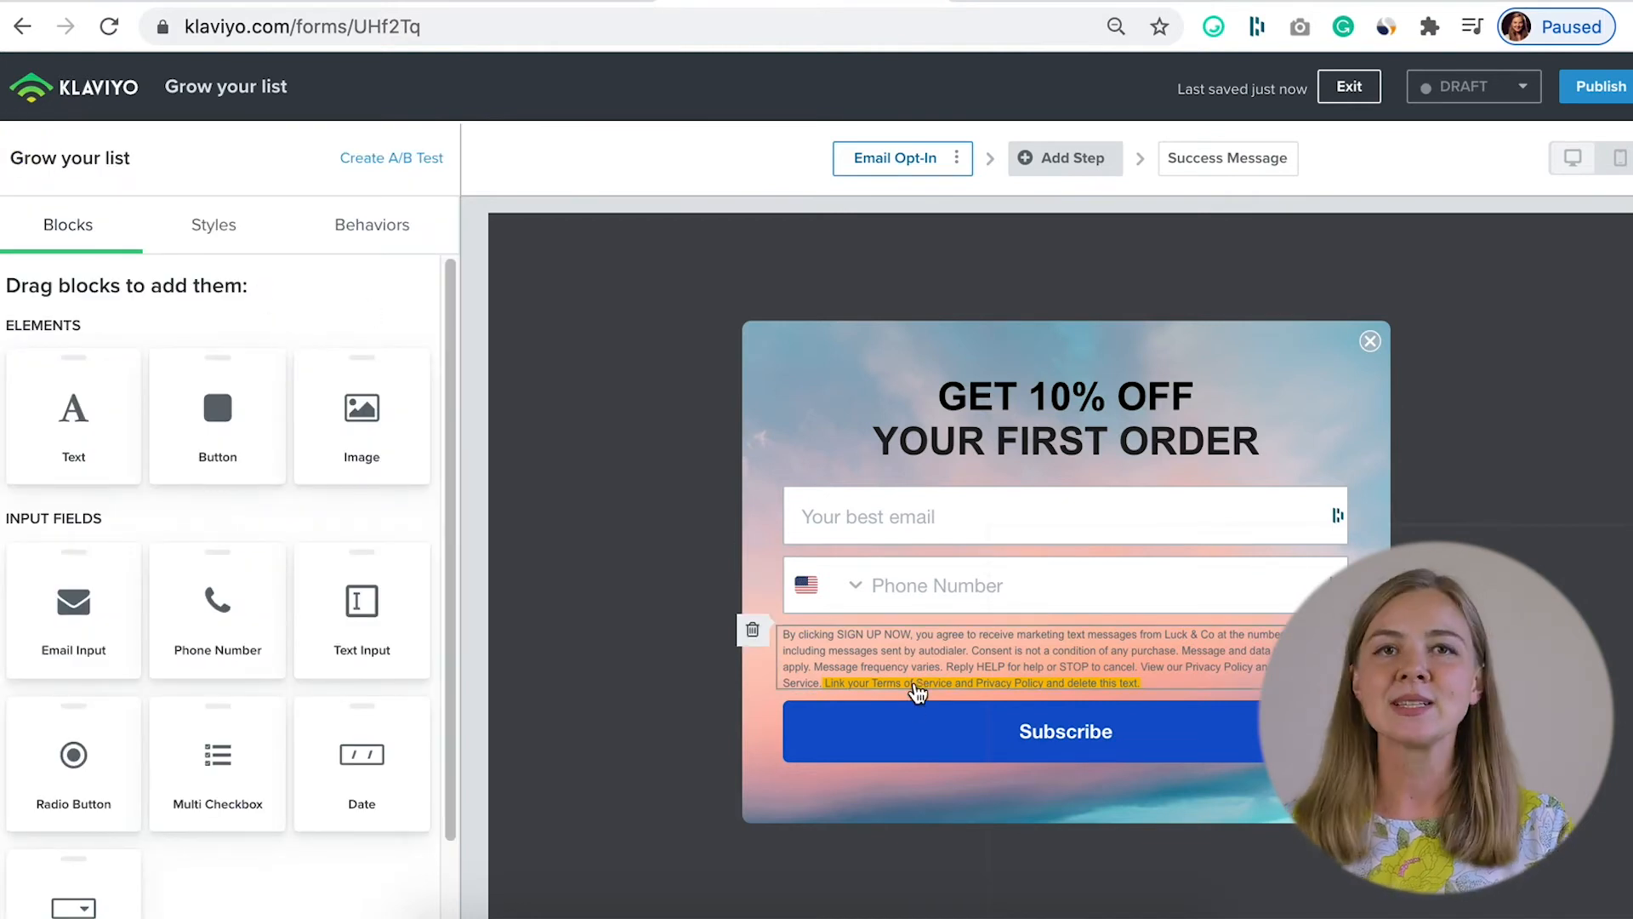
left_click(1064, 729)
type("GET MY 10% OFF")
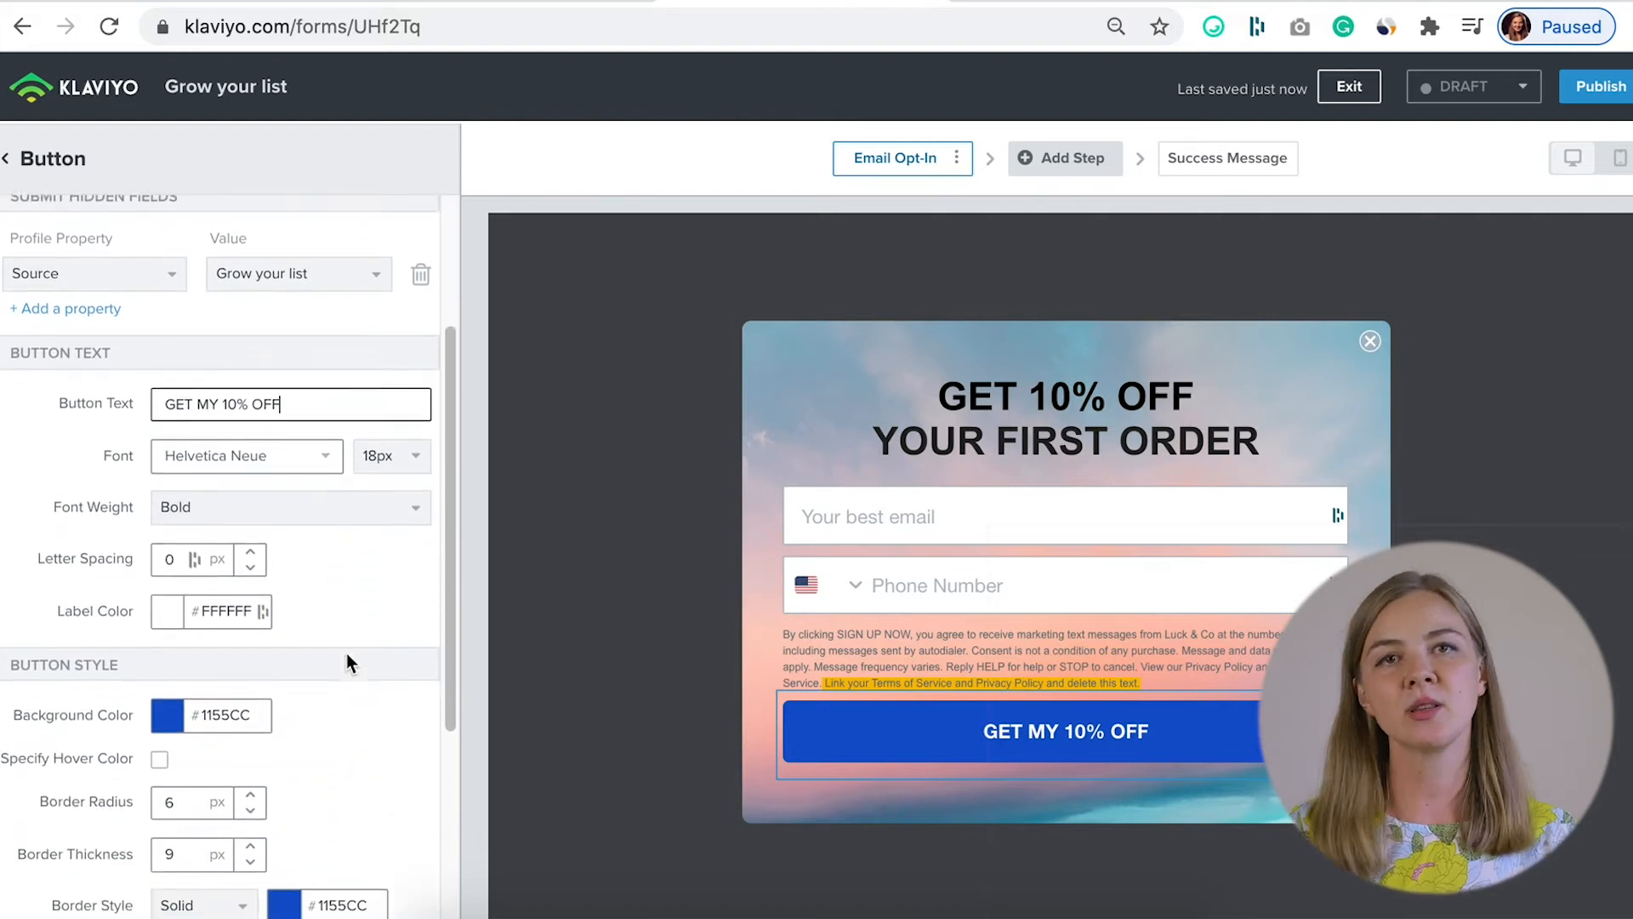
scroll("down", 3)
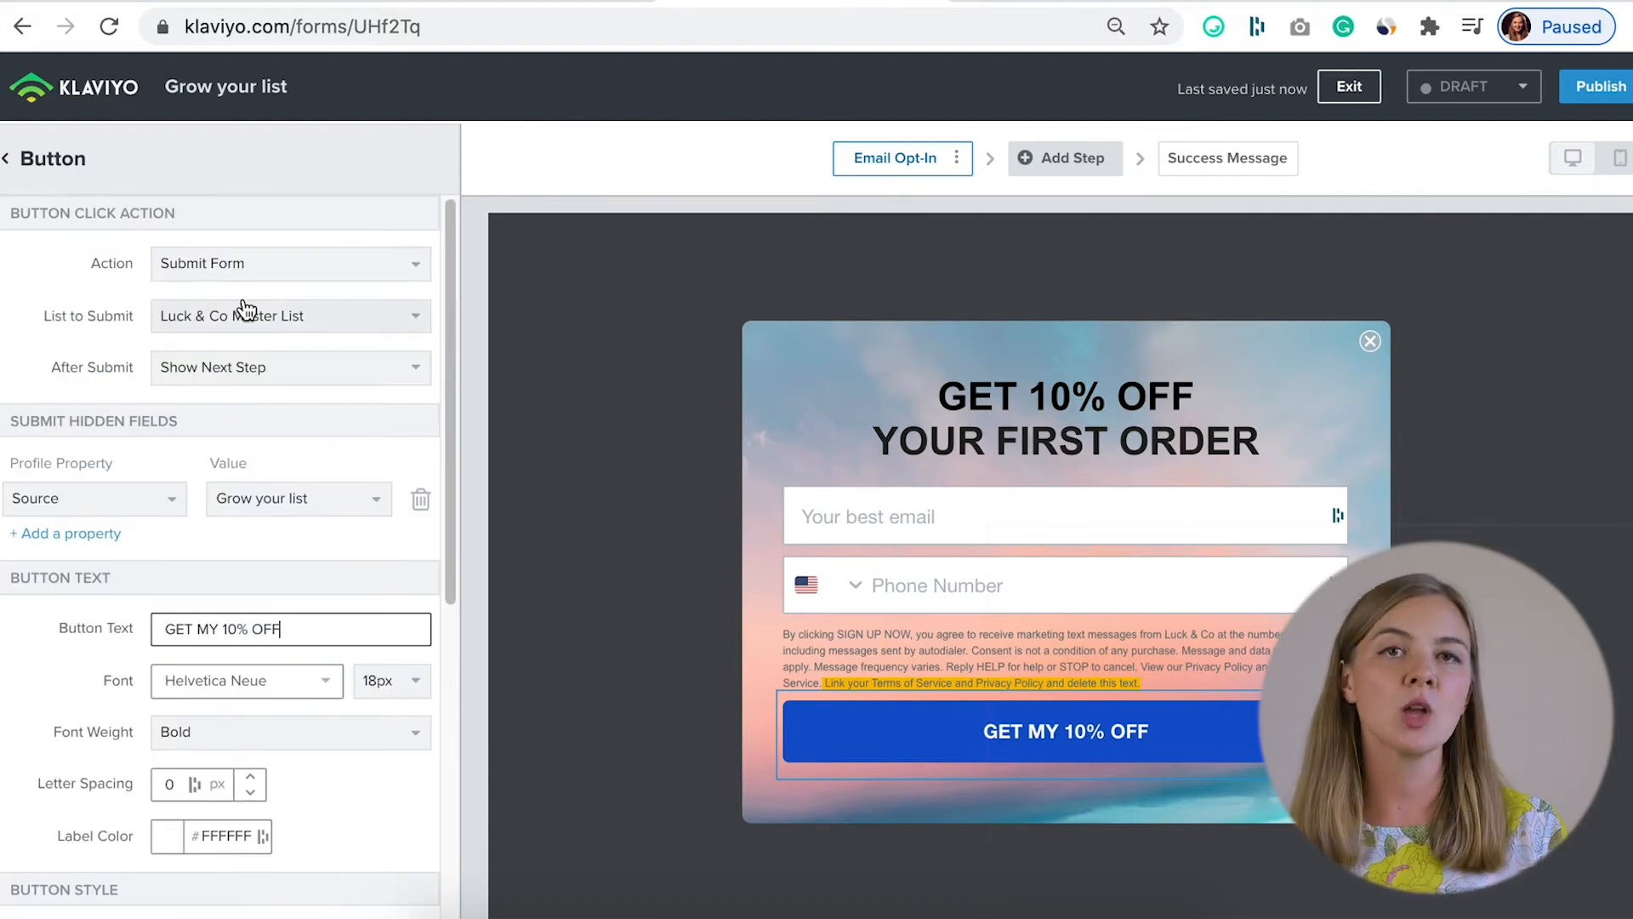
left_click(289, 315)
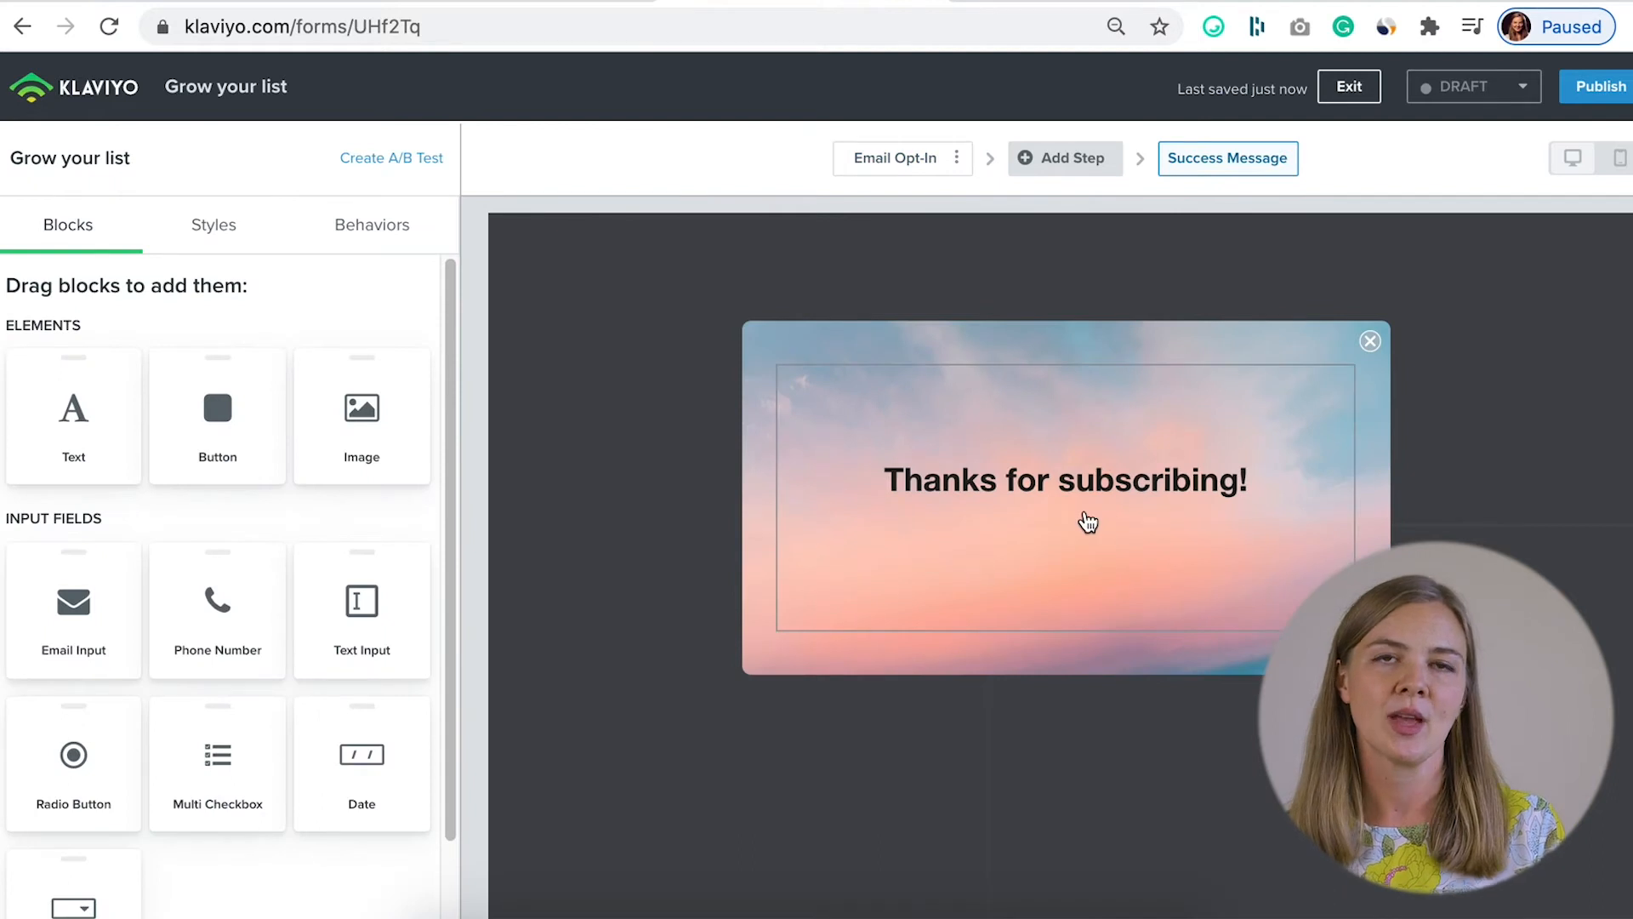
- Change the success message to 'Yay, you're in!' and return to the Email Opt-In step
left_click(1064, 479)
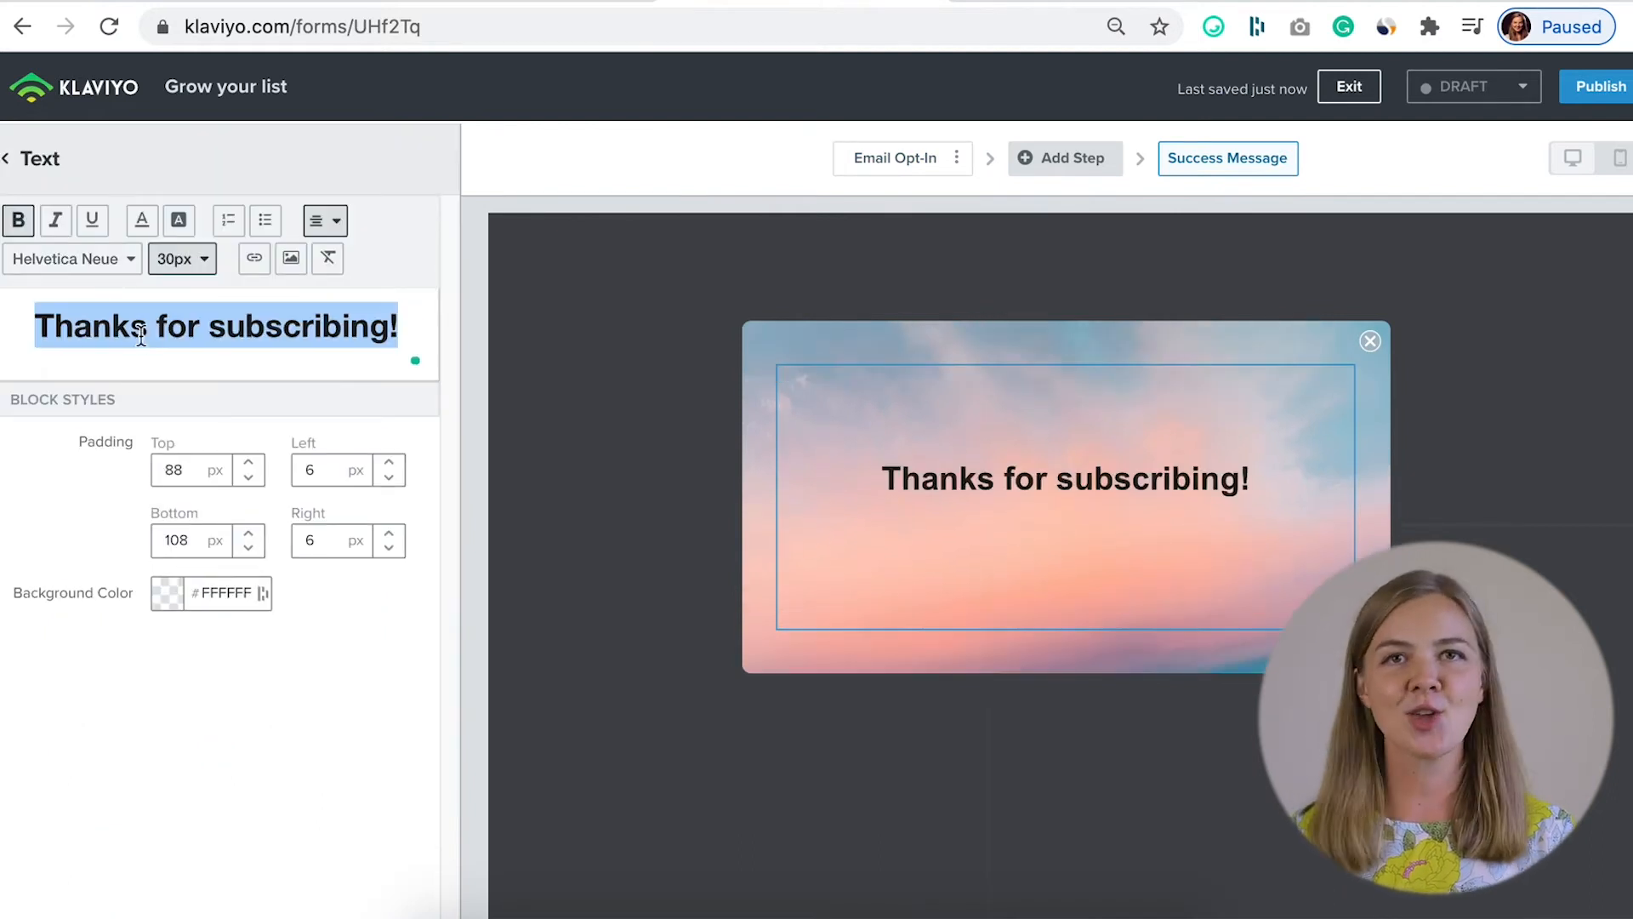
type("Yay")
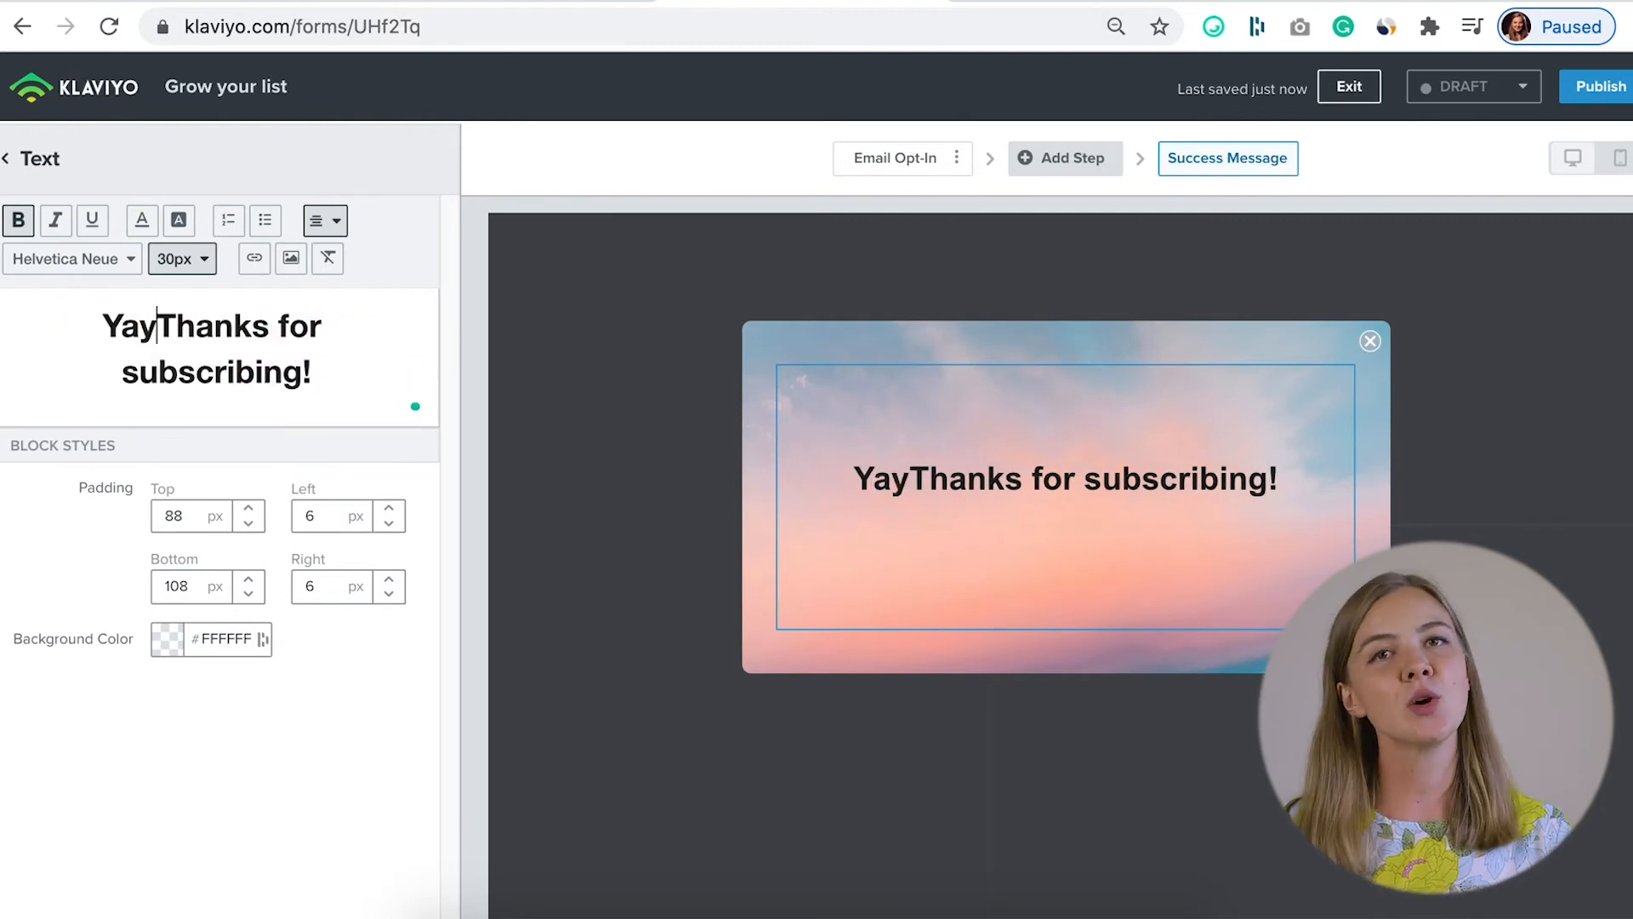
type(", you're in!")
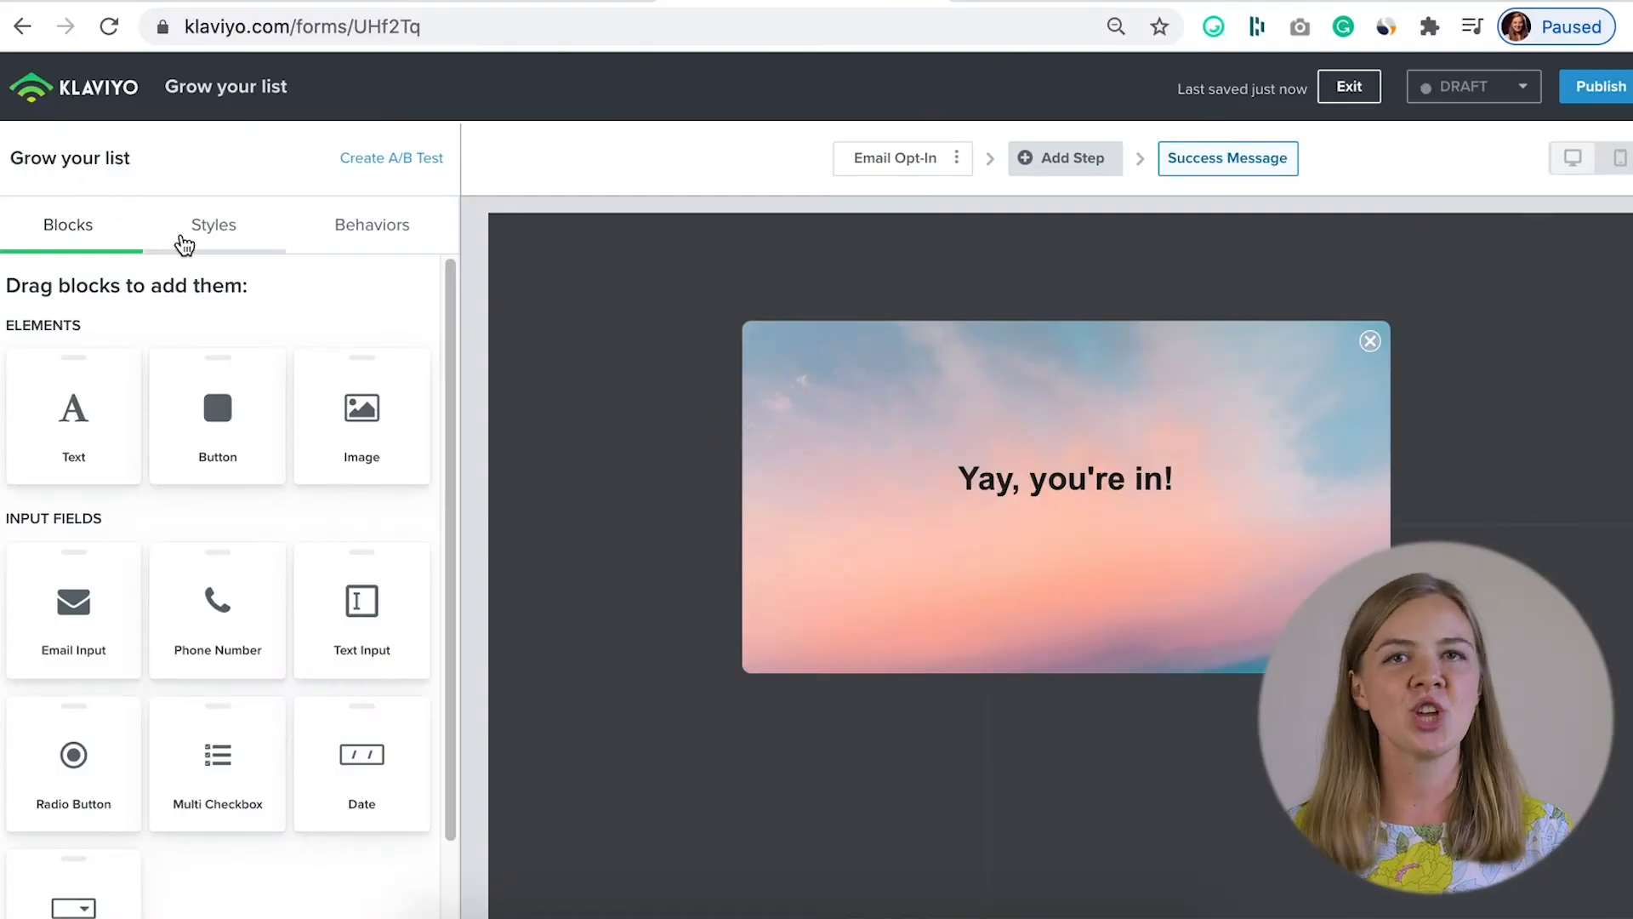
left_click(894, 158)
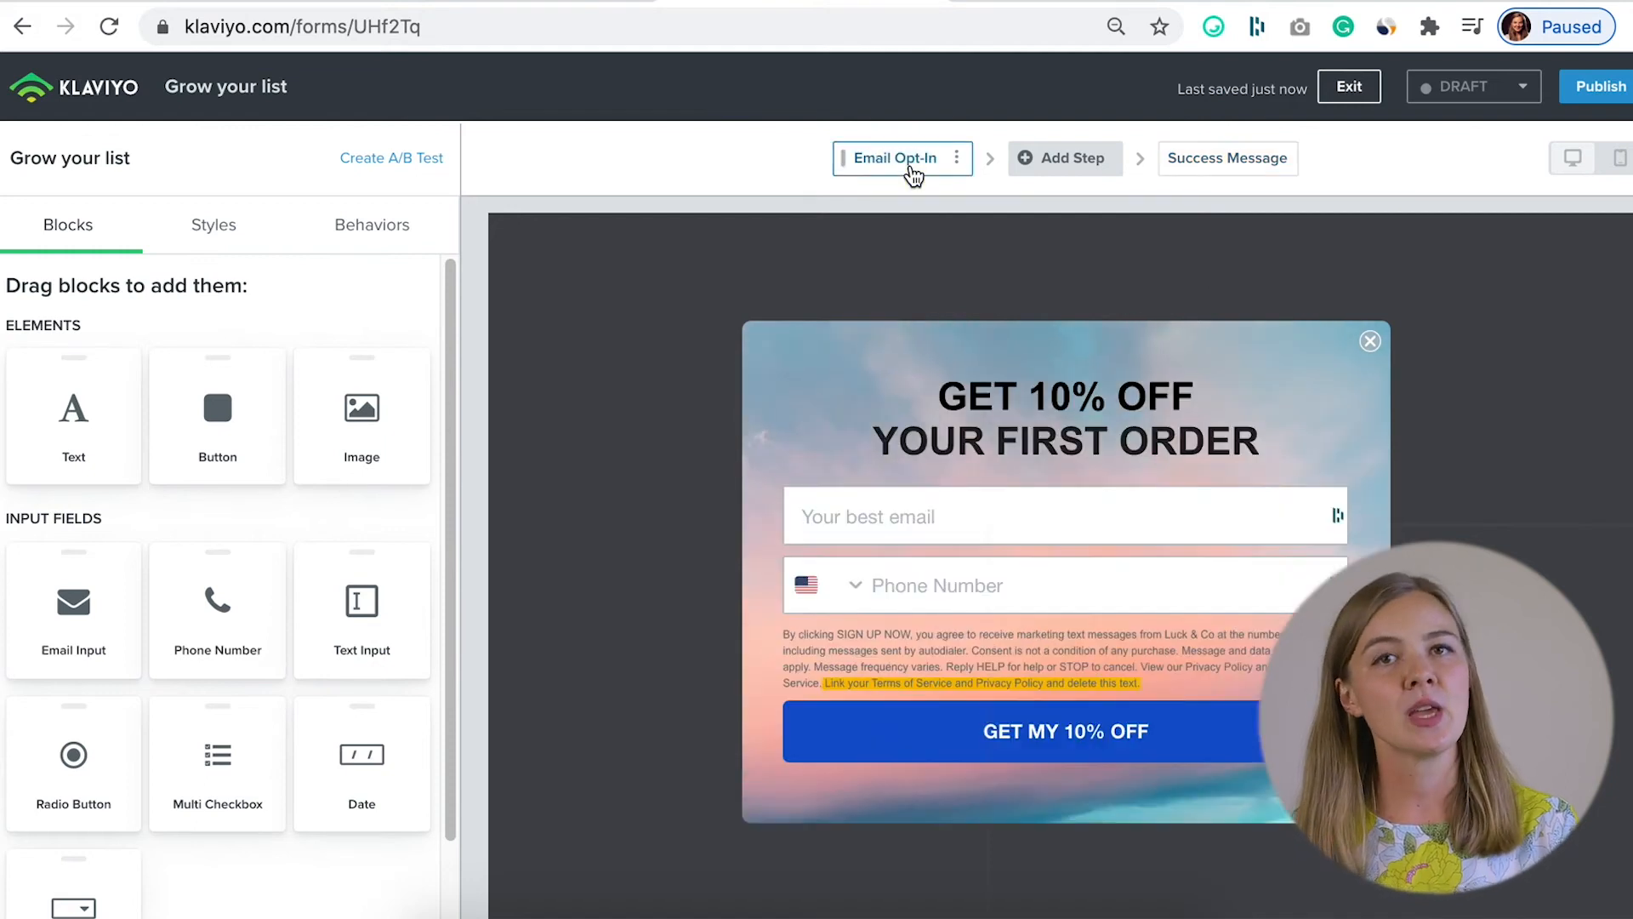
- Check the offer button settings and success message, then return to the Email Opt-In step
left_click(1064, 730)
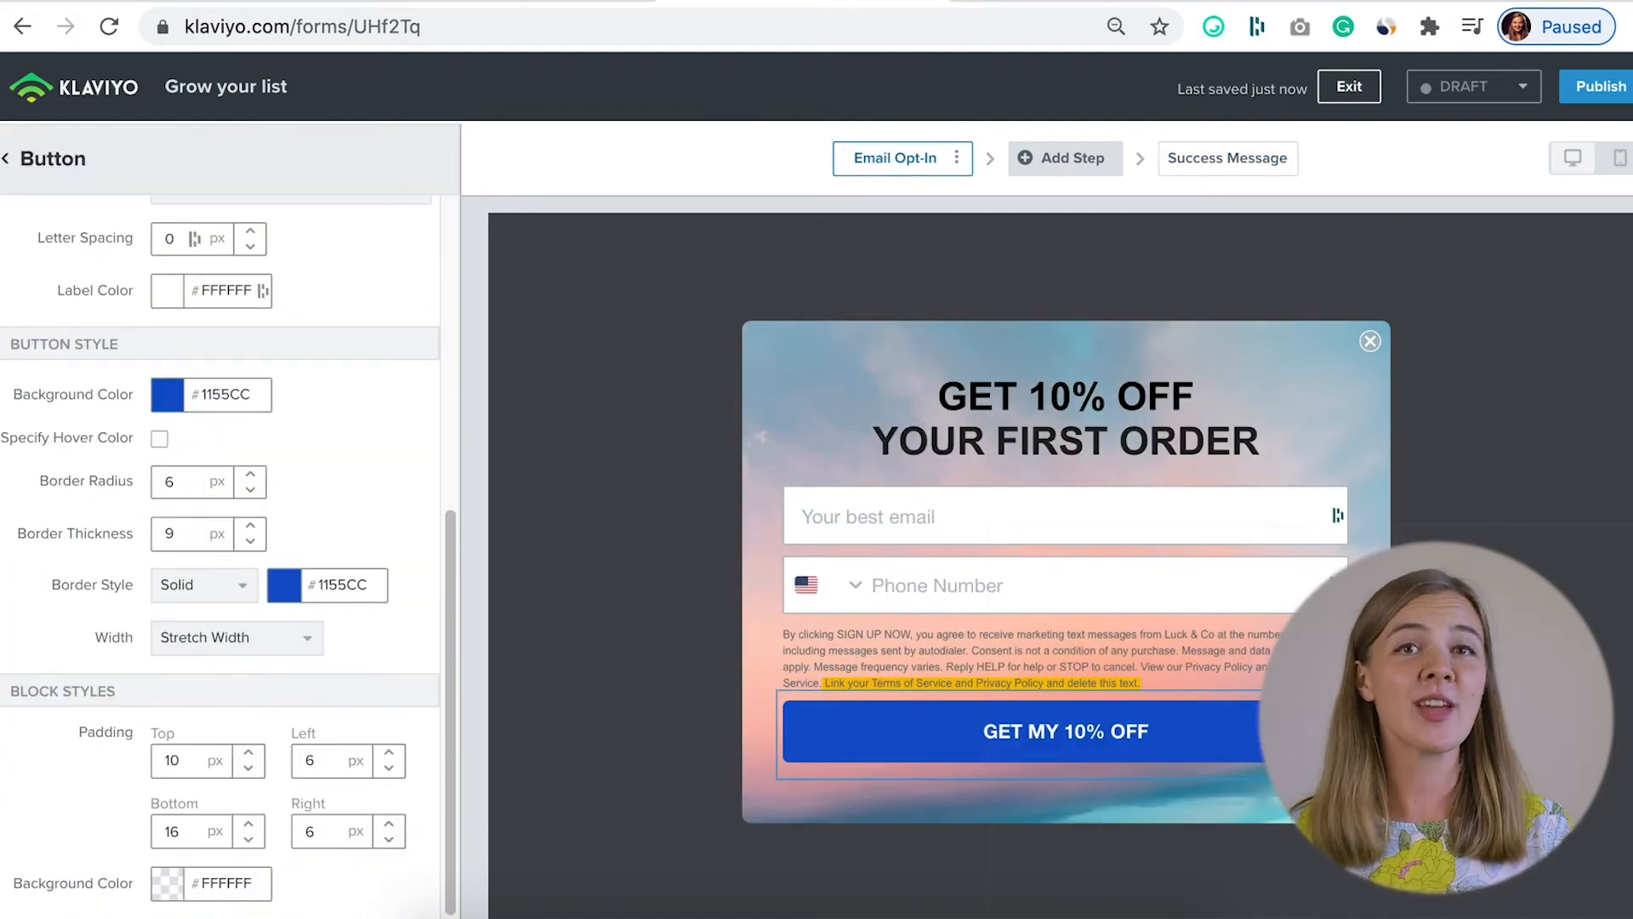
left_click(279, 584)
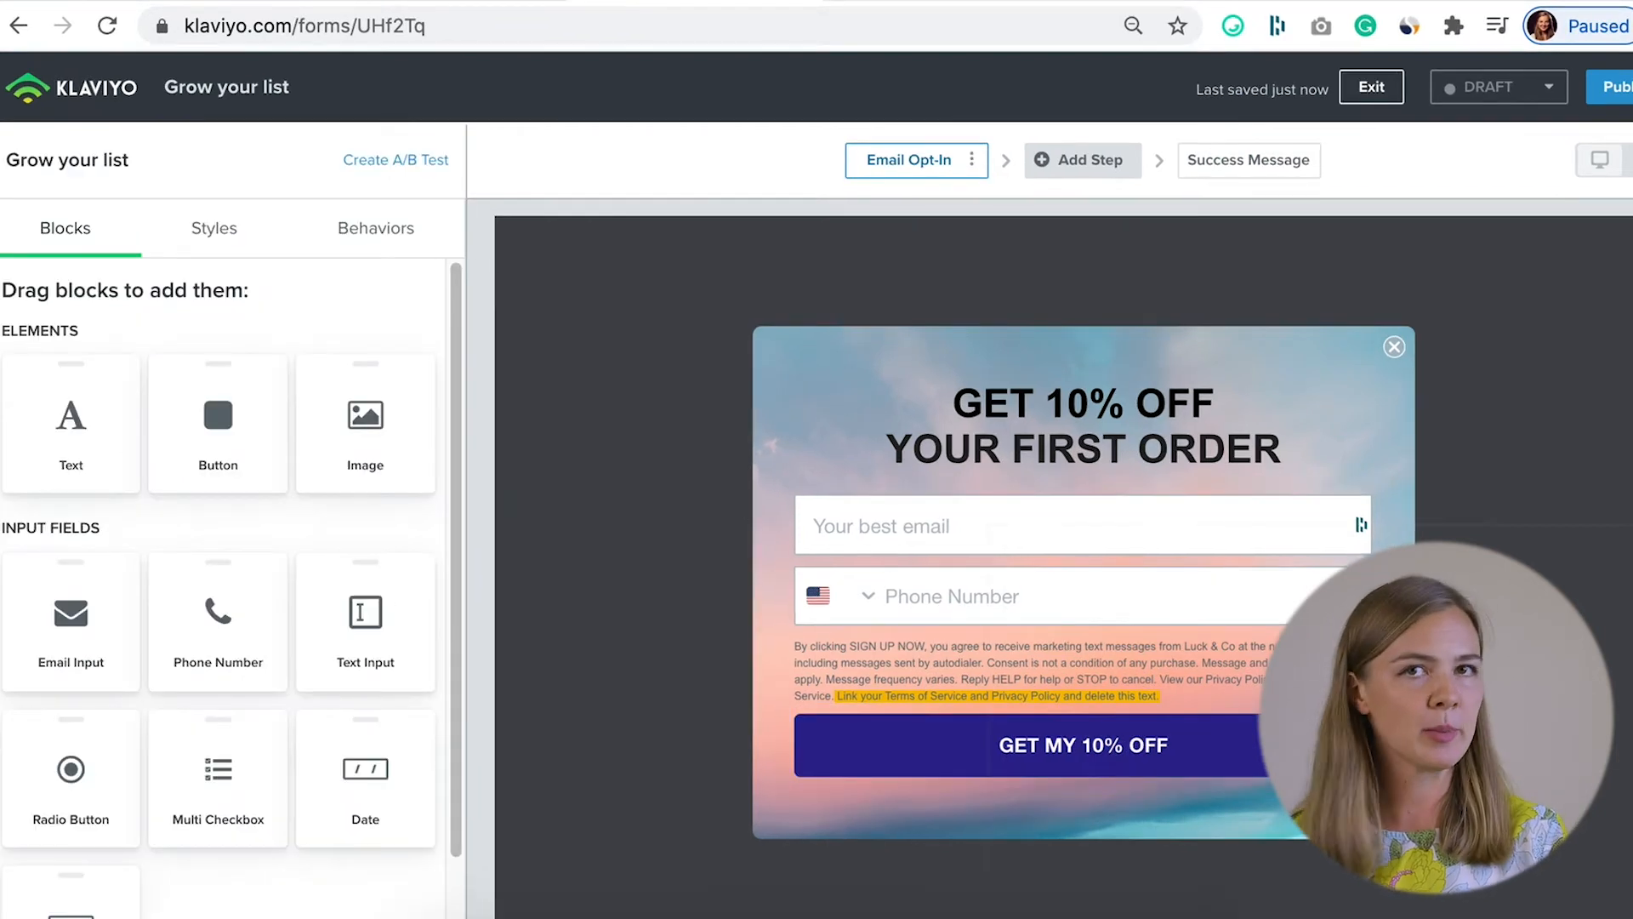
left_click(1248, 160)
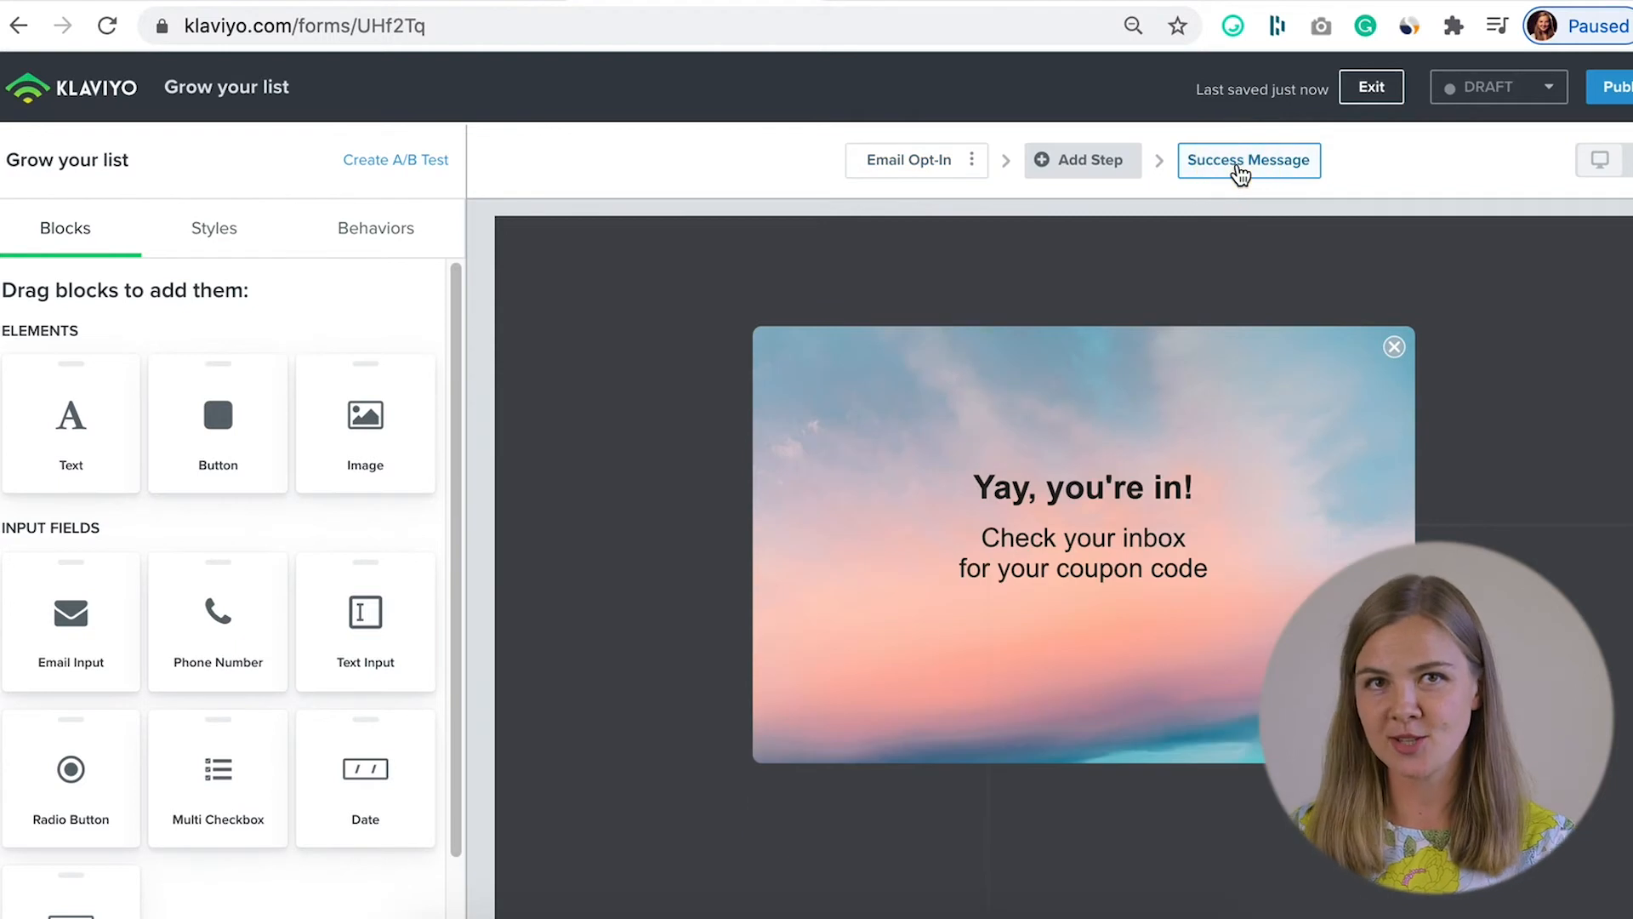
left_click(909, 159)
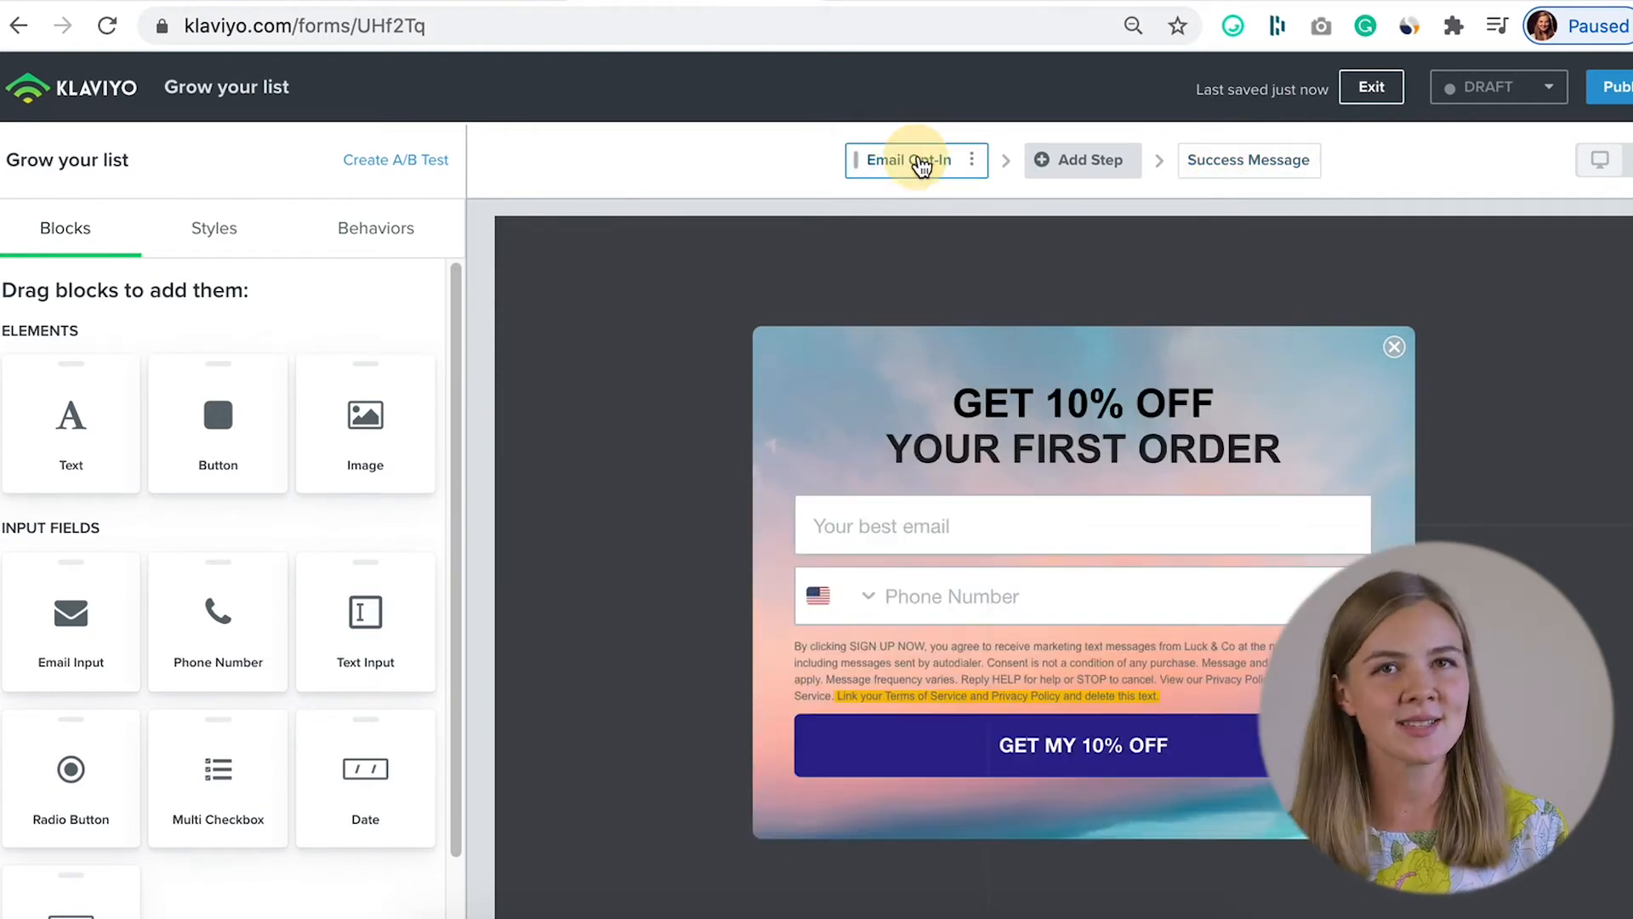
- Publish the popup, confirm publishing, and exit to the Signup Forms list
left_click(1619, 87)
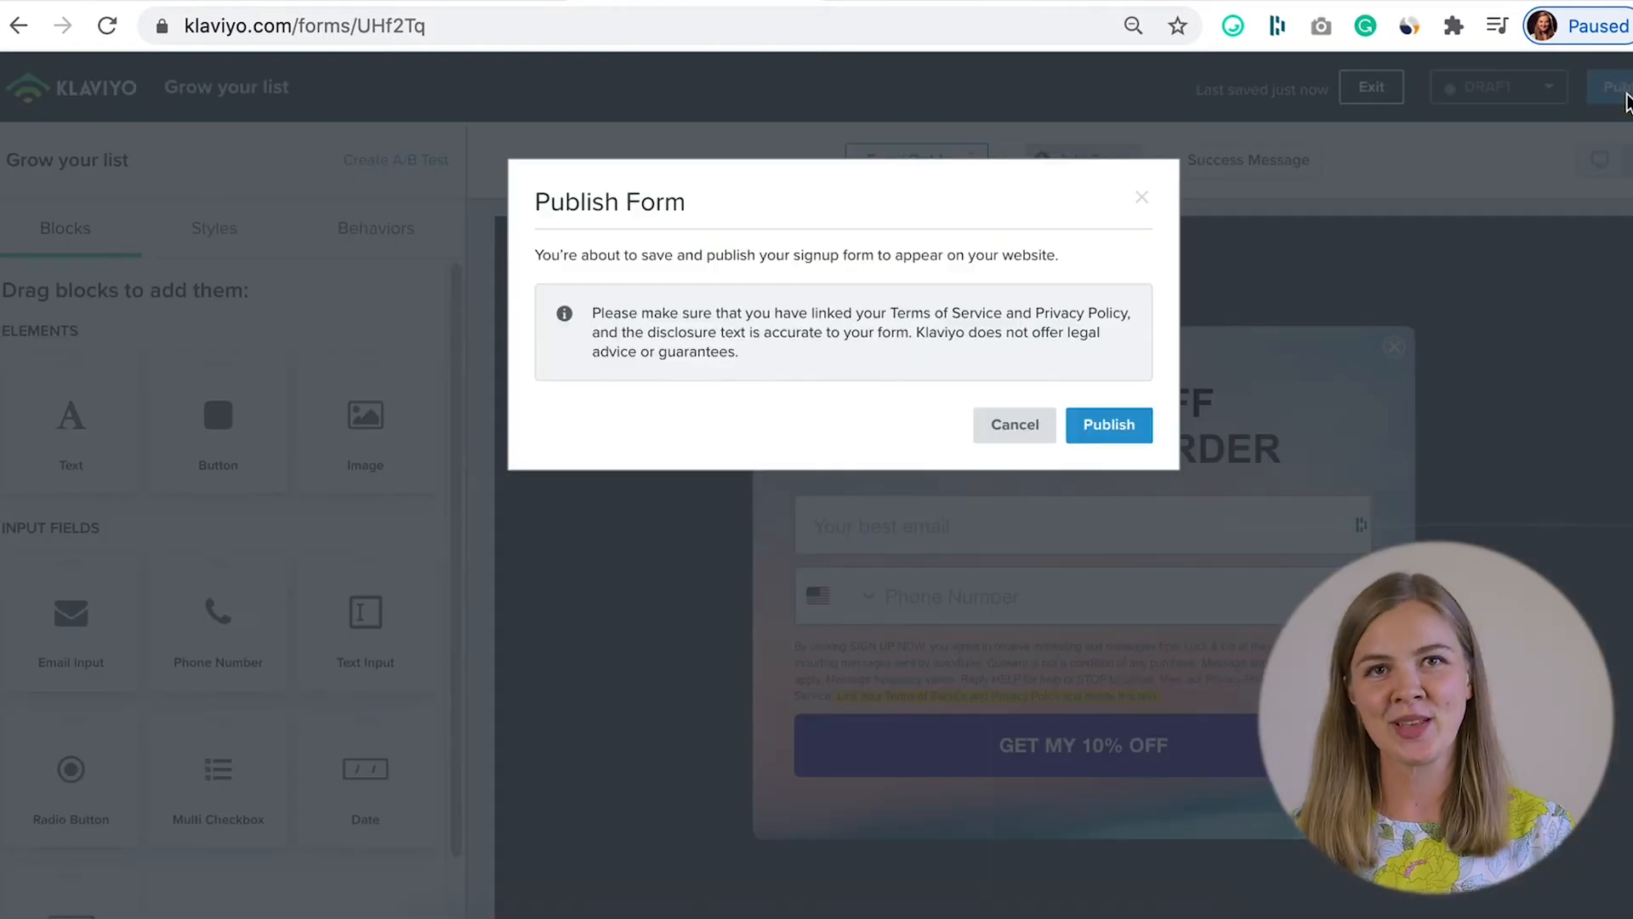
left_click(1108, 423)
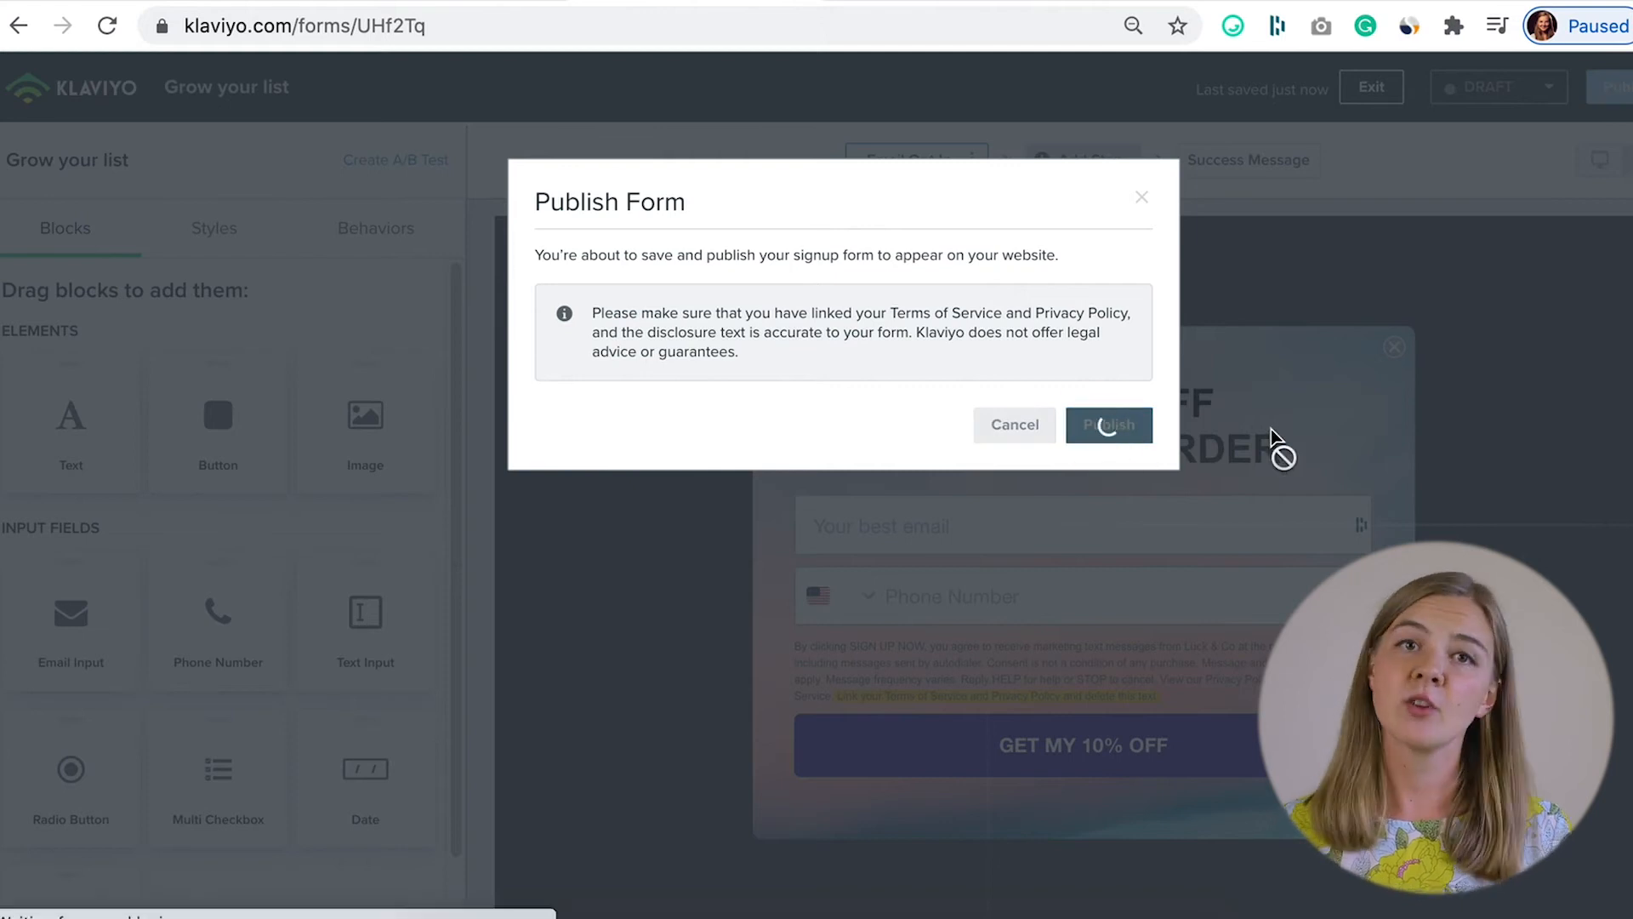
left_click(1108, 425)
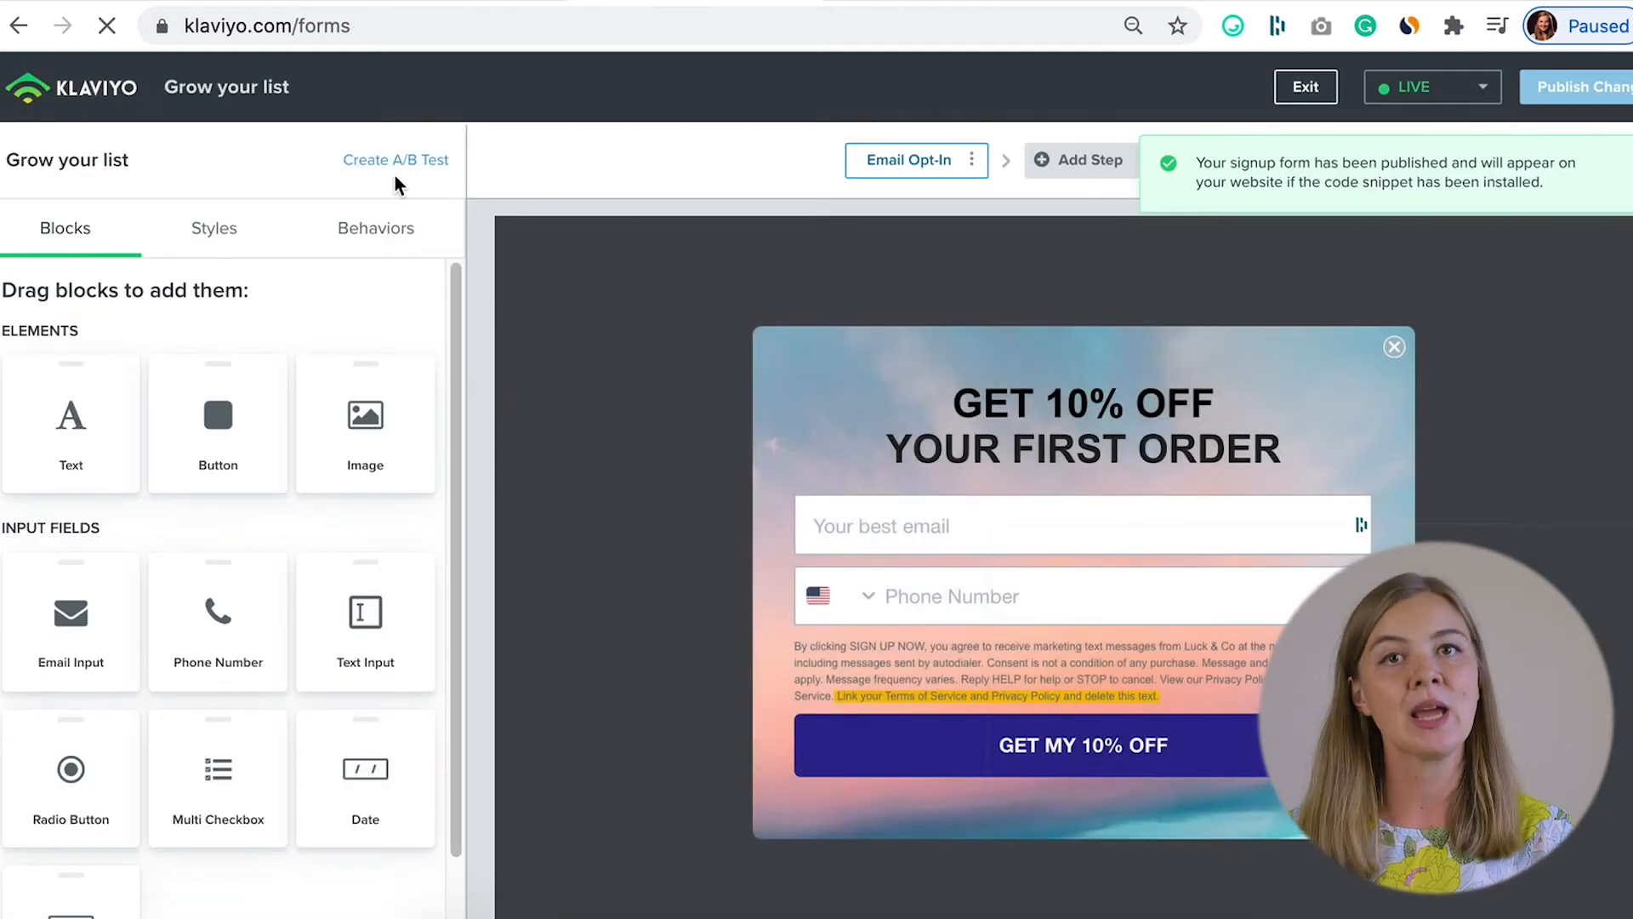
left_click(1304, 87)
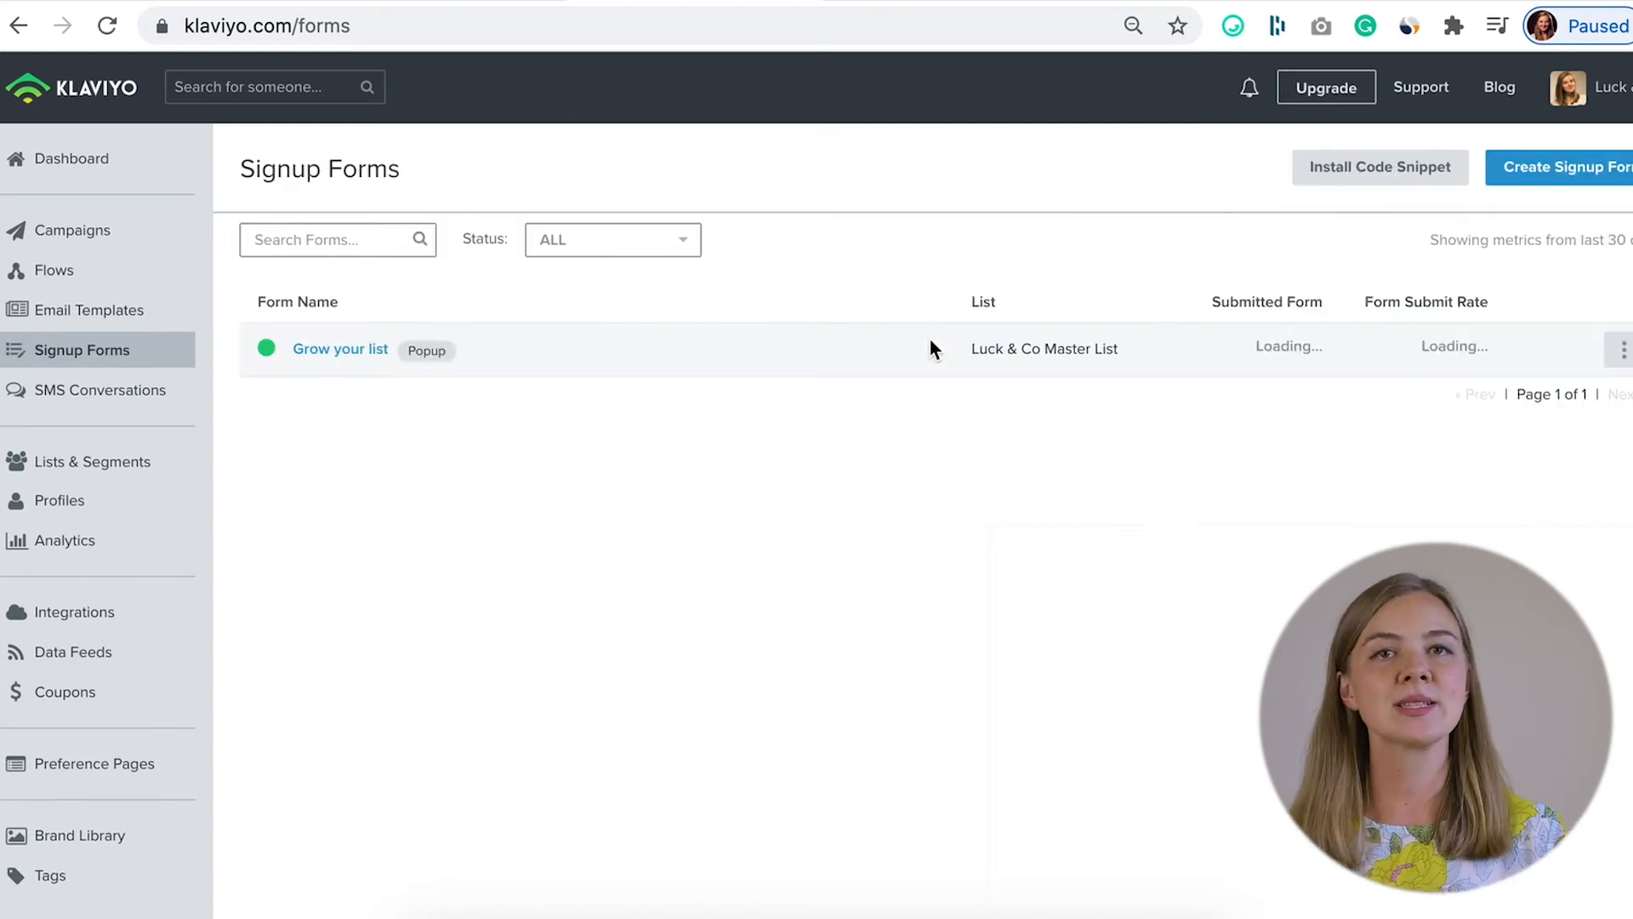
left_click(1379, 167)
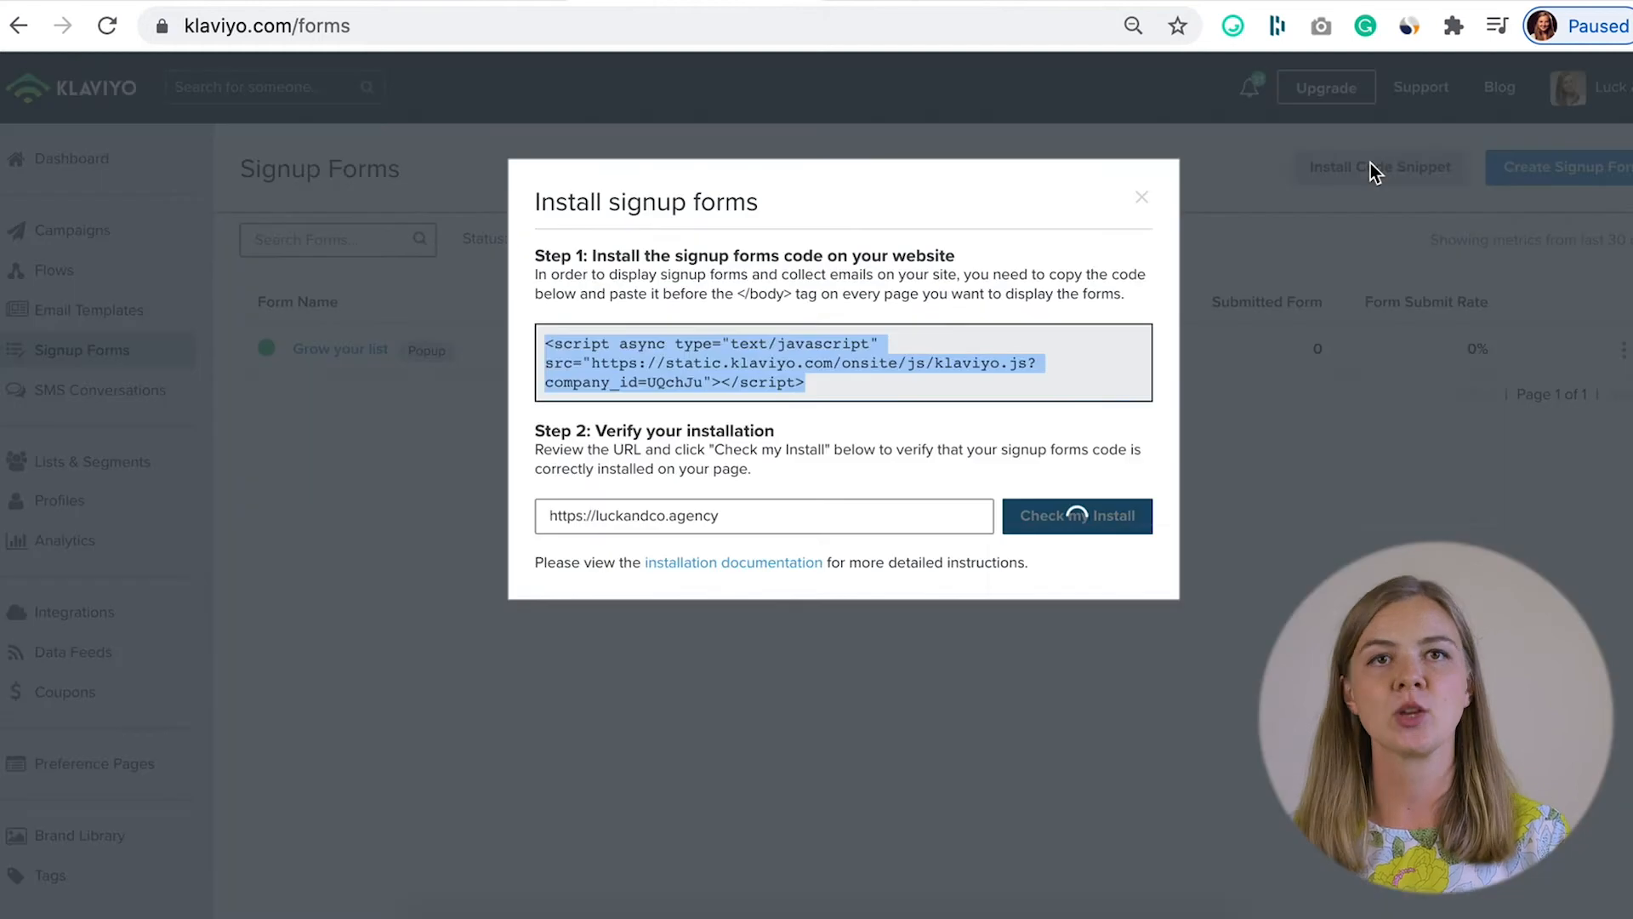
left_click(1077, 515)
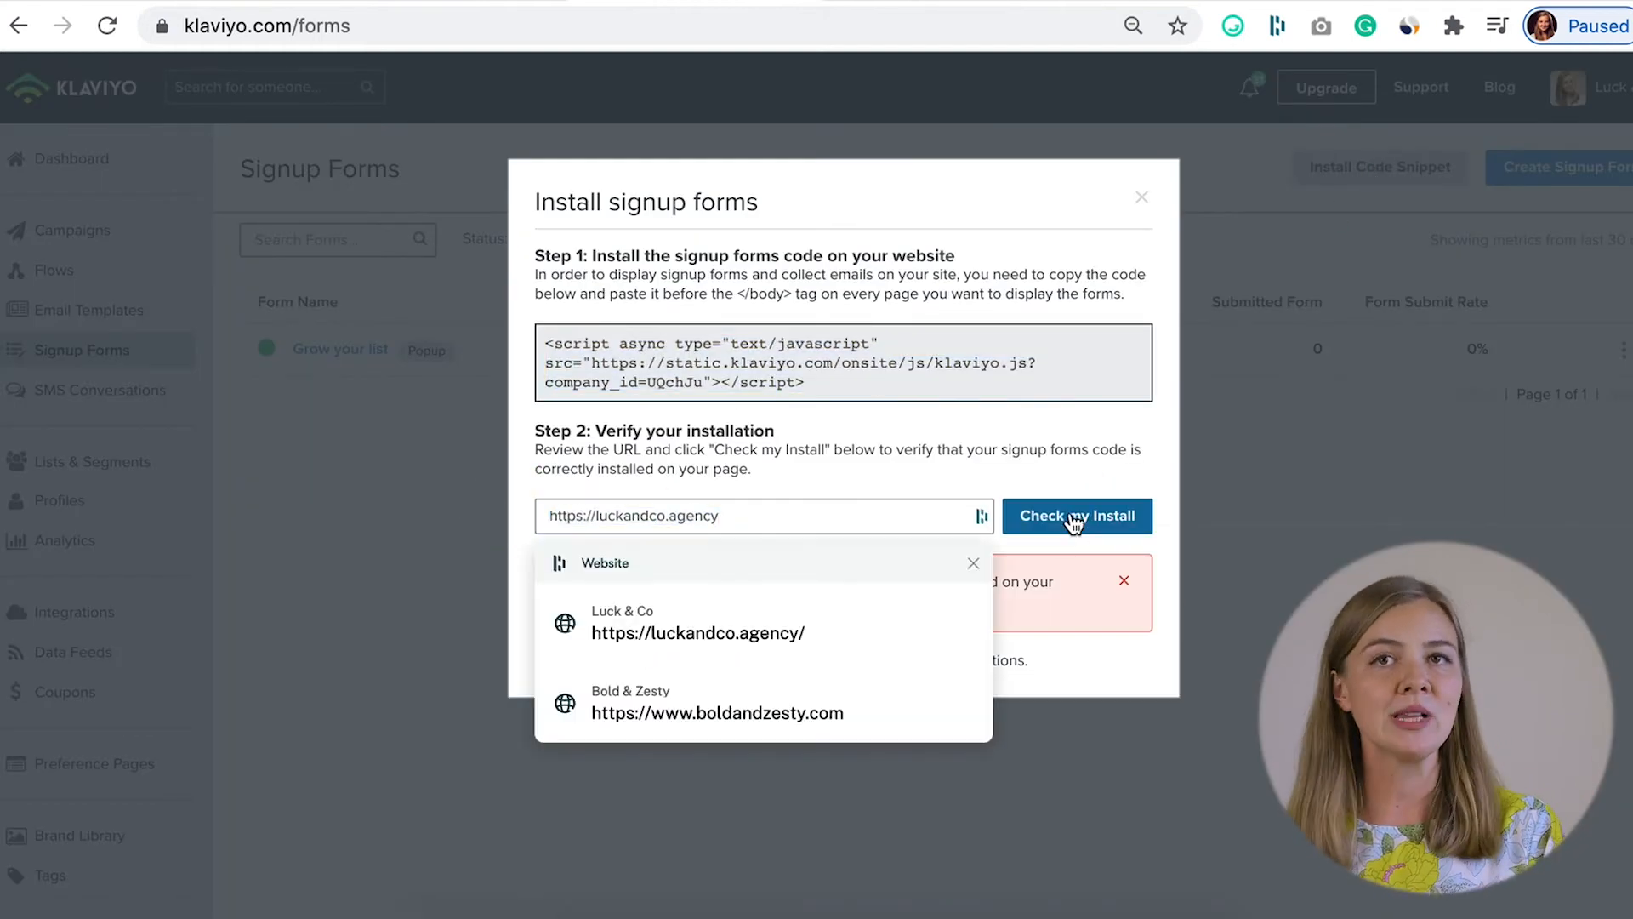
left_click(1076, 515)
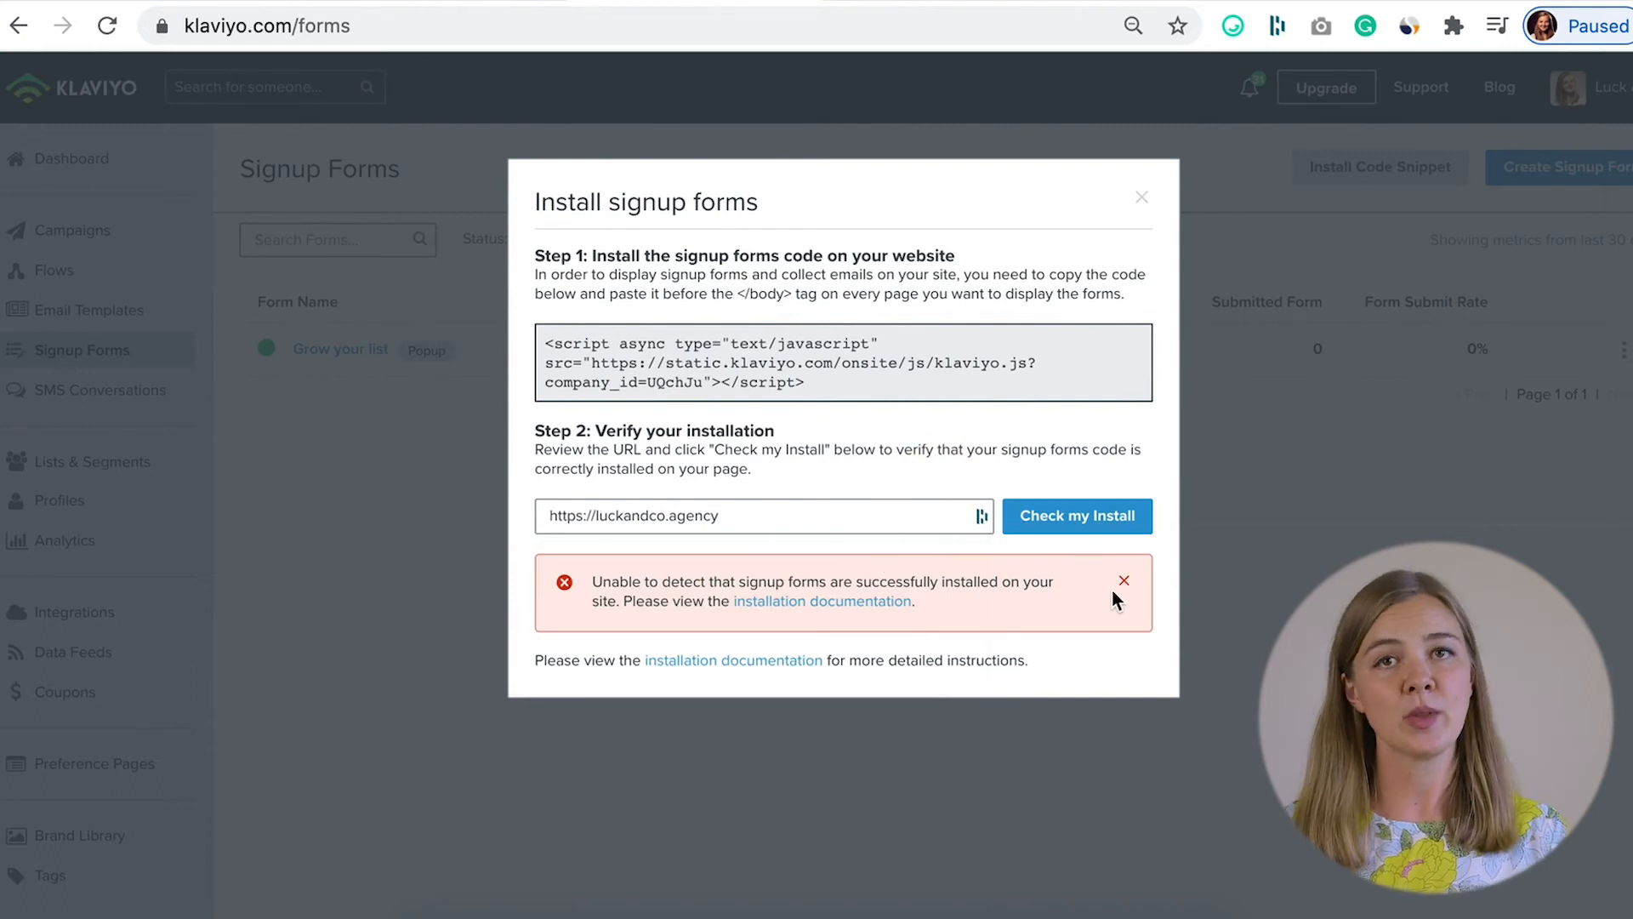
left_click_drag(592, 581, 917, 603)
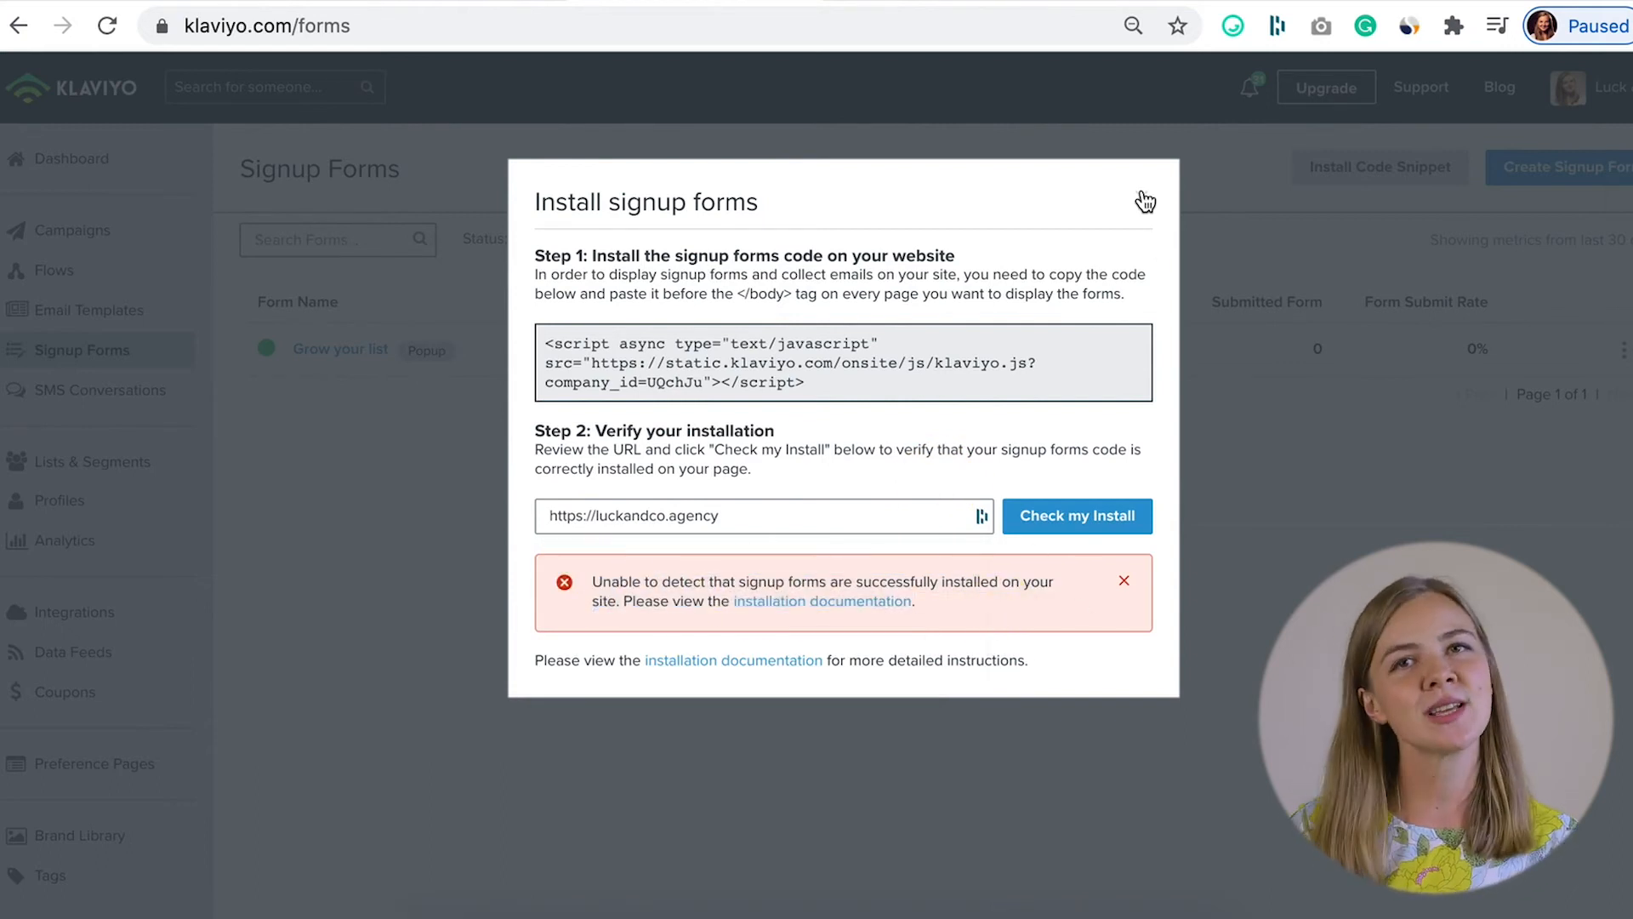
left_click(1145, 200)
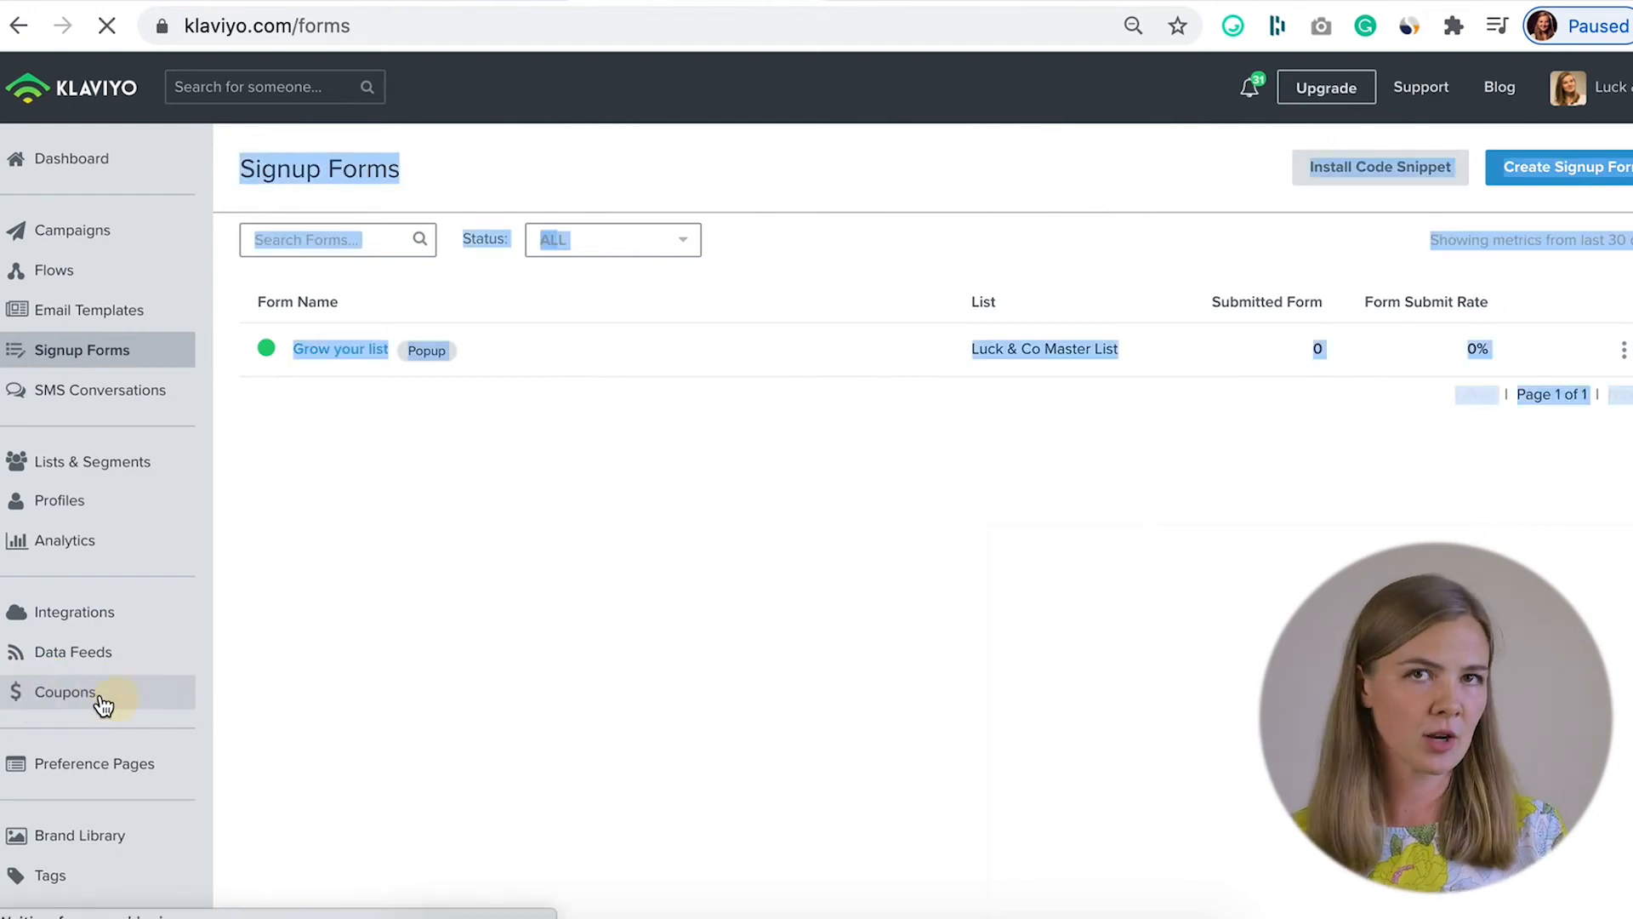
- Create a Shopify coupon named 'Welcome' with prefix WE- and a percentage discount type
left_click(66, 691)
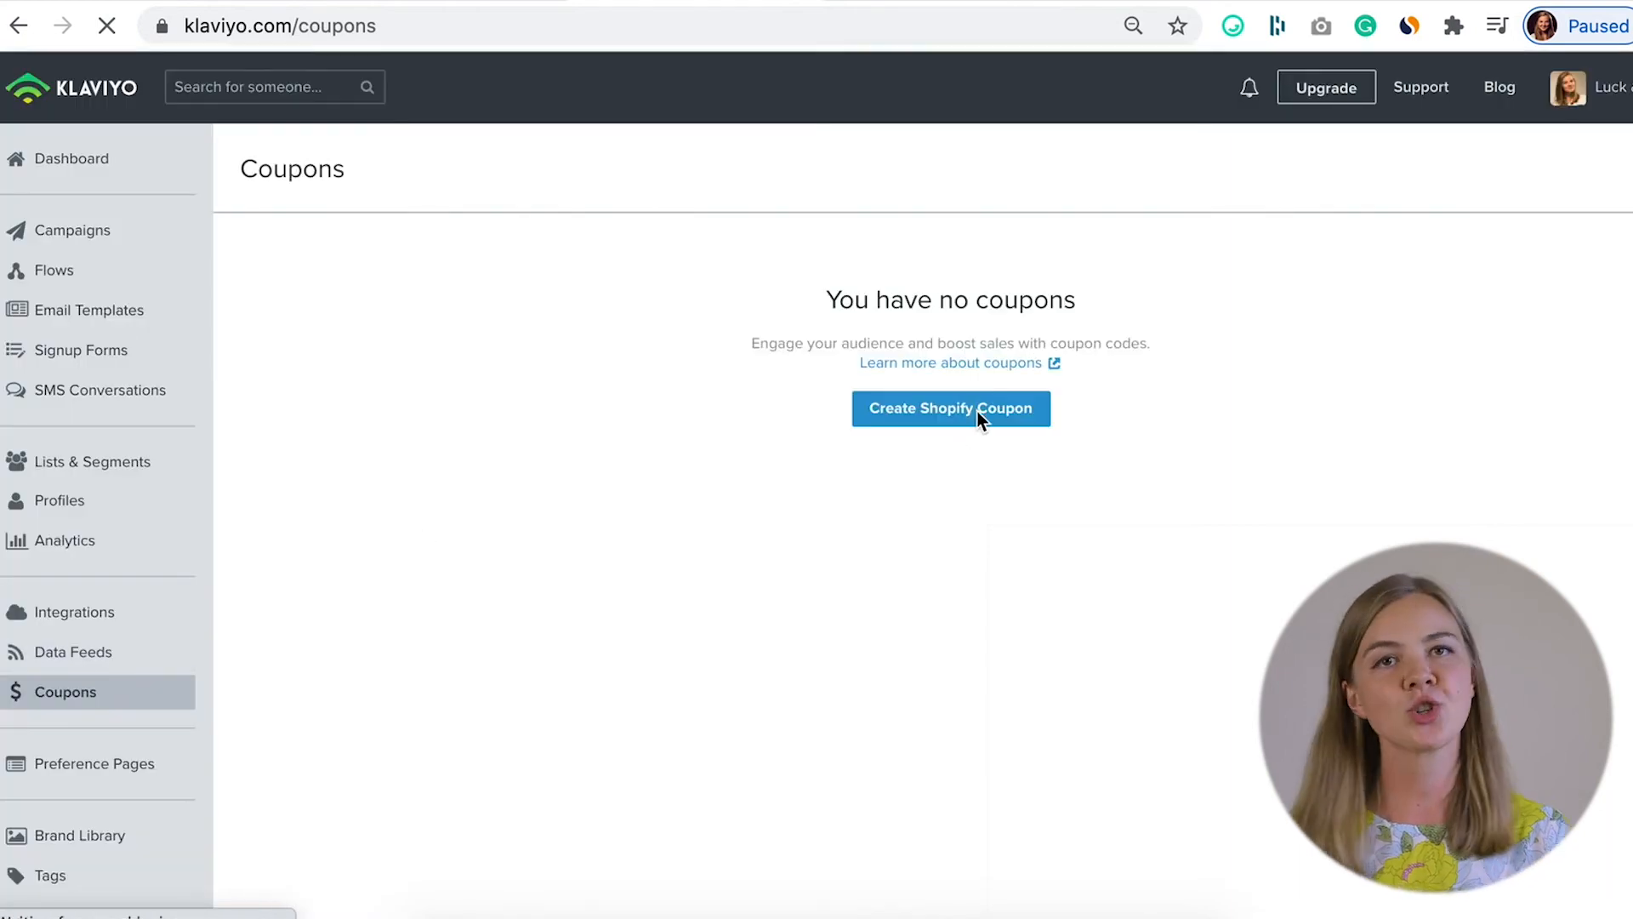
left_click(949, 408)
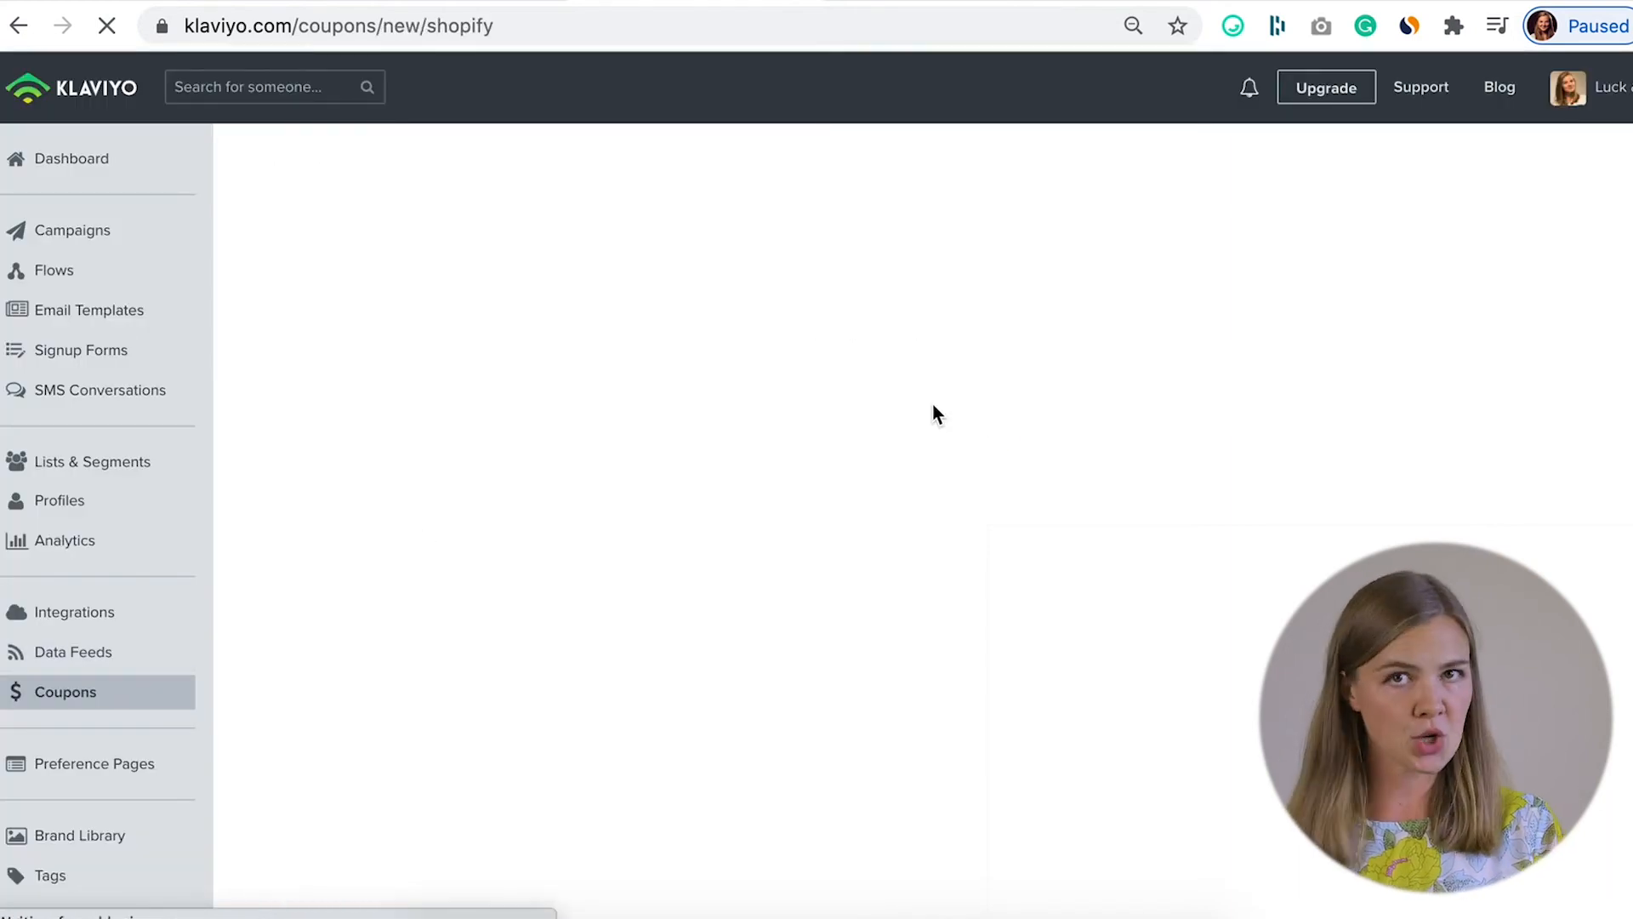
left_click(937, 408)
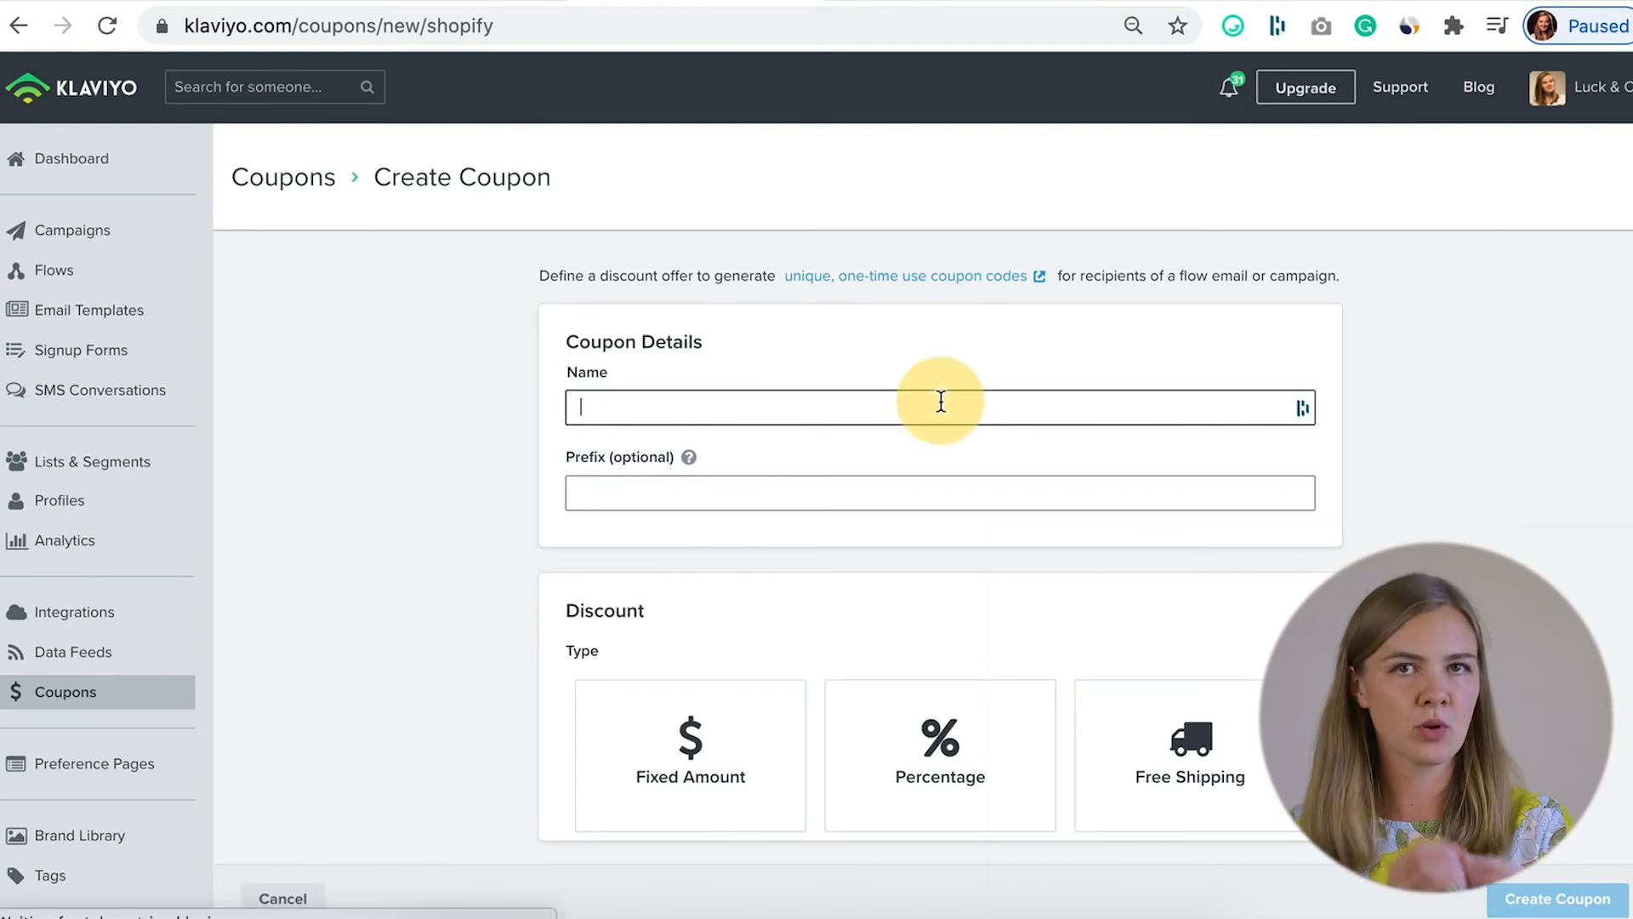
type("Welcome")
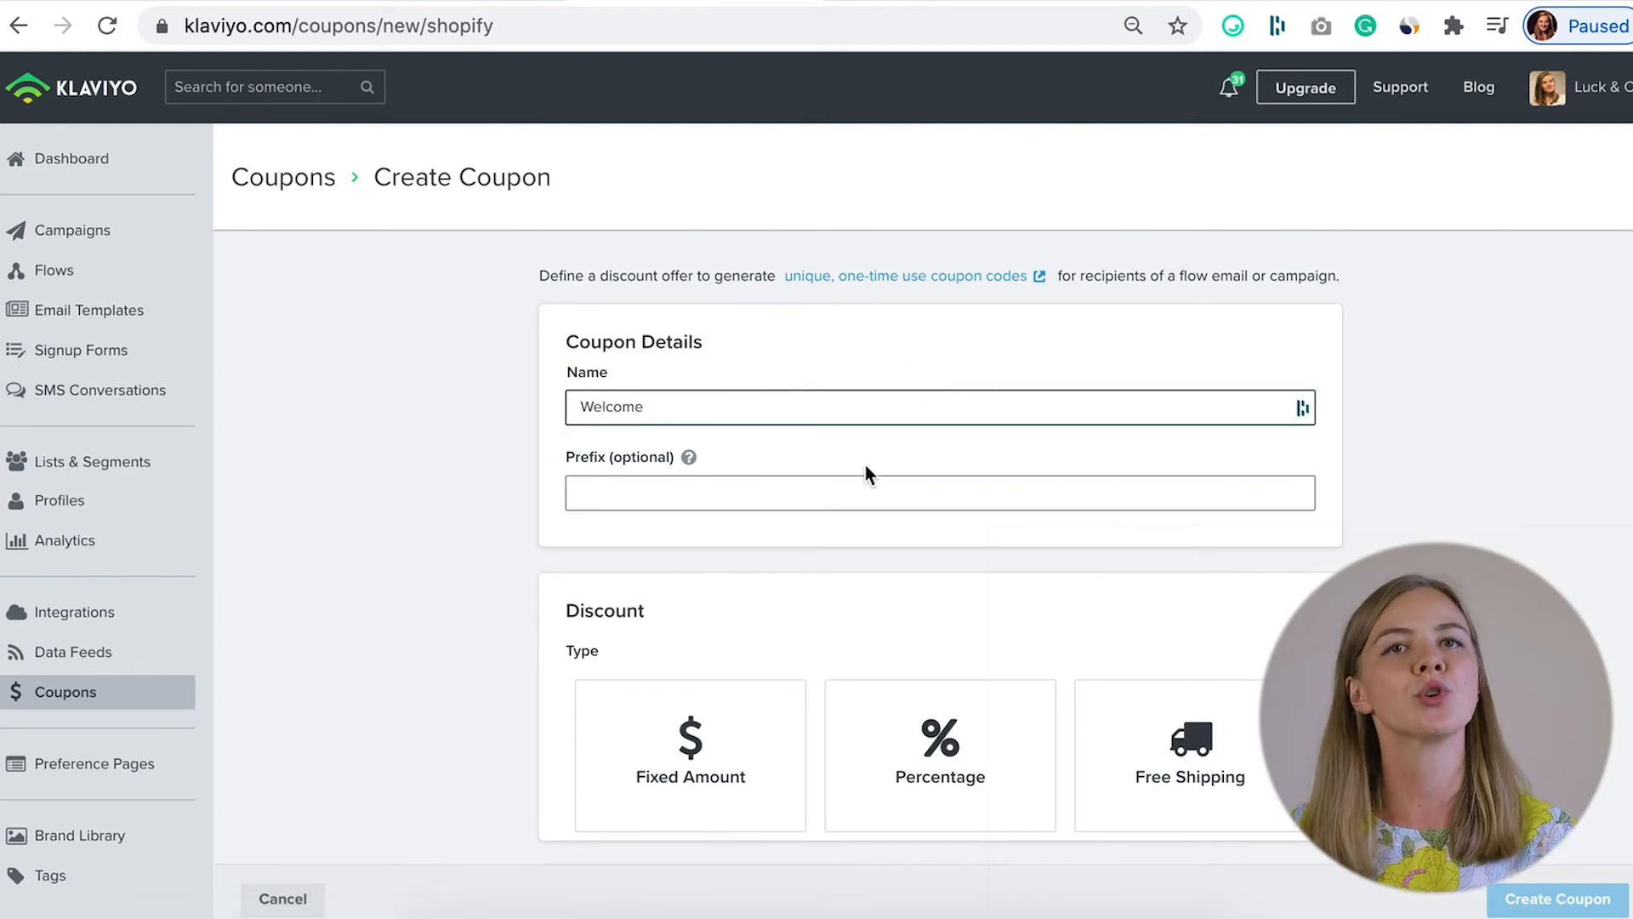
scroll("down", 3)
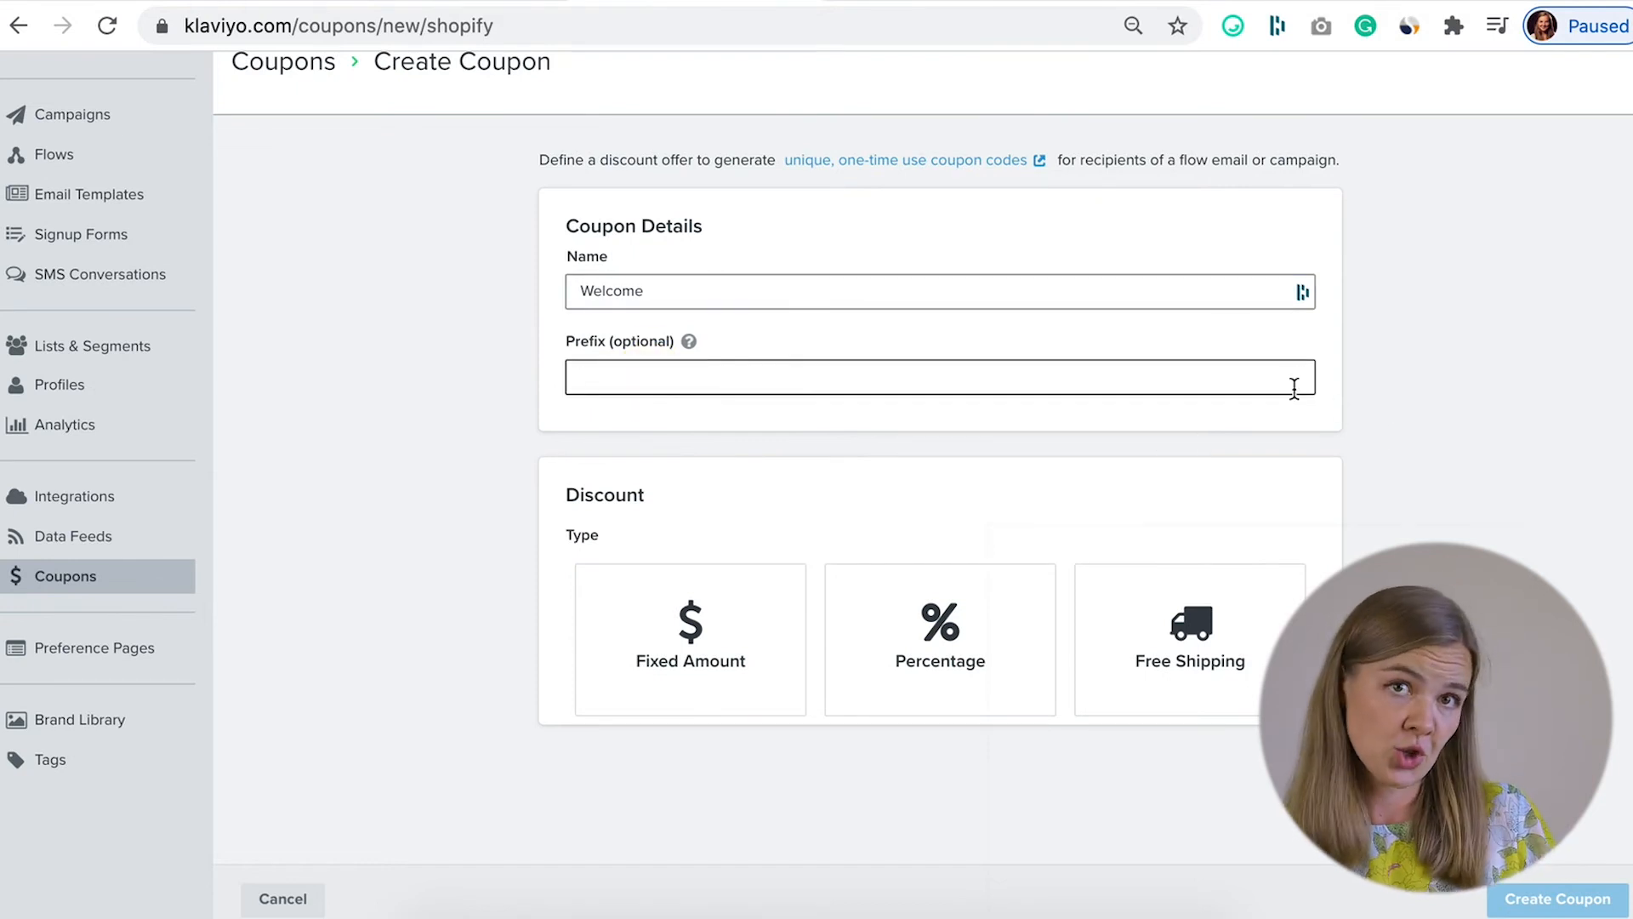
type("WE-")
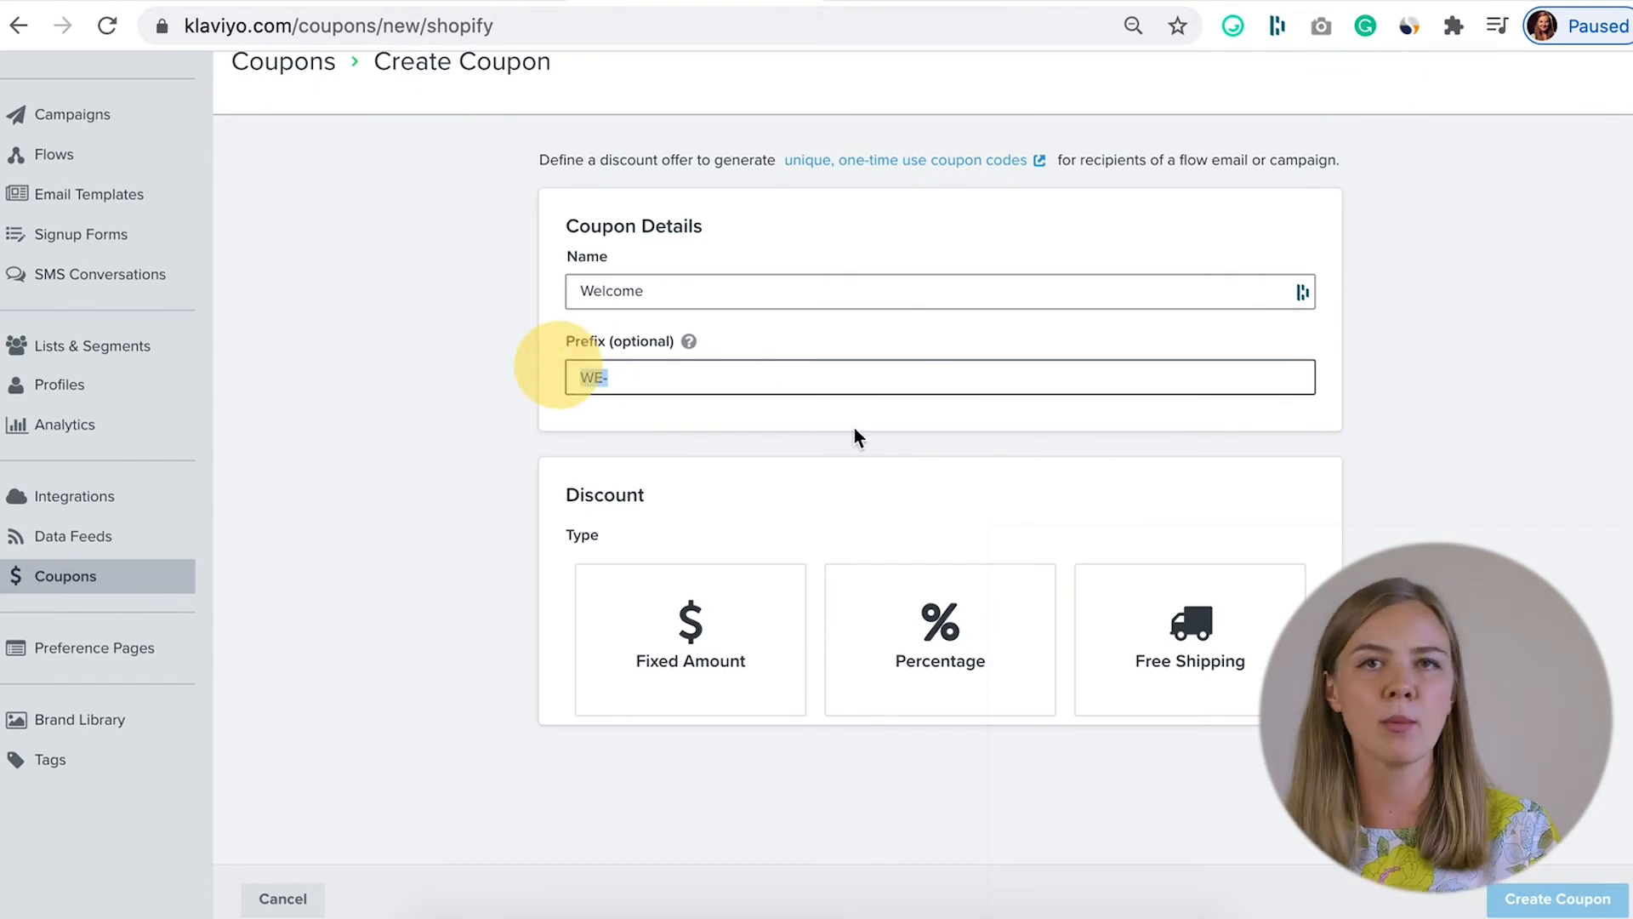
left_click(938, 639)
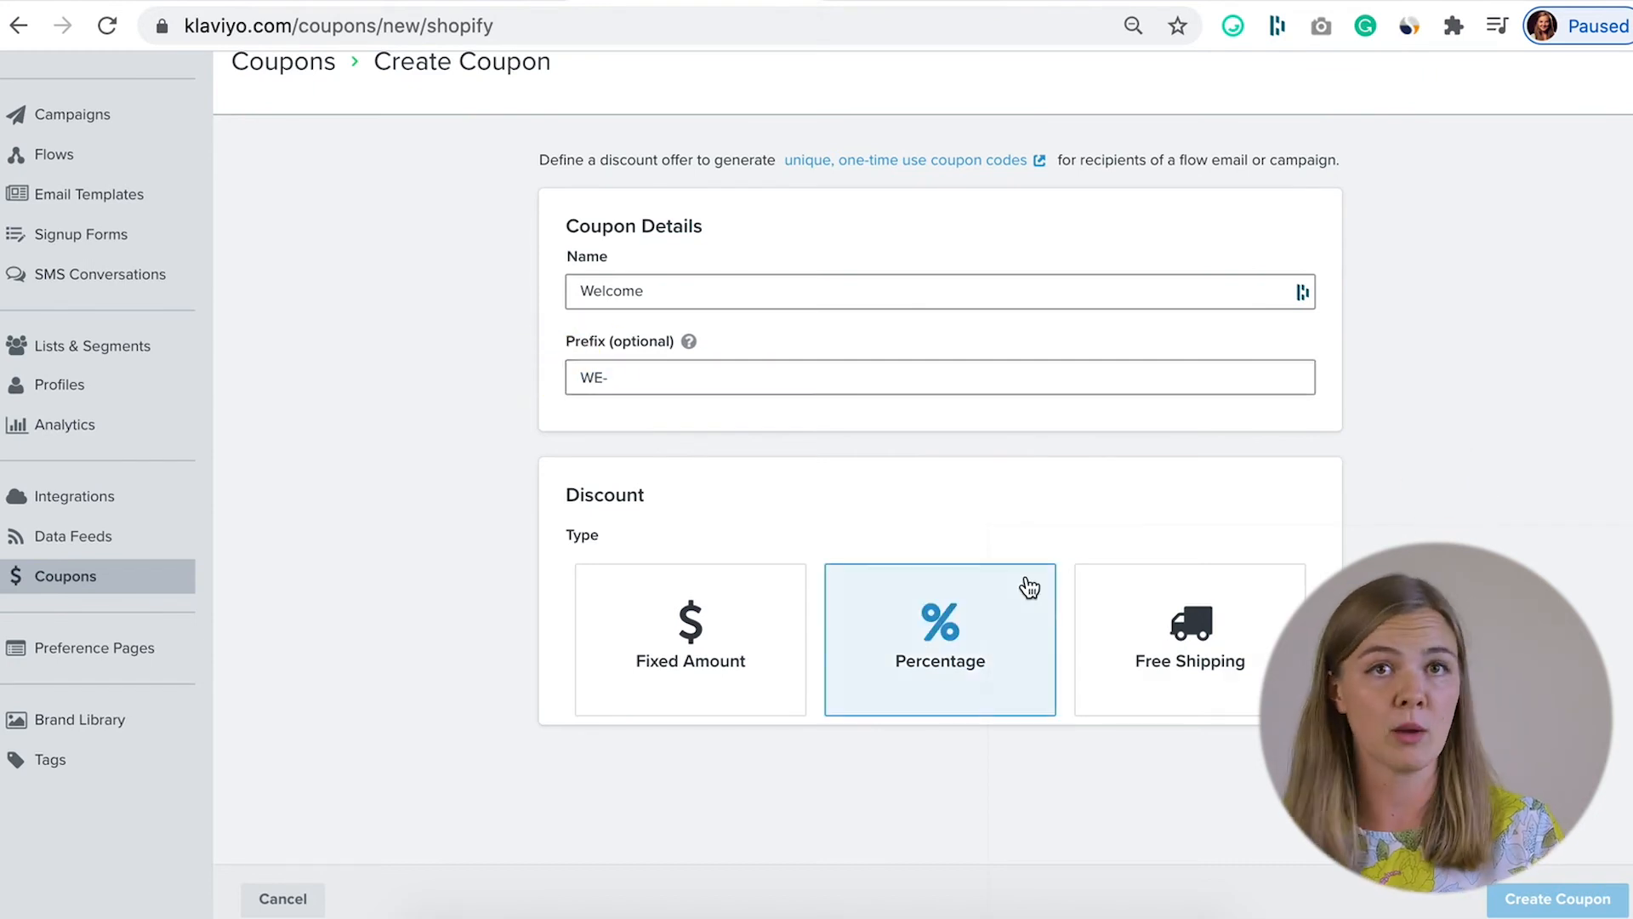
mouse_move(927, 688)
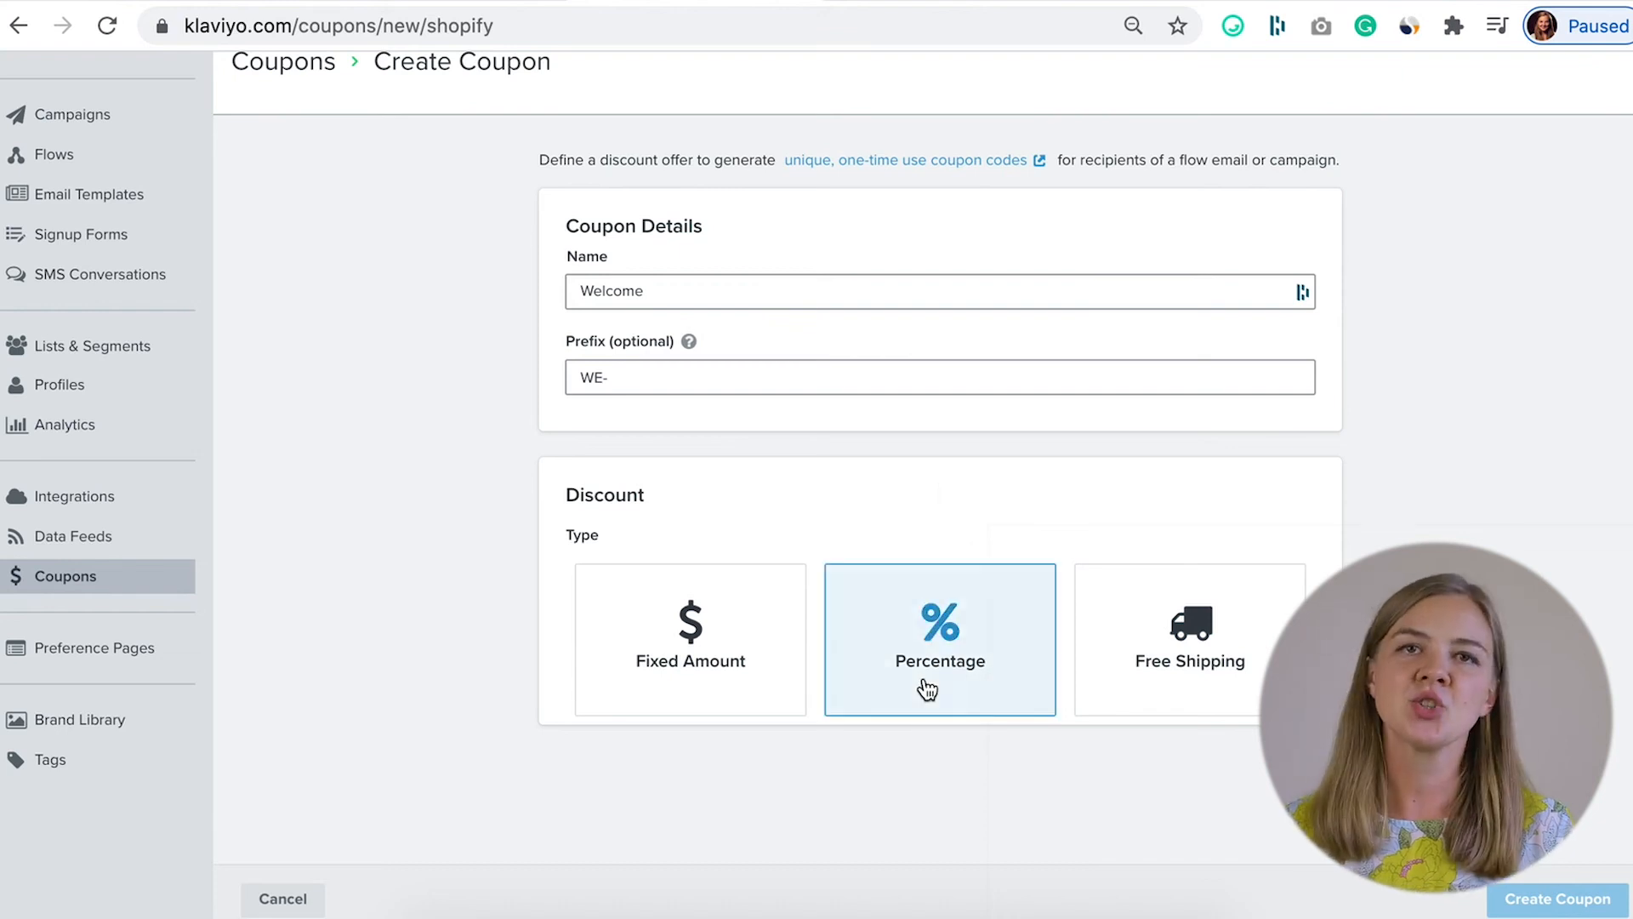
- Give the Welcome coupon 10% off, expiring 7 days after sending
scroll("down", 3)
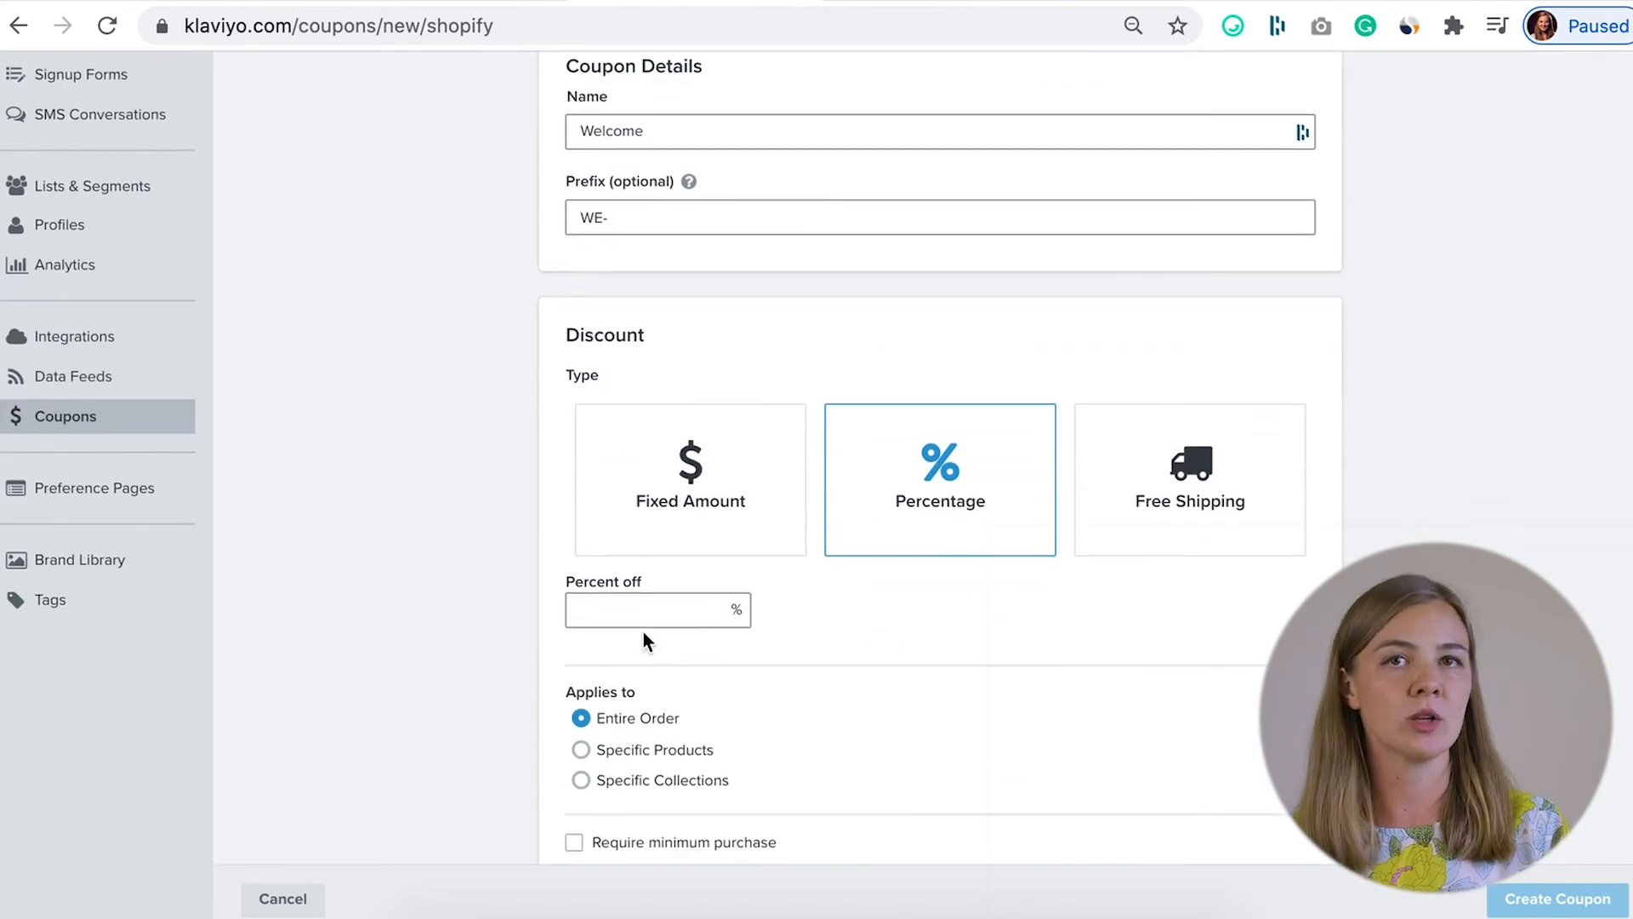
type("10")
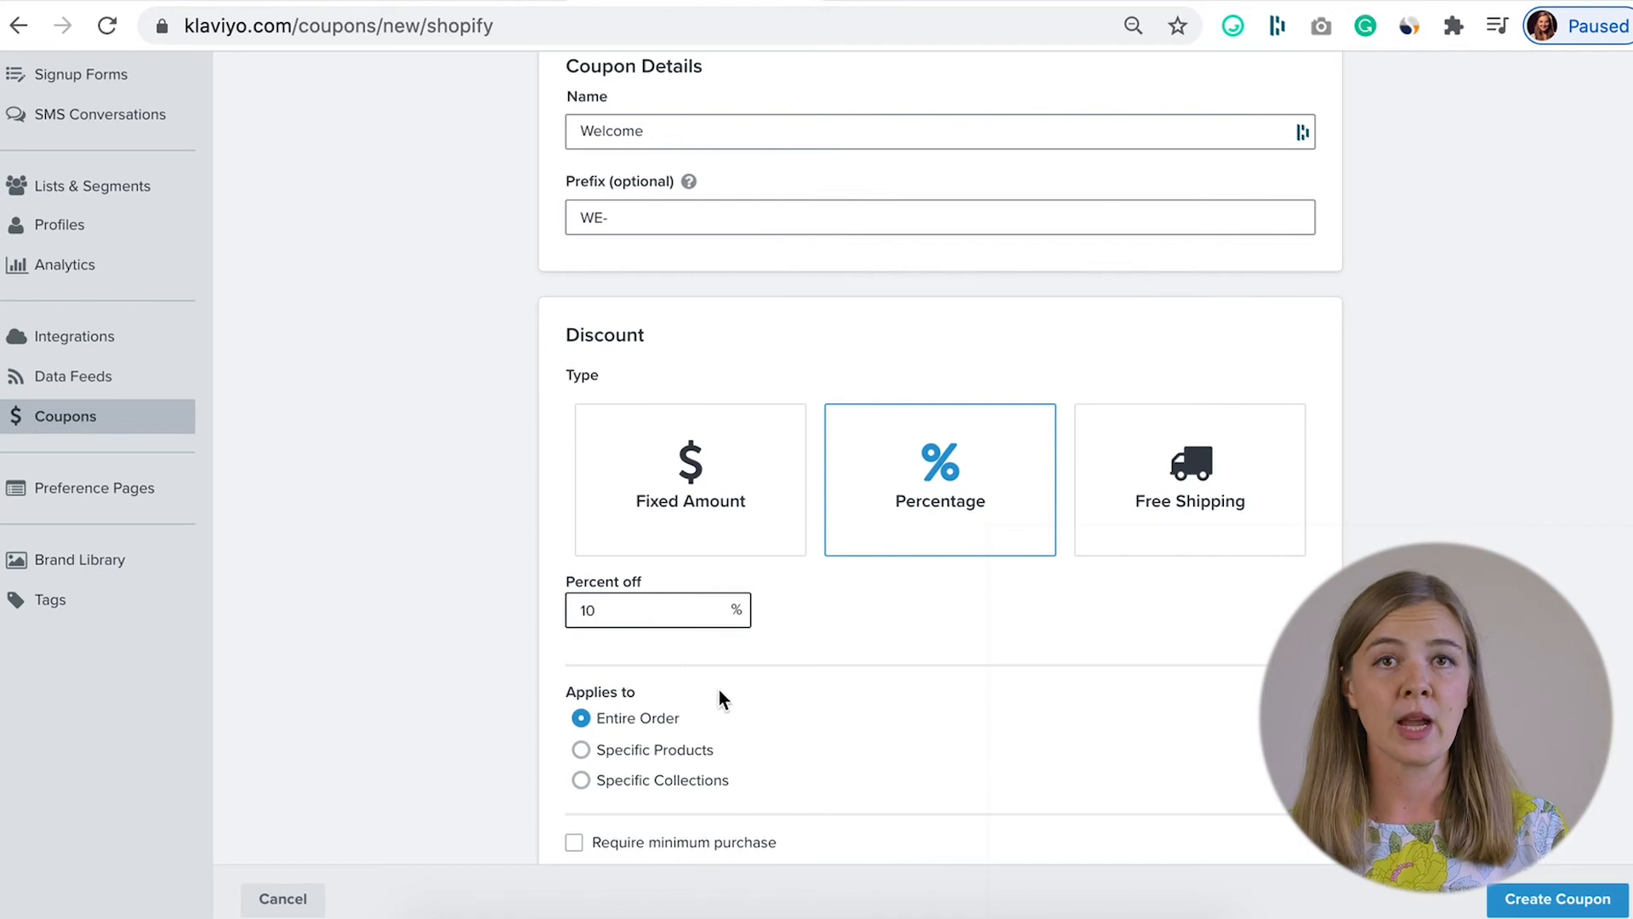
scroll("down", 3)
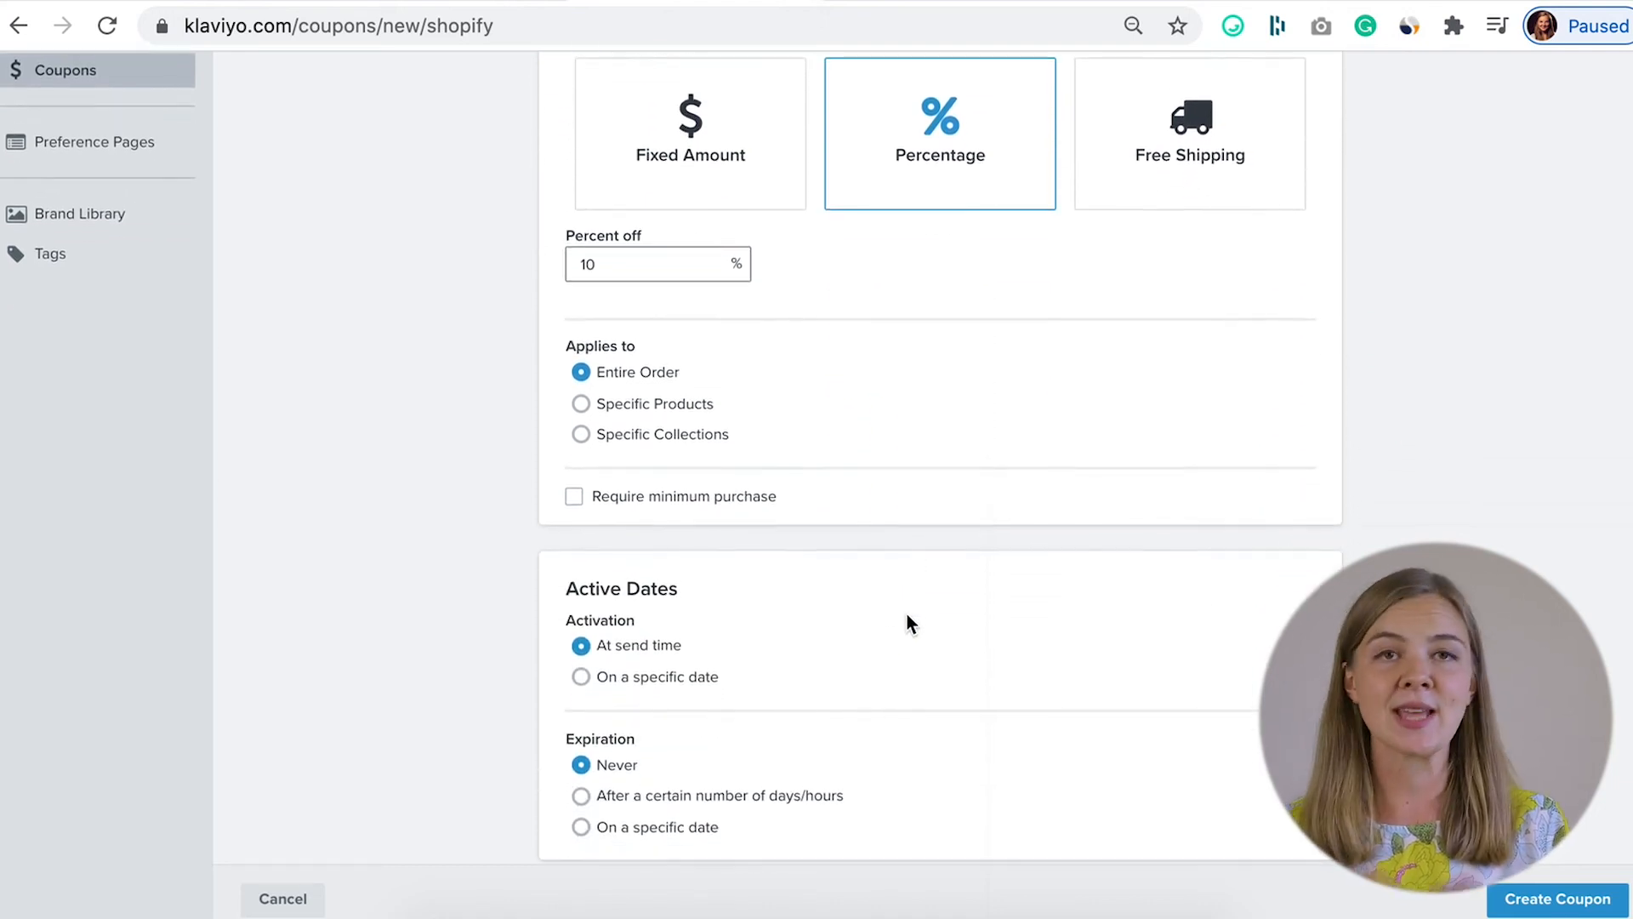
scroll("down", 3)
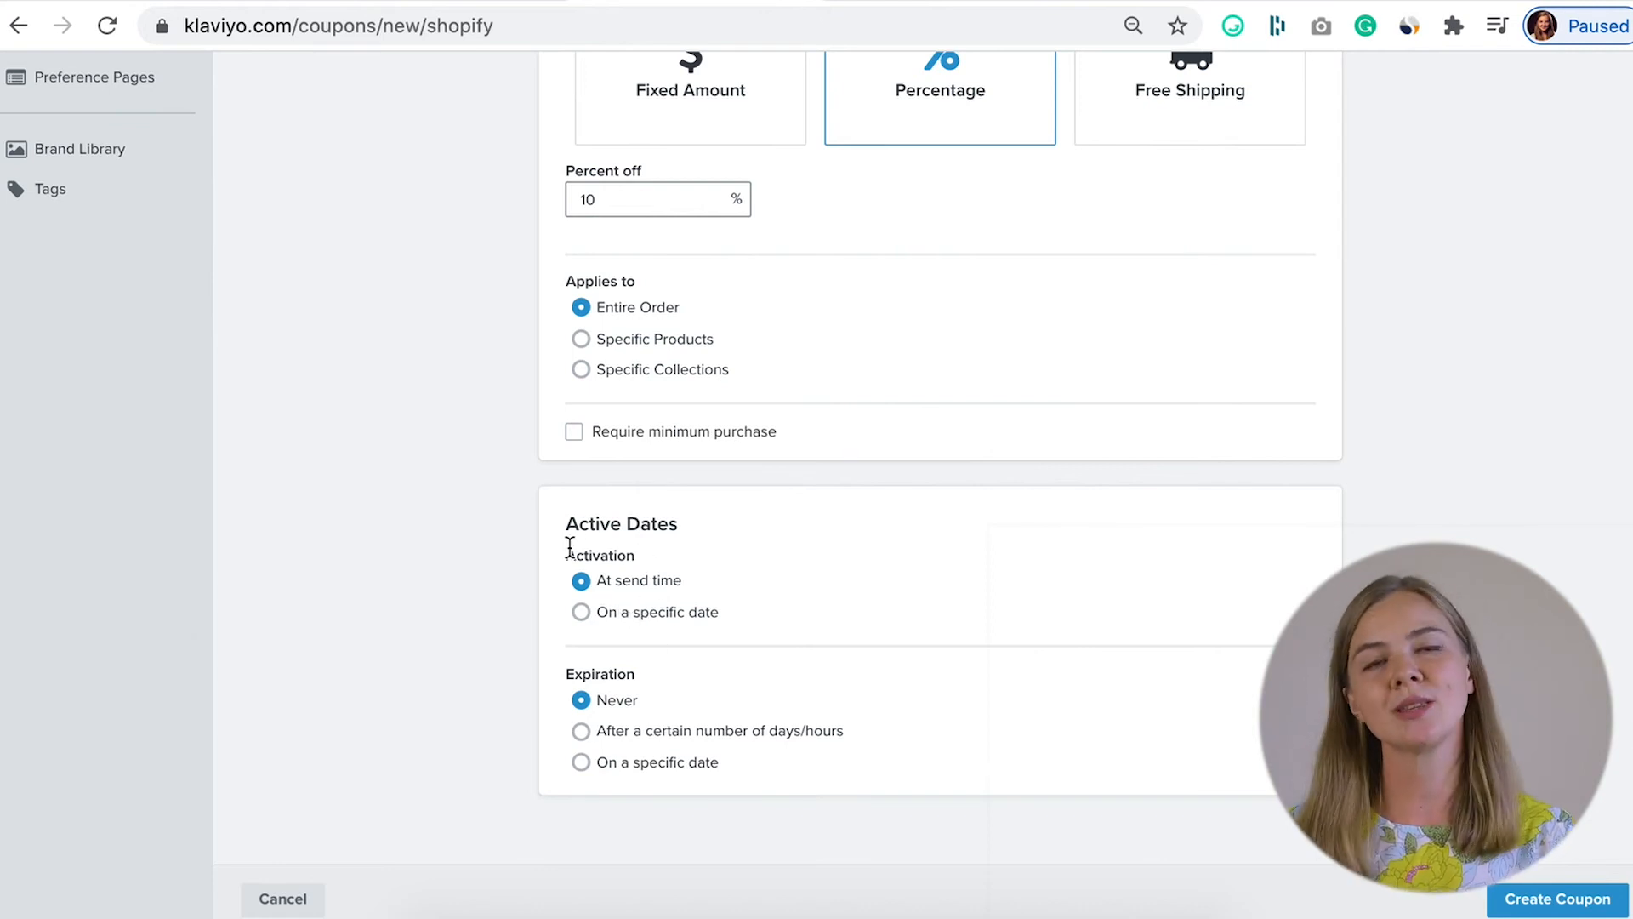
double_click(599, 555)
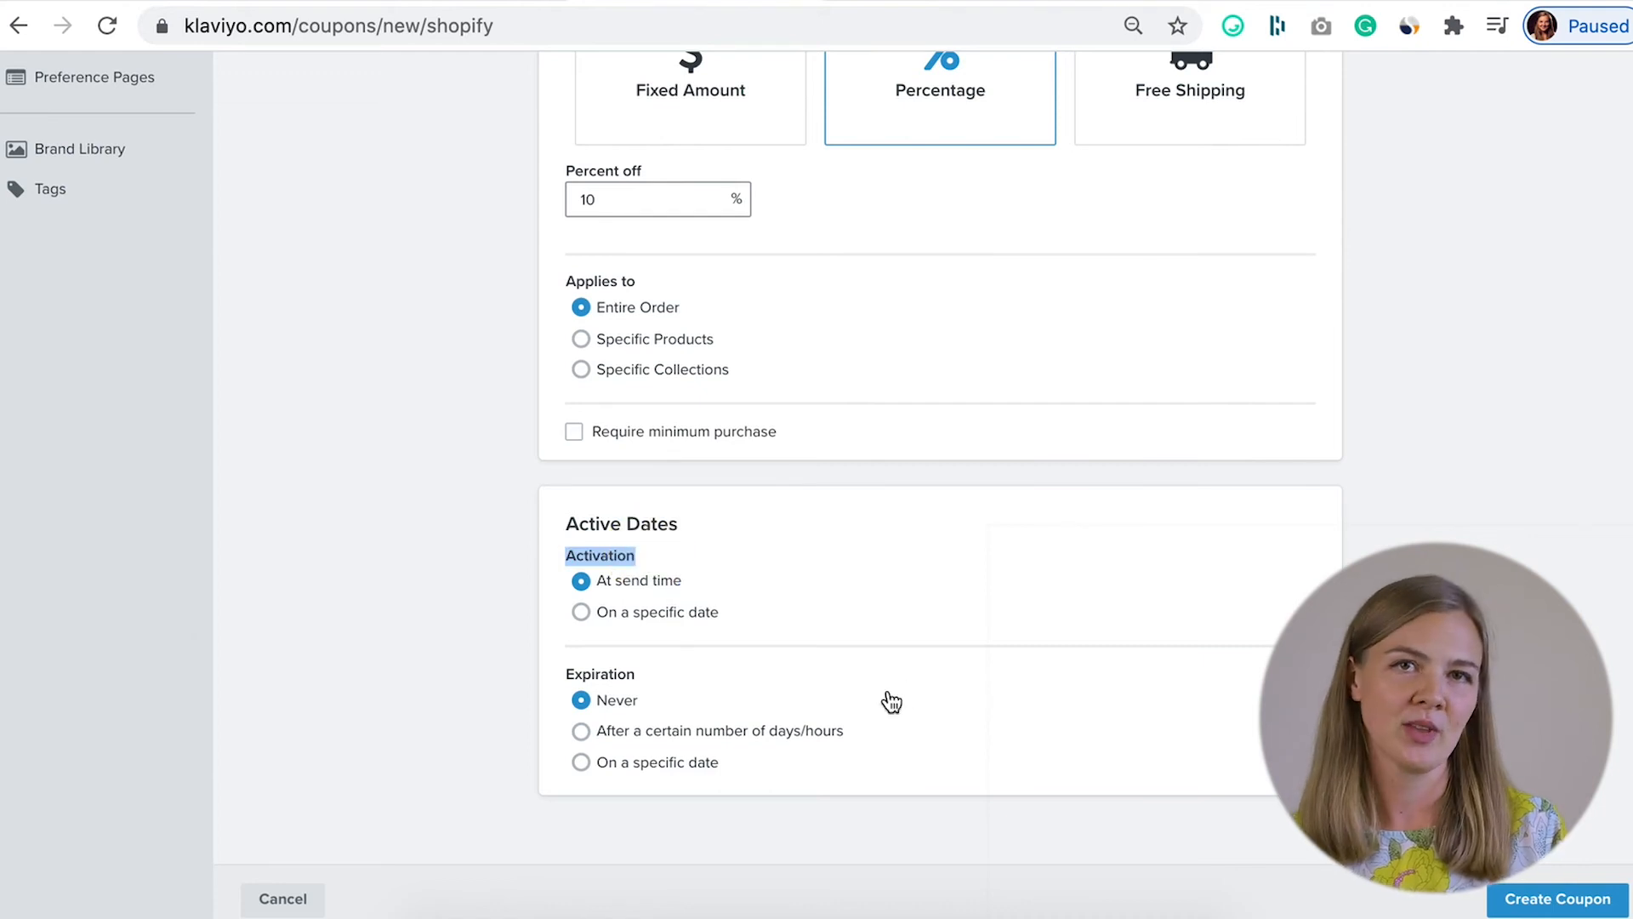
left_click(581, 730)
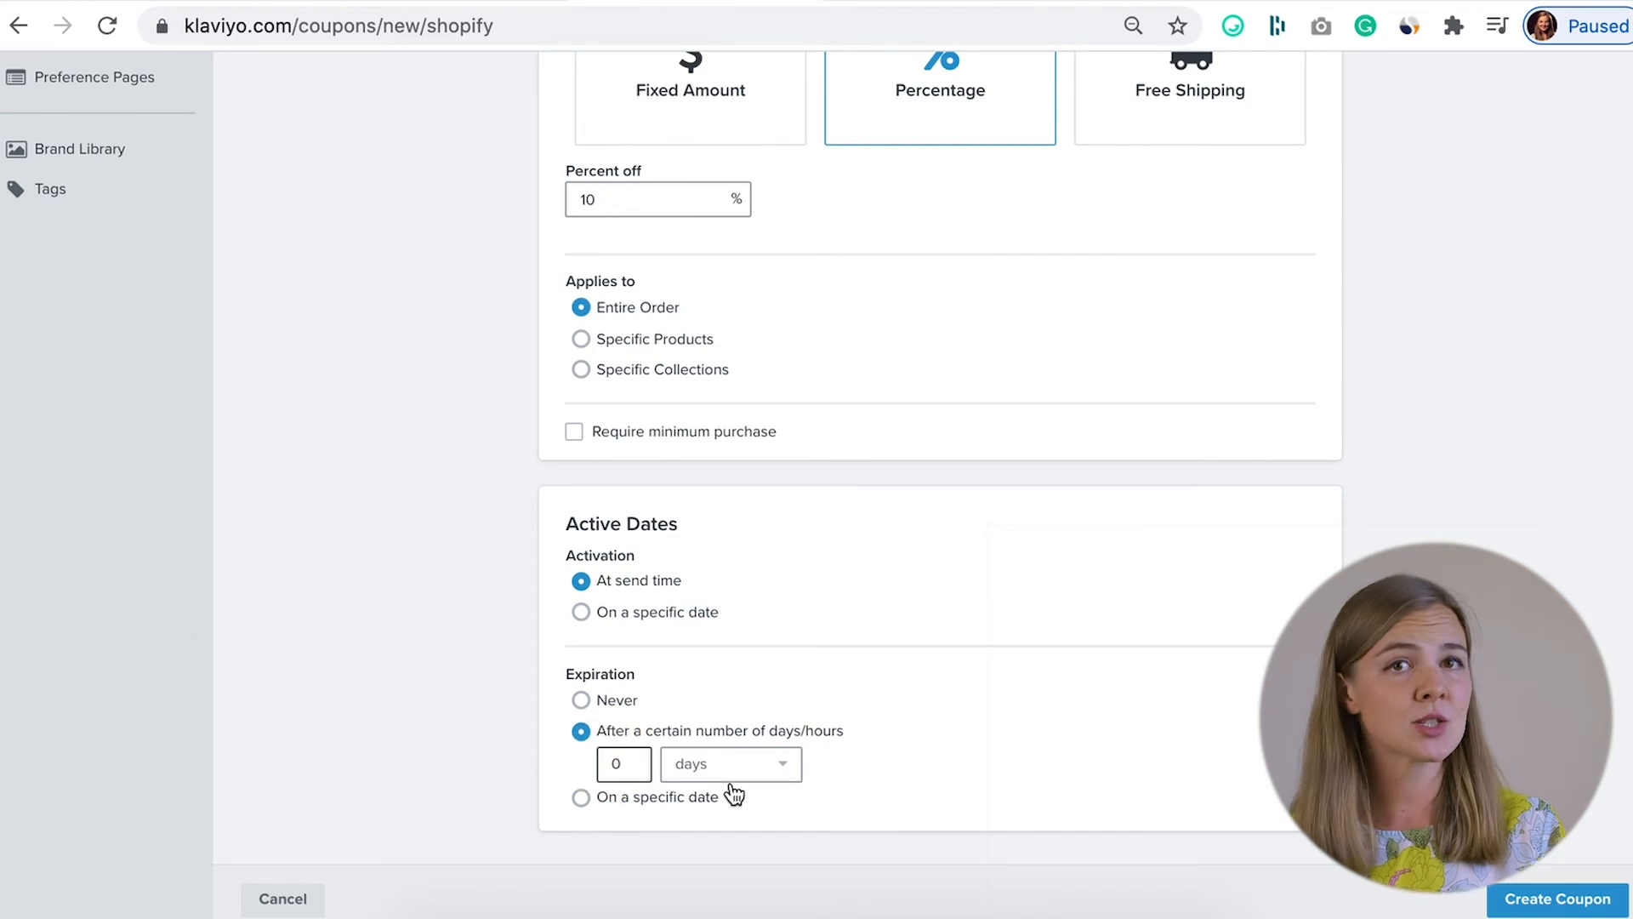
type("7")
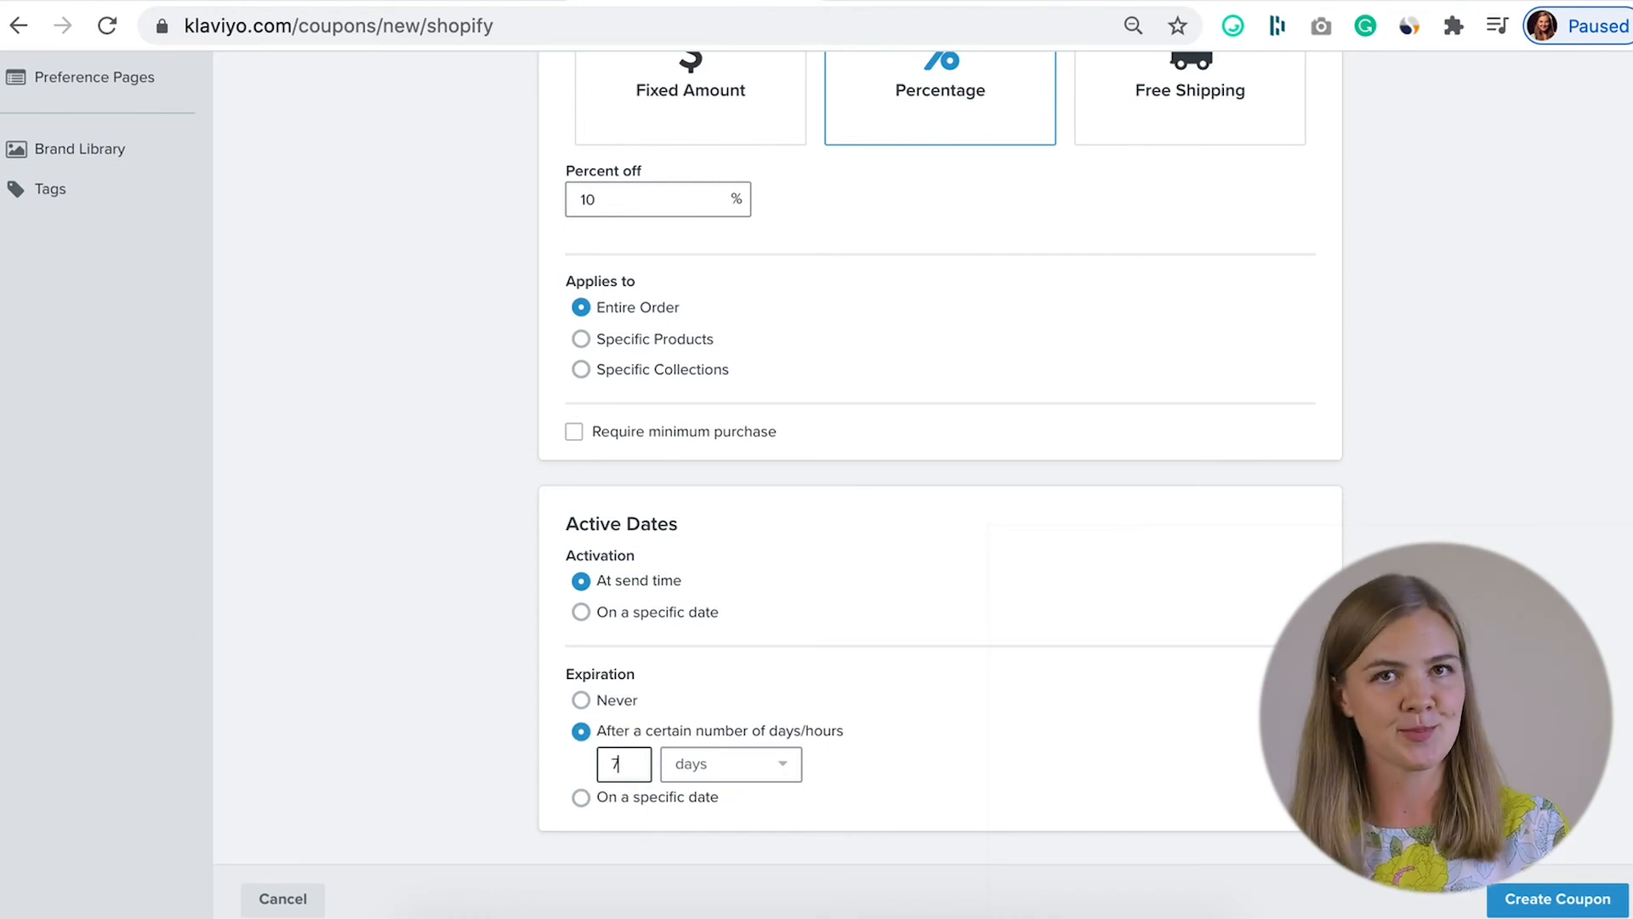
scroll("down", 3)
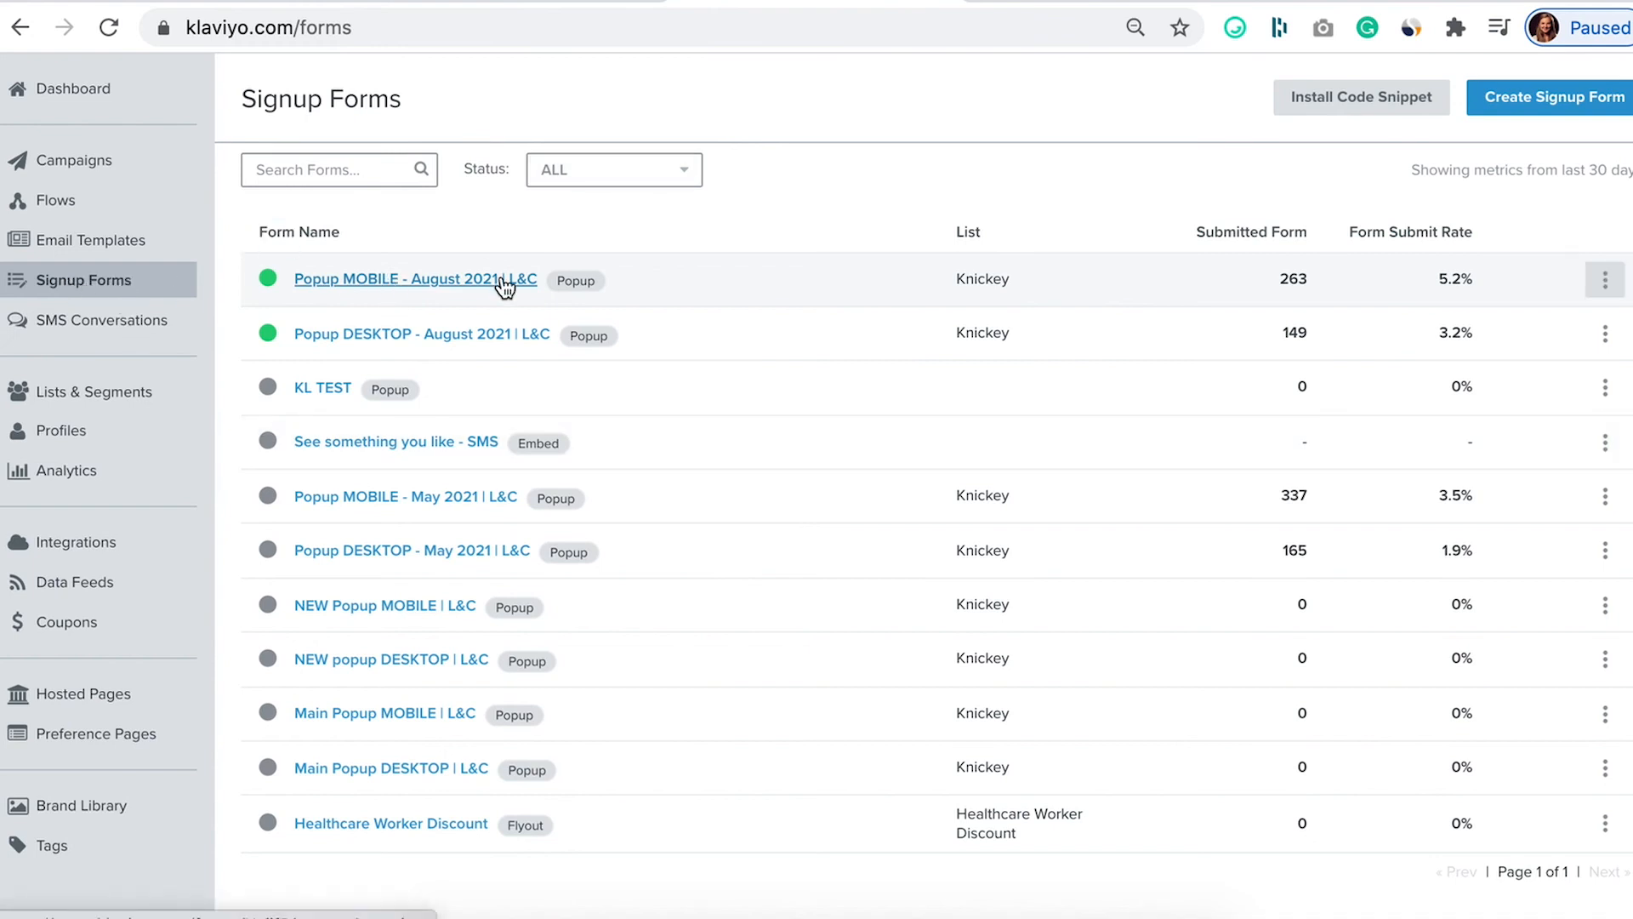
- Start a new signup form and browse the popup and flyout templates
left_click(414, 279)
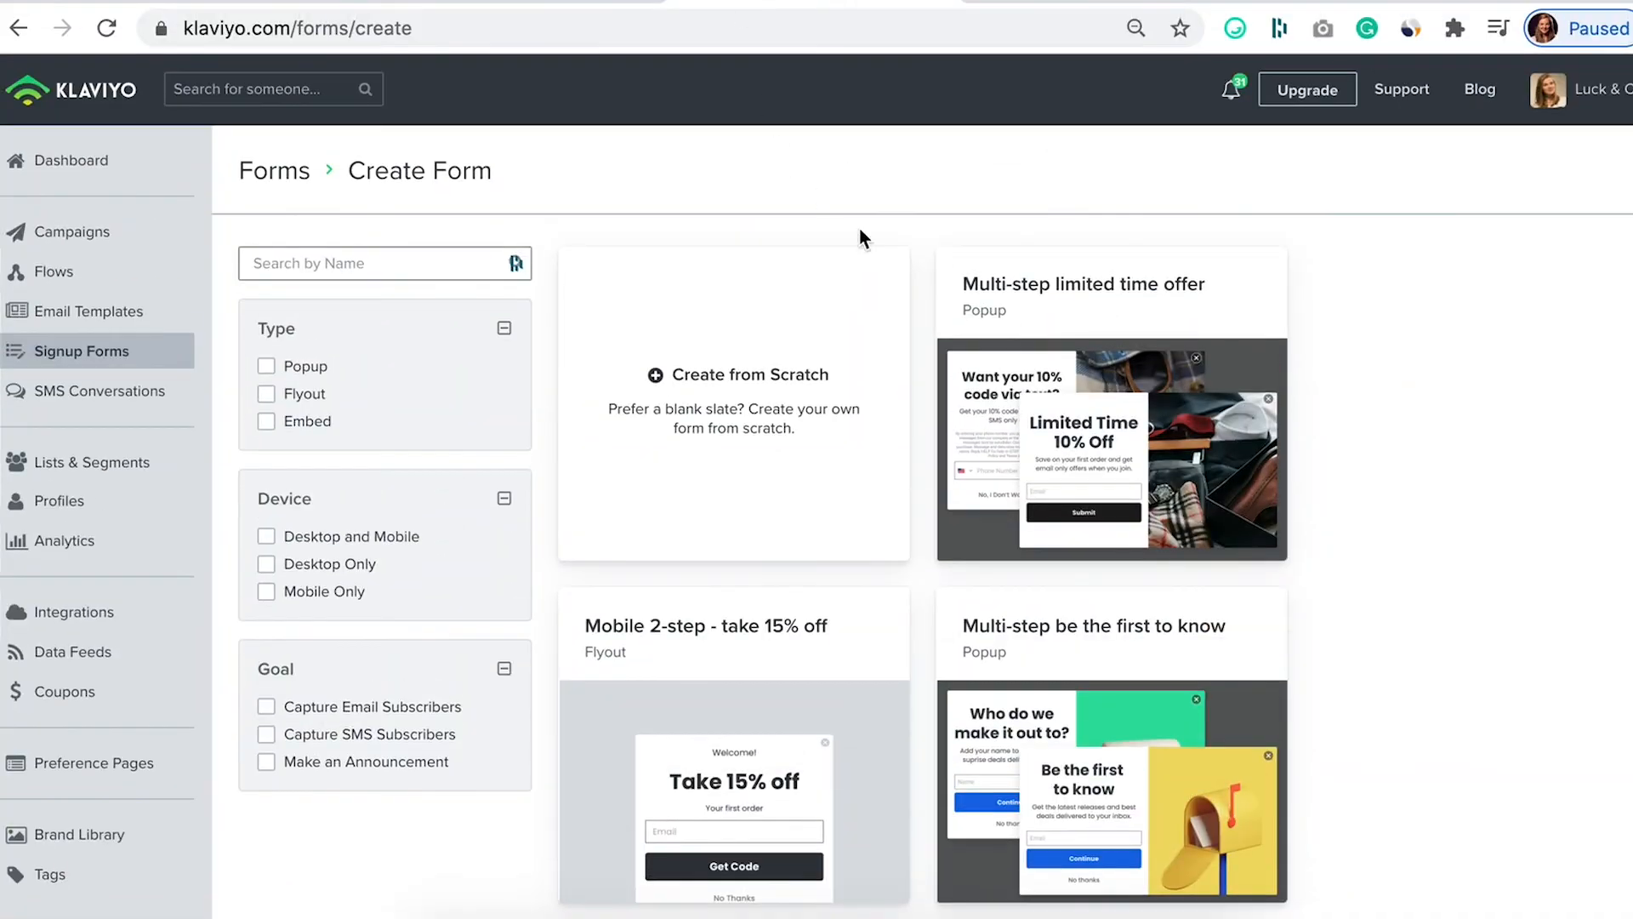
scroll("down", 3)
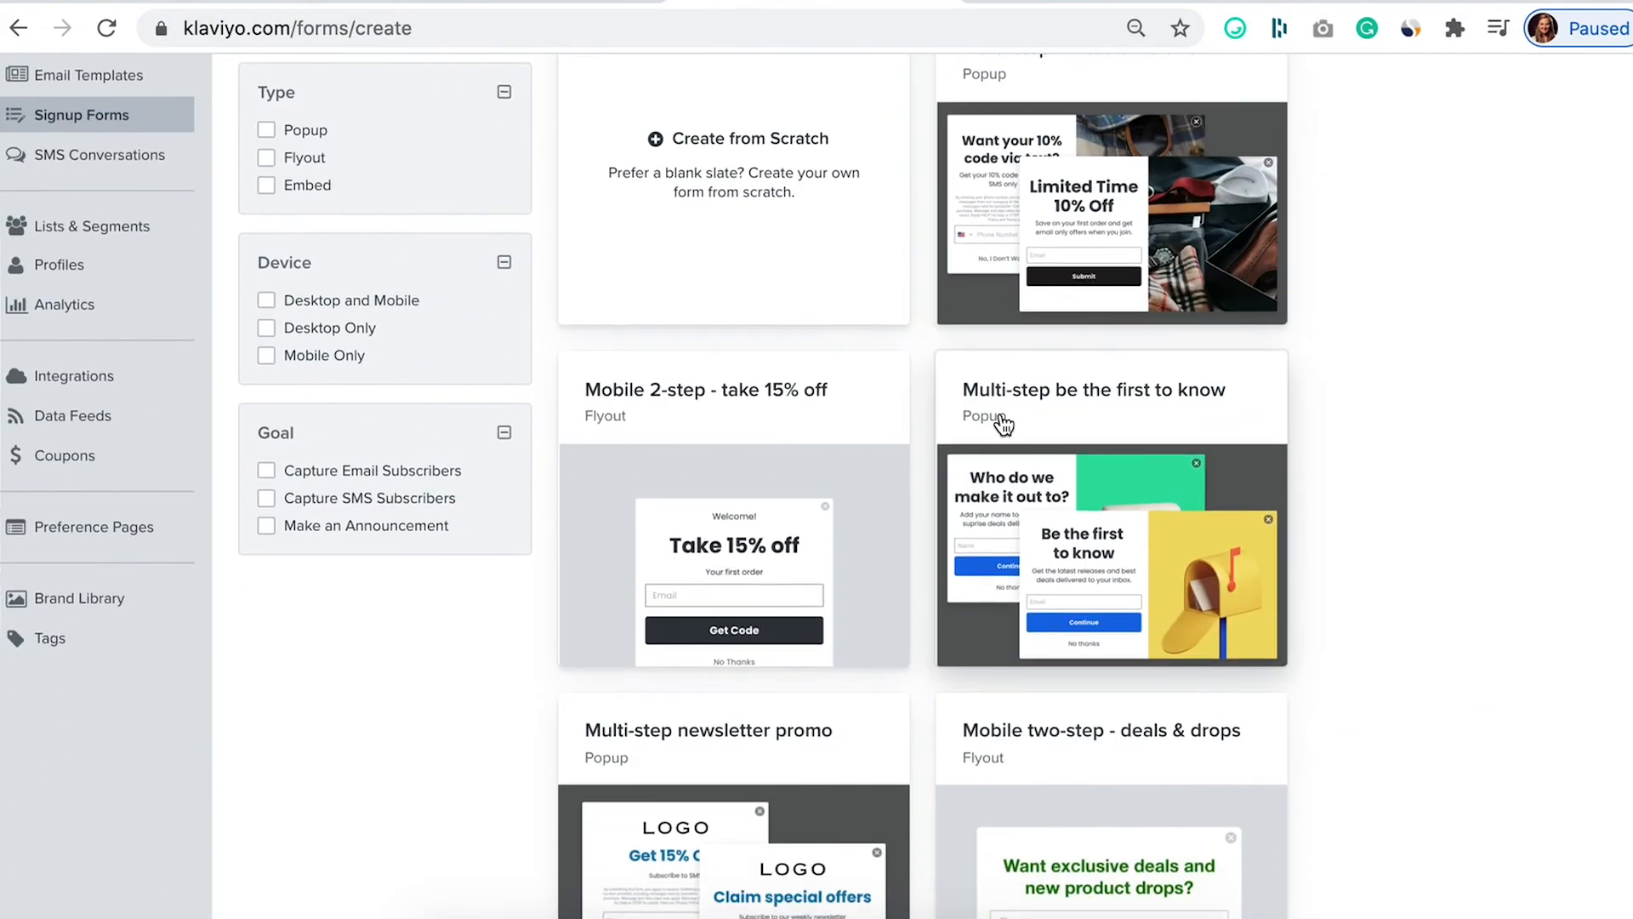